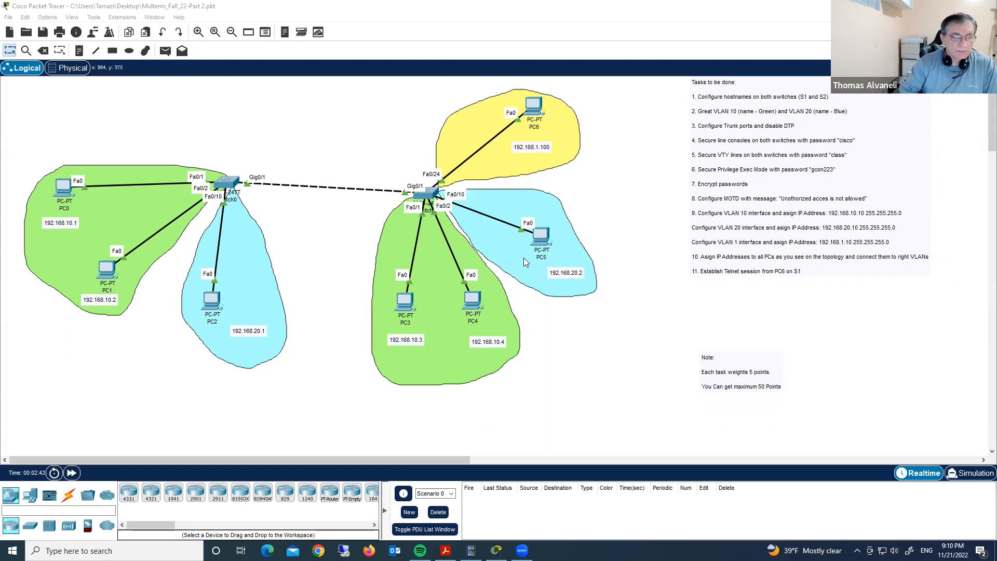
mouse_move(178, 353)
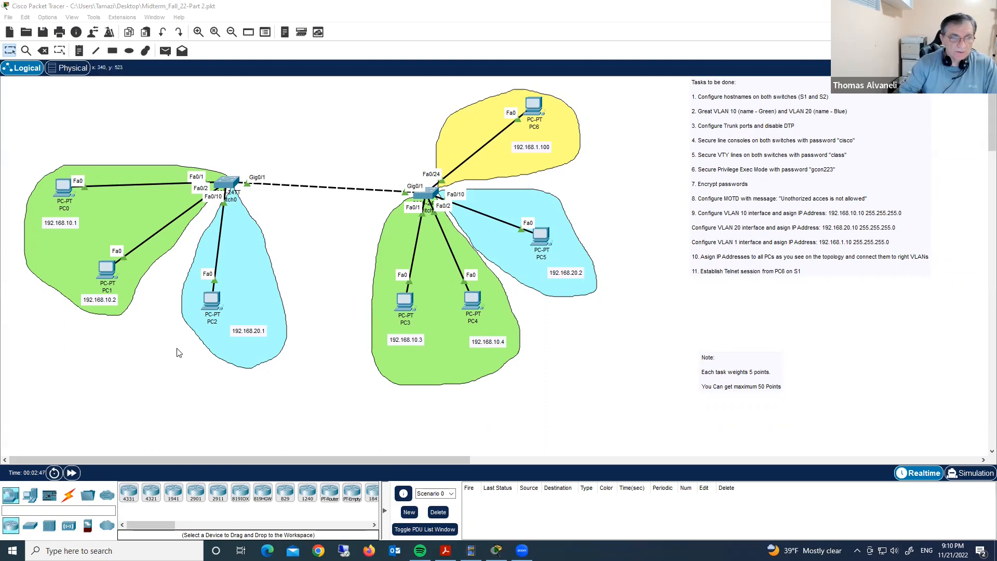
mouse_move(559, 261)
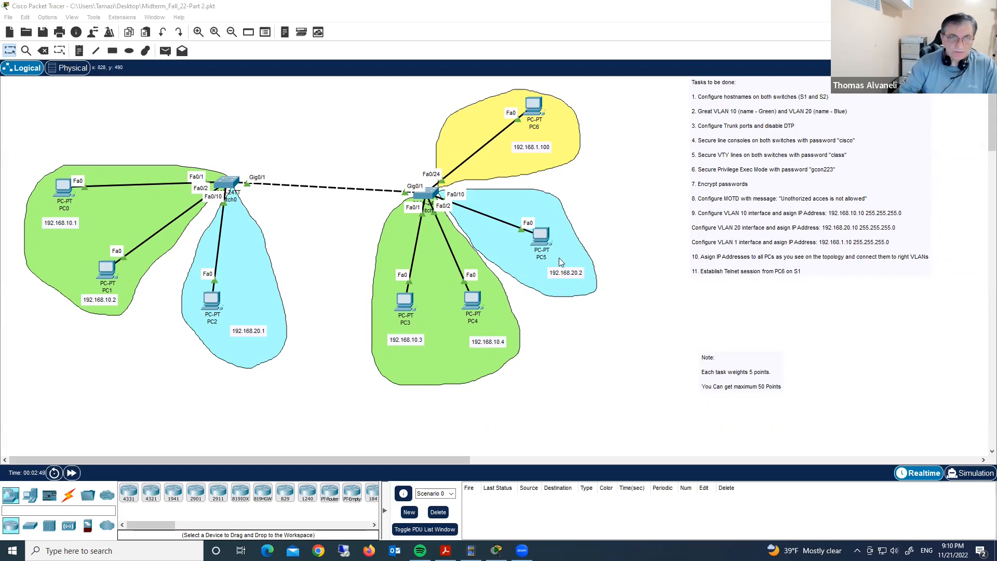
mouse_move(522, 98)
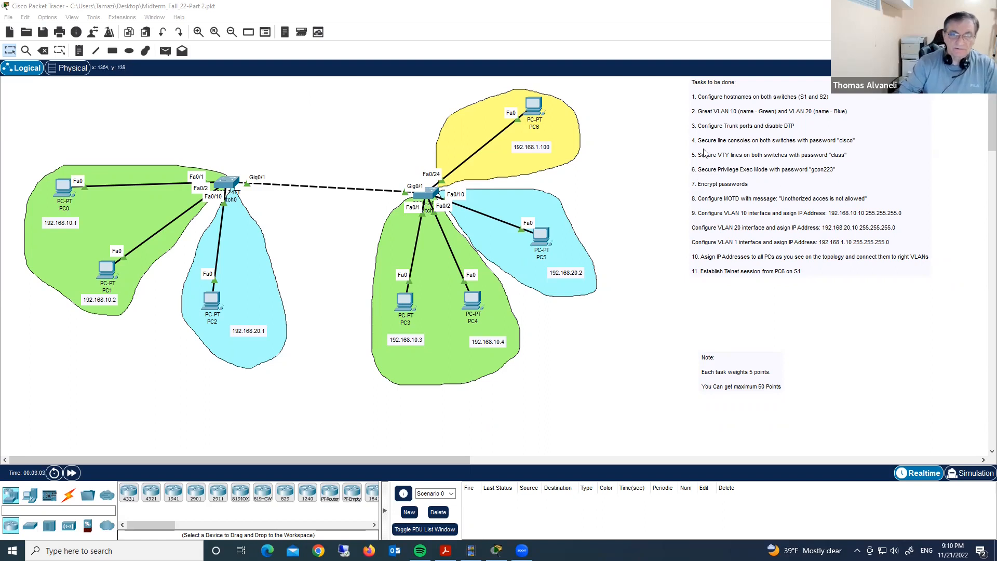
mouse_move(710, 265)
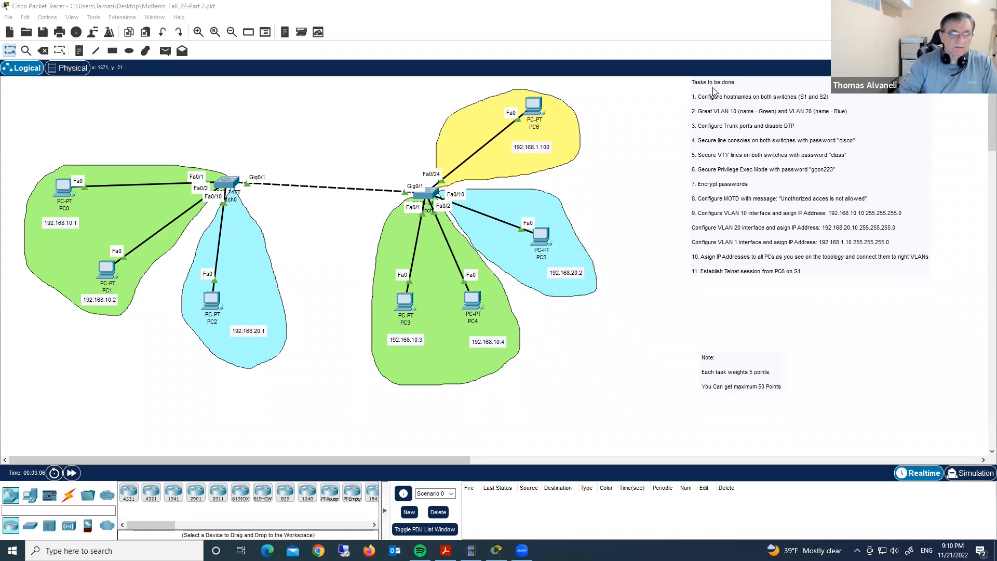
mouse_move(738, 130)
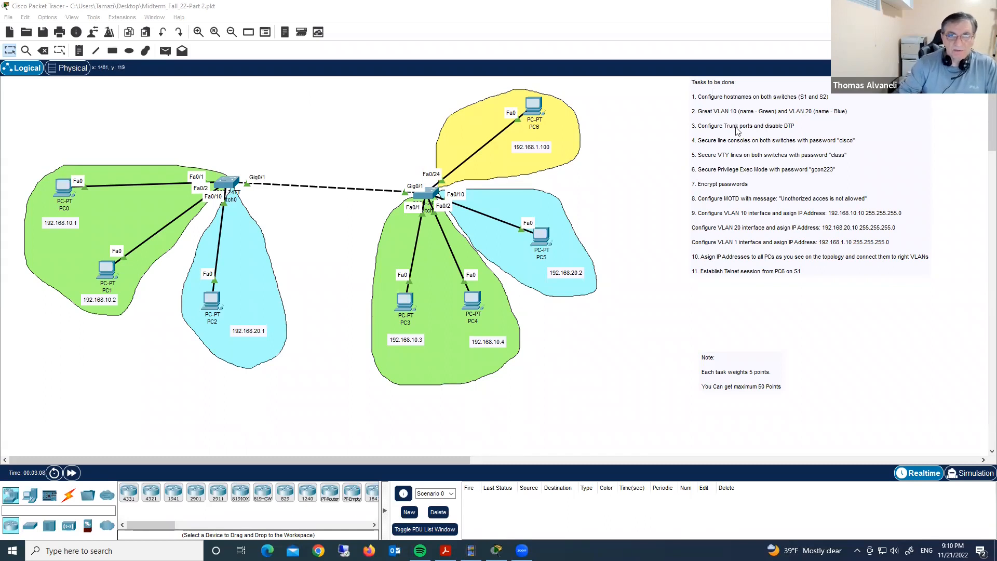
mouse_move(689, 117)
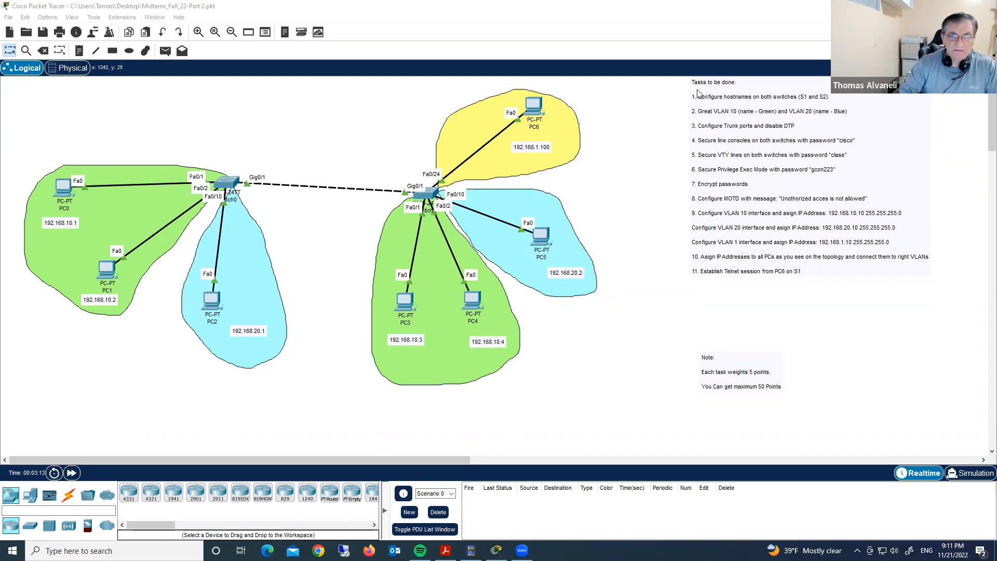
mouse_move(717, 106)
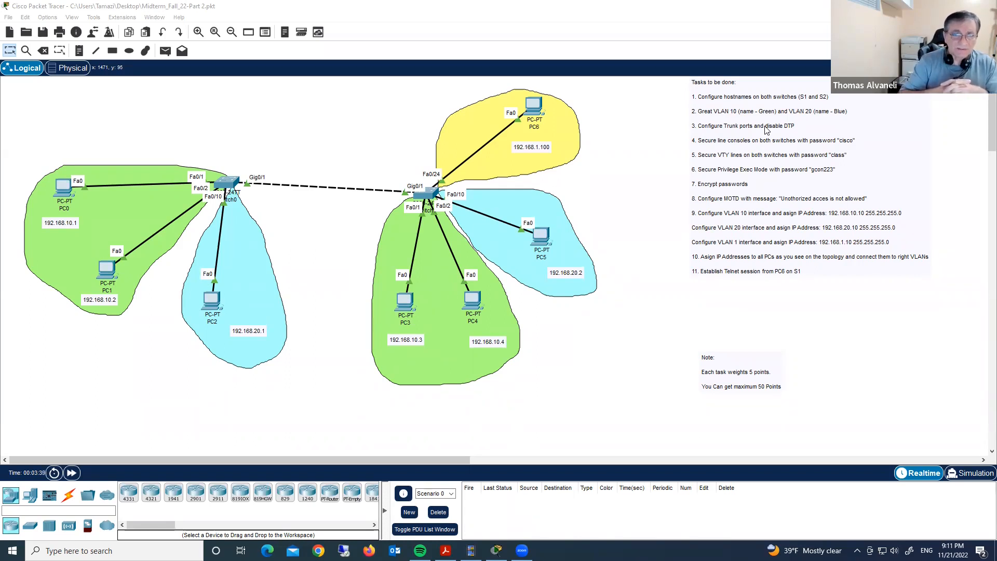
mouse_move(669, 176)
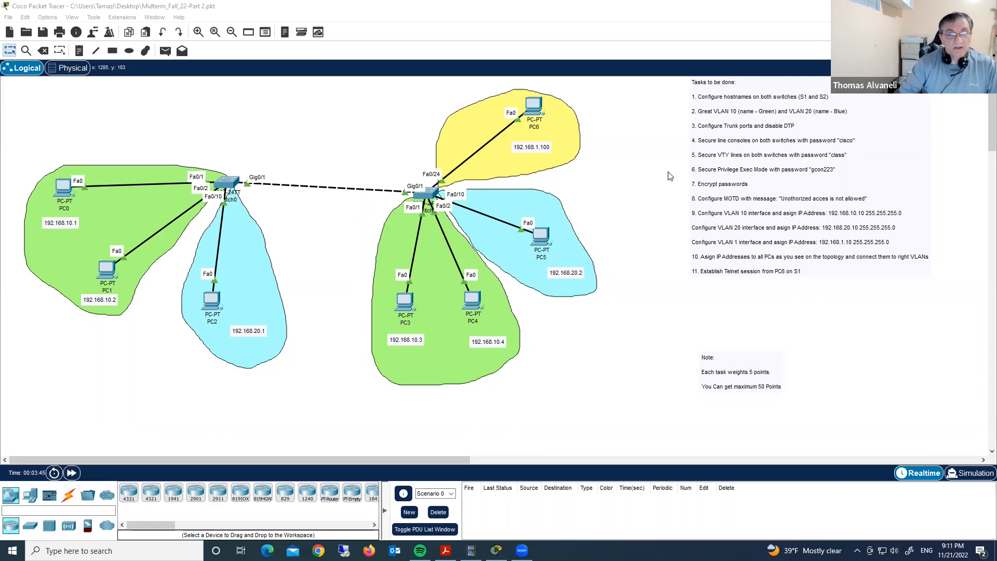
mouse_move(314, 152)
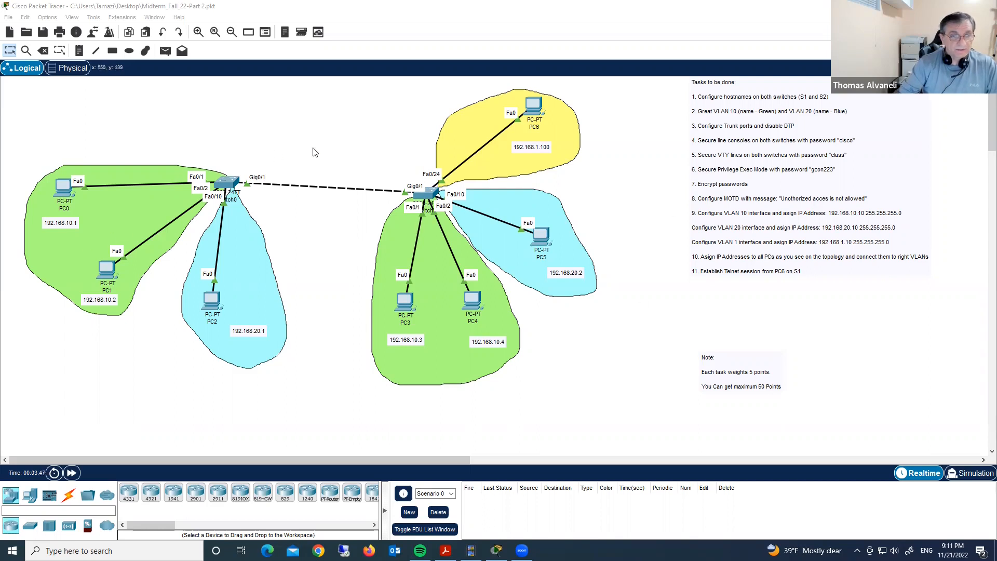
mouse_move(757, 277)
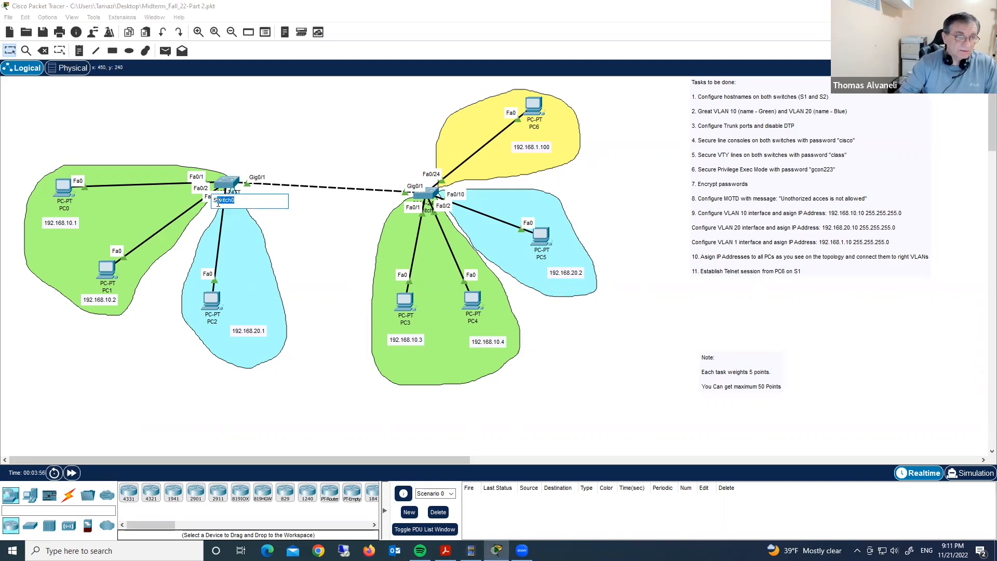
Label the left switch S1 and begin renaming the right switch to S2
type("S1")
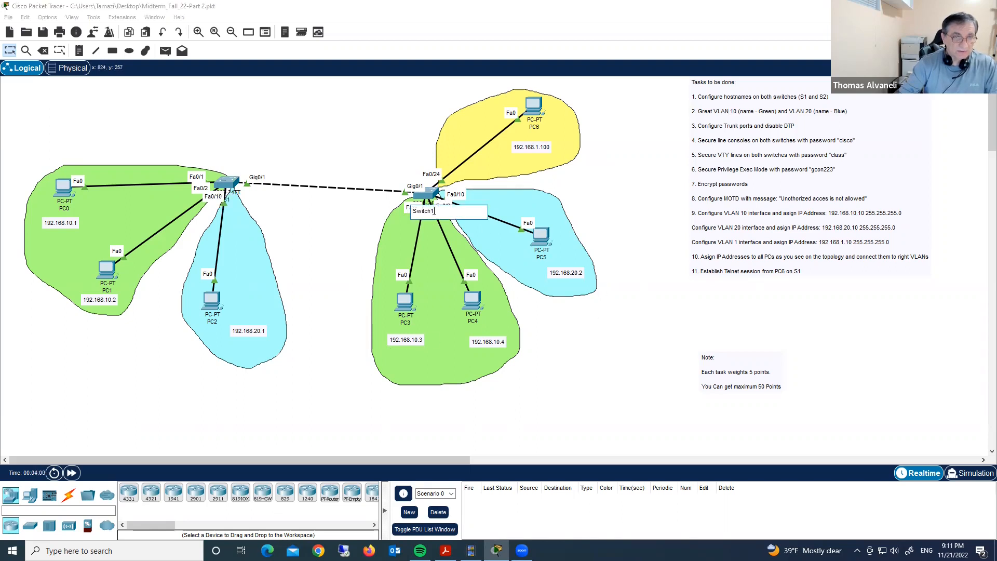
double_click(428, 211)
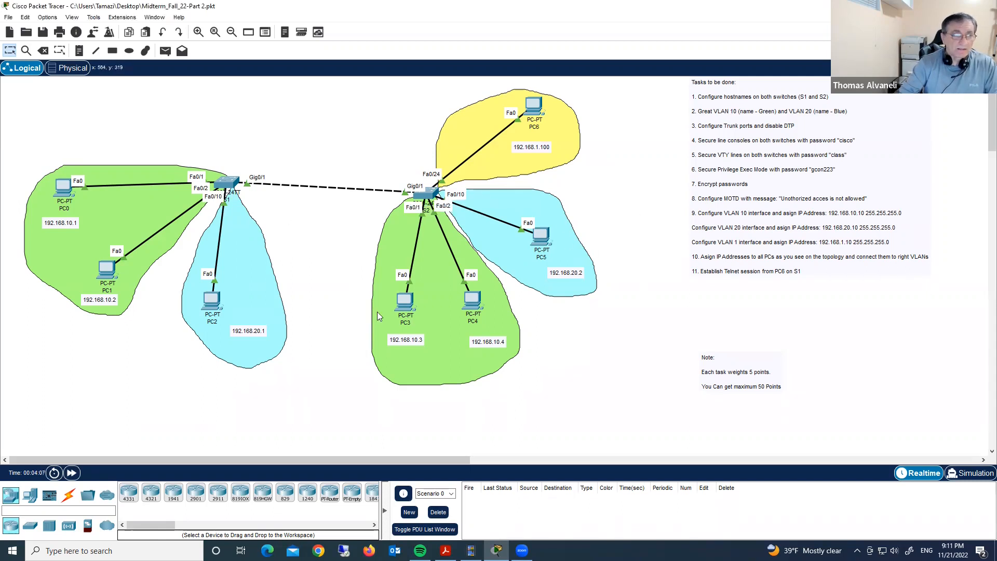
mouse_move(770, 106)
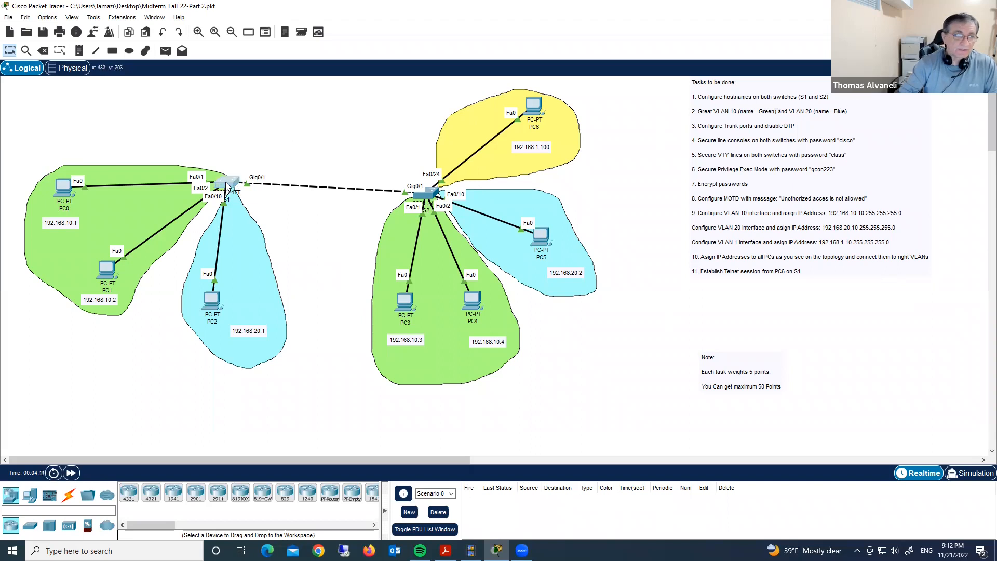
Enter enable and conf t on S1's CLI and start the hostname command
left_click(224, 186)
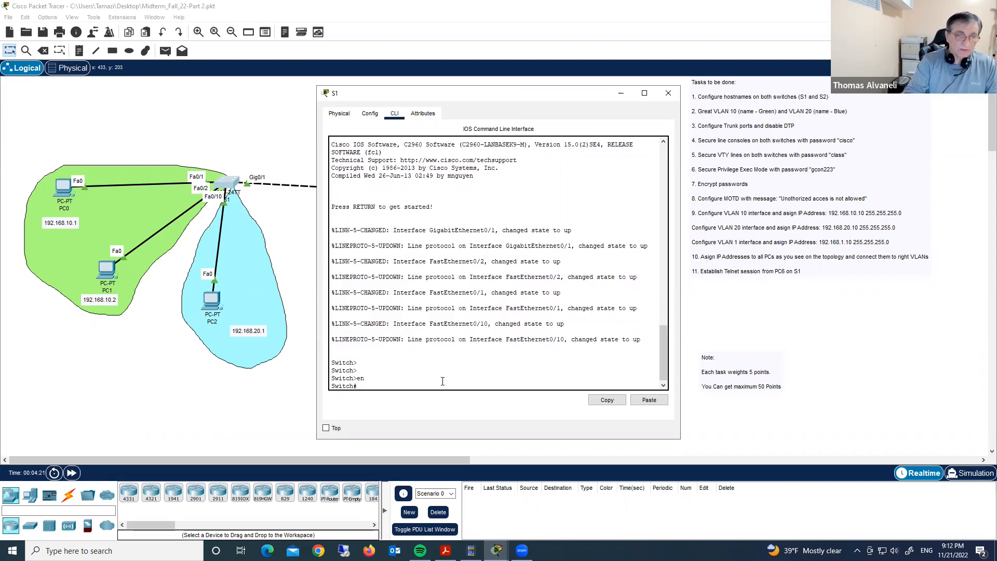
type("conf t")
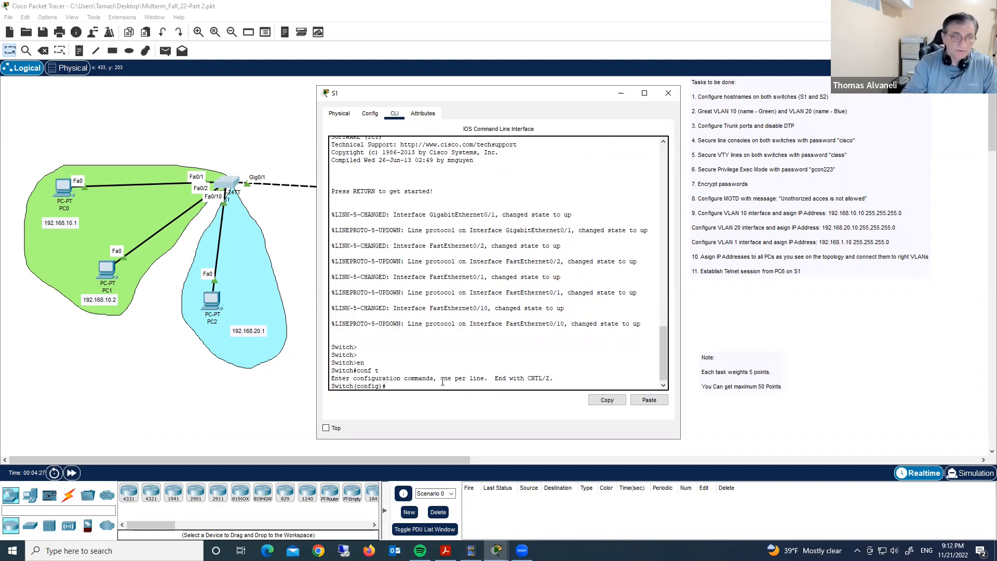
type("h")
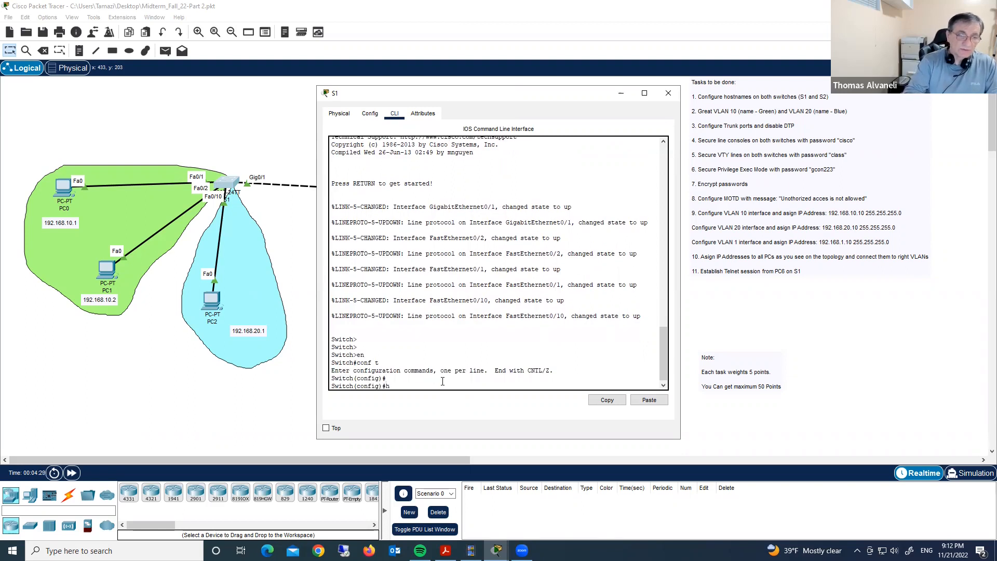
type("ost")
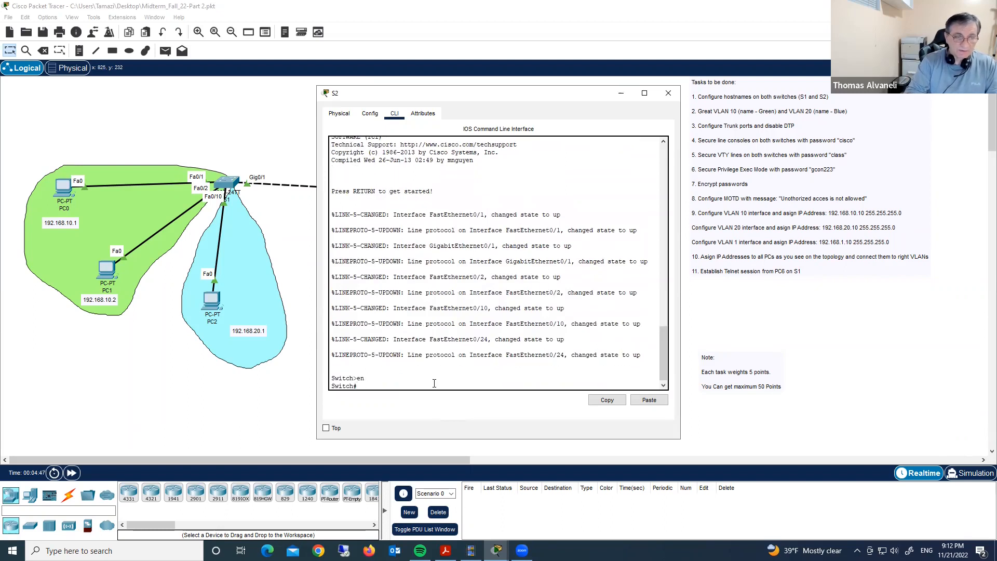
Enter conf t on S2 and set its hostname to S2
type("conf t")
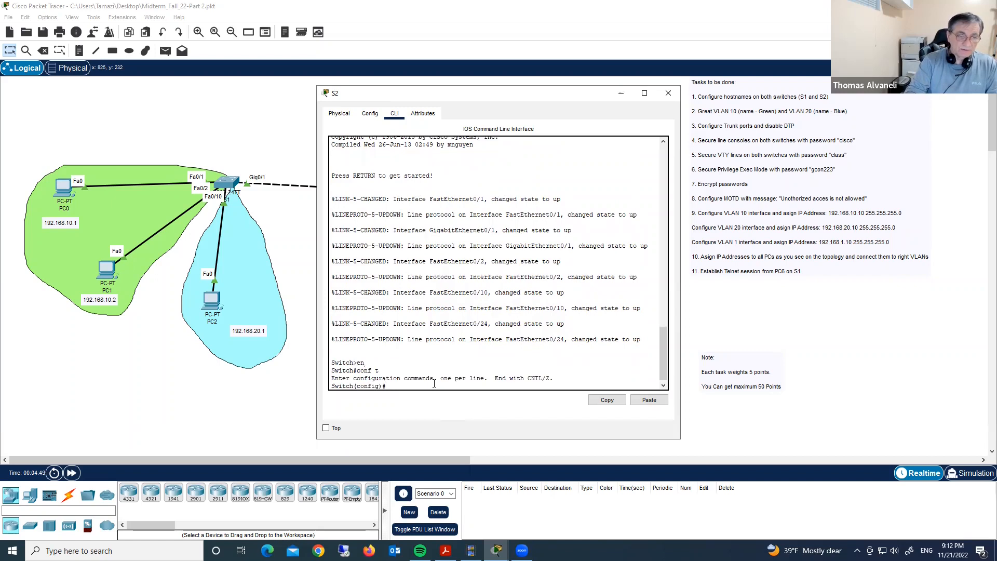
type("host S2")
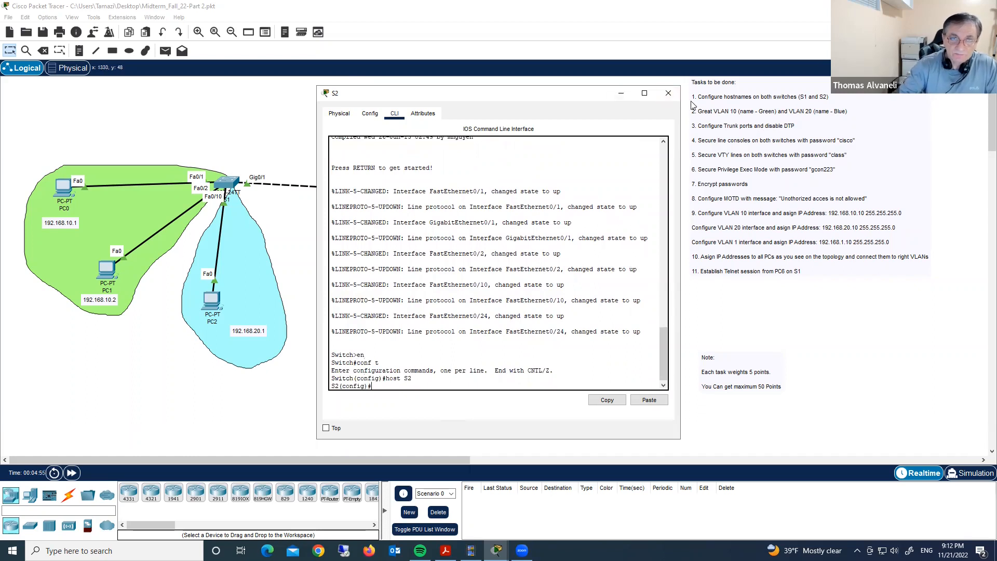
mouse_move(710, 130)
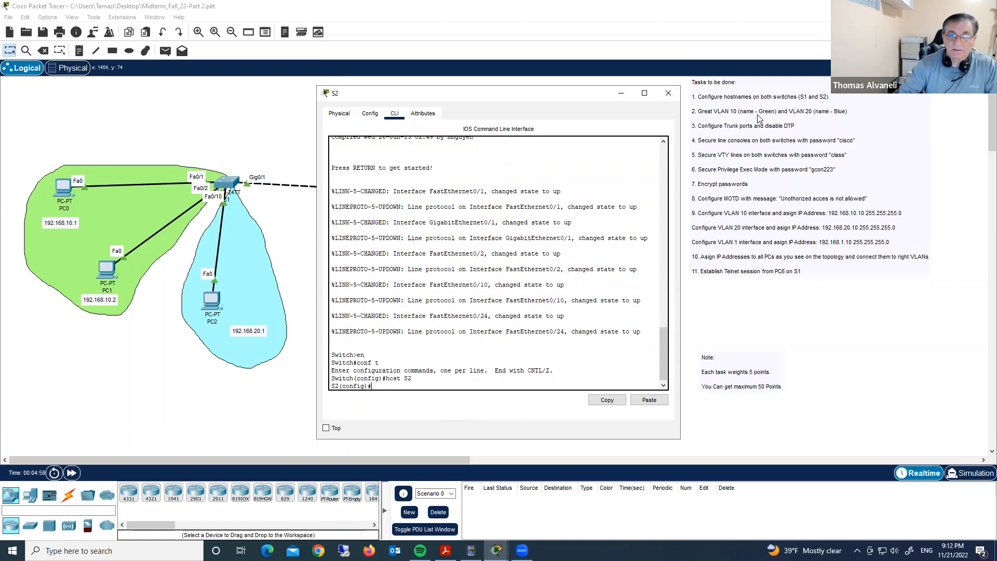
mouse_move(834, 119)
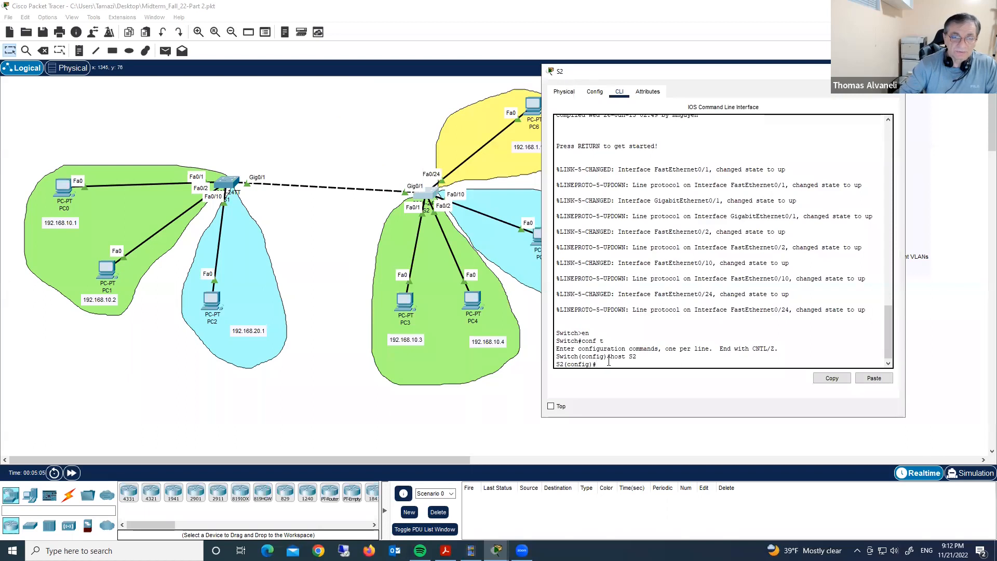
mouse_move(684, 375)
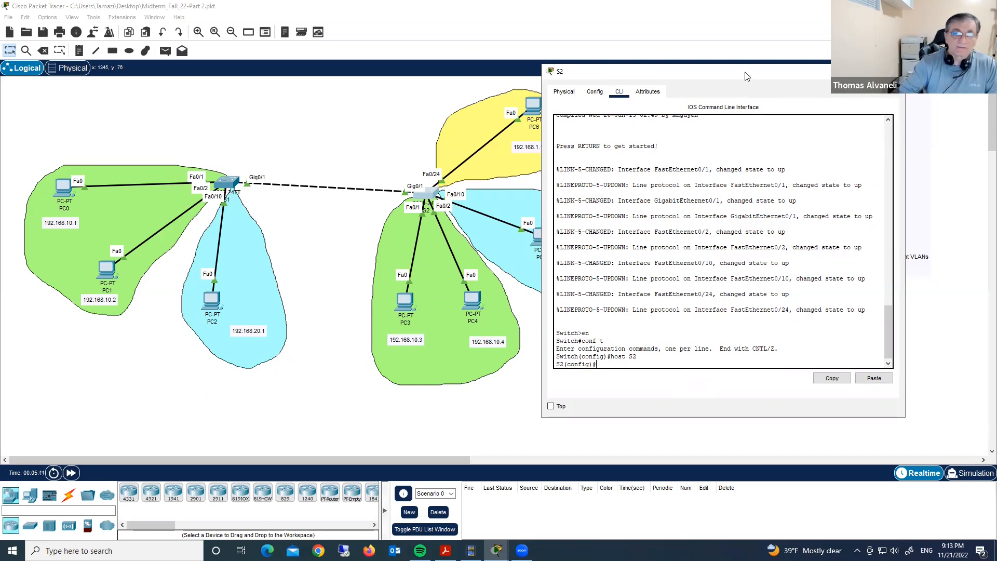
On S2, create vlan 10 named Green and vlan 20 named Blue
left_click_drag(747, 70, 497, 67)
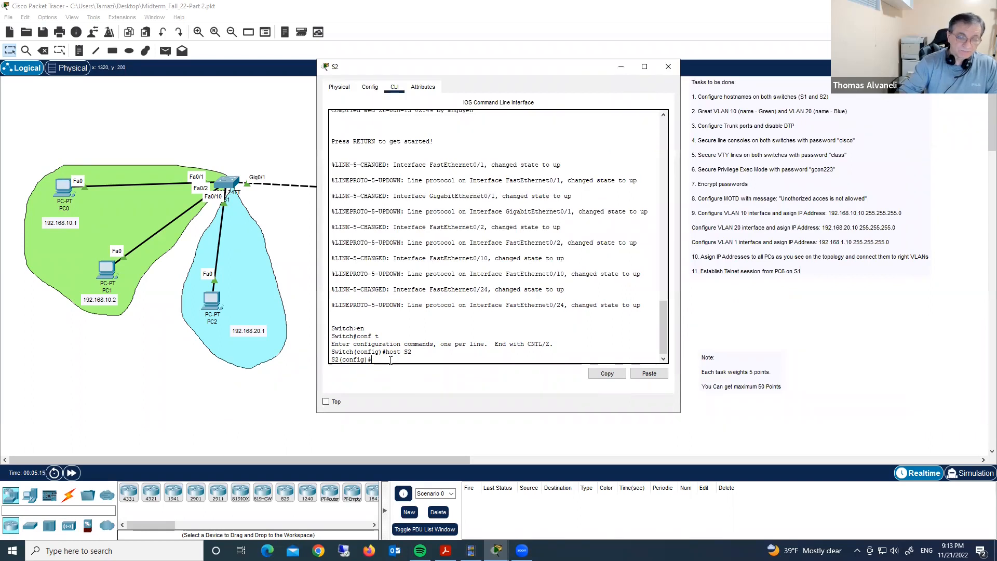
type("vlan")
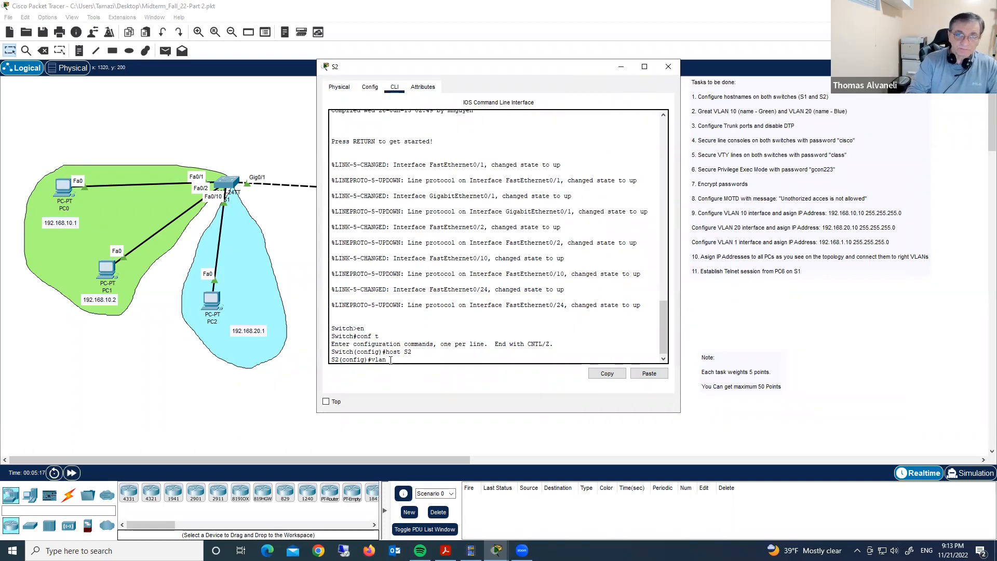
type("10")
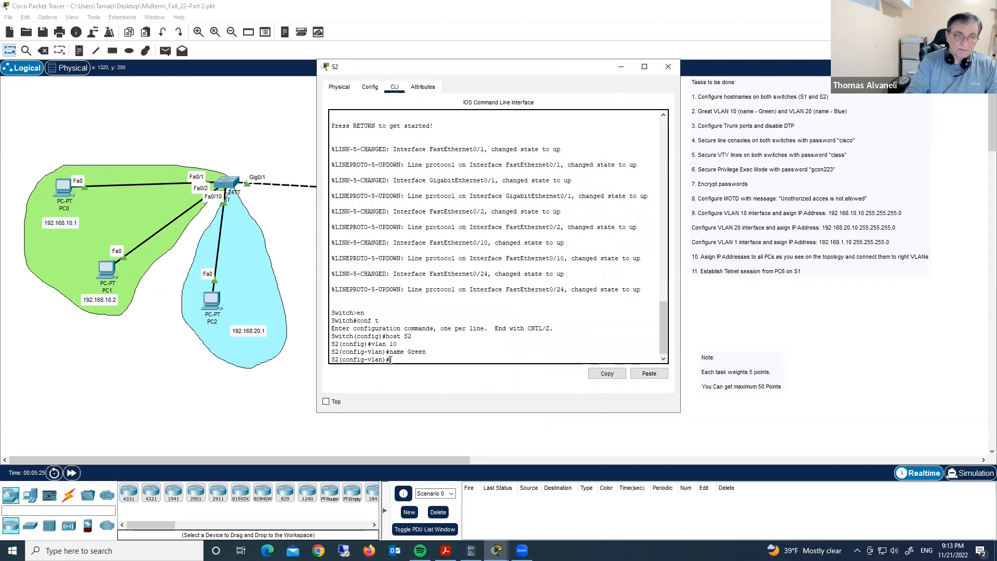
type("vlan 20")
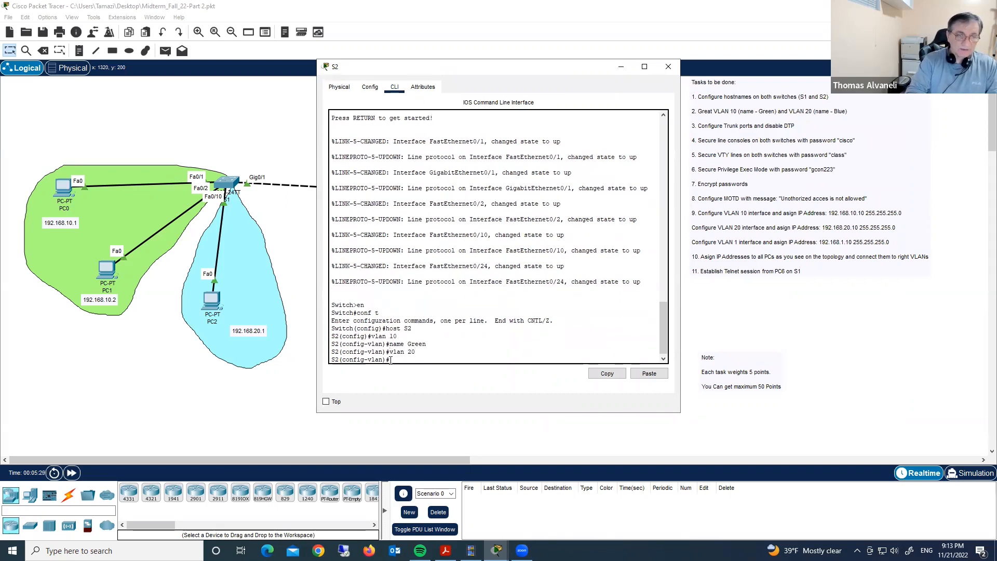
type("name Blue")
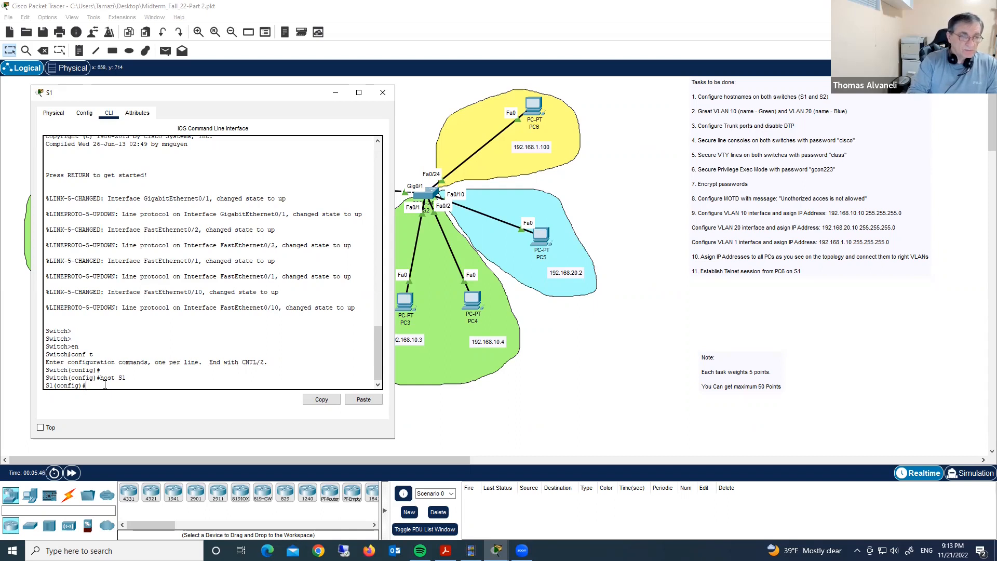
On S1, create vlan 10 named Green and vlan 20 named Blue
type("vlan 10")
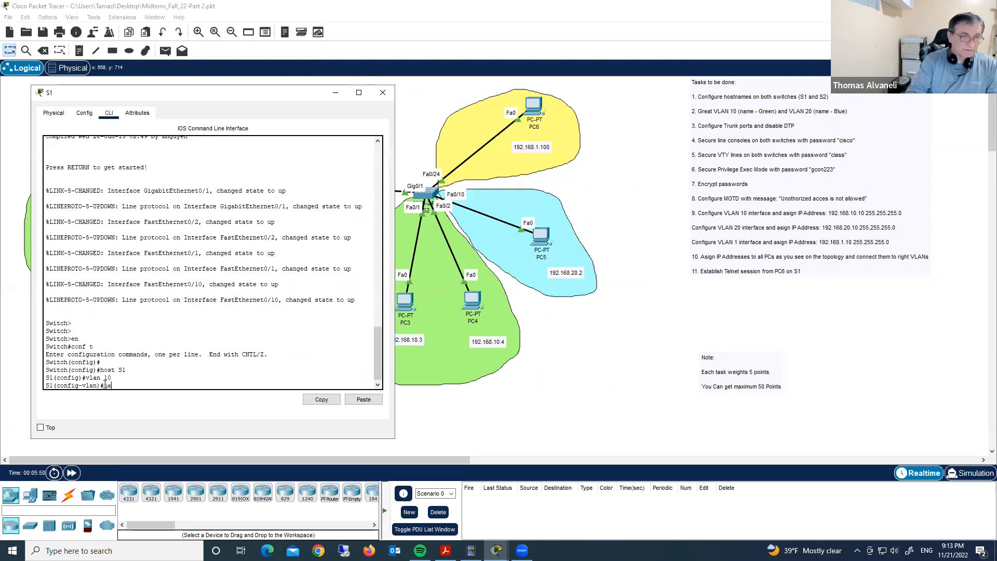
type("name Green")
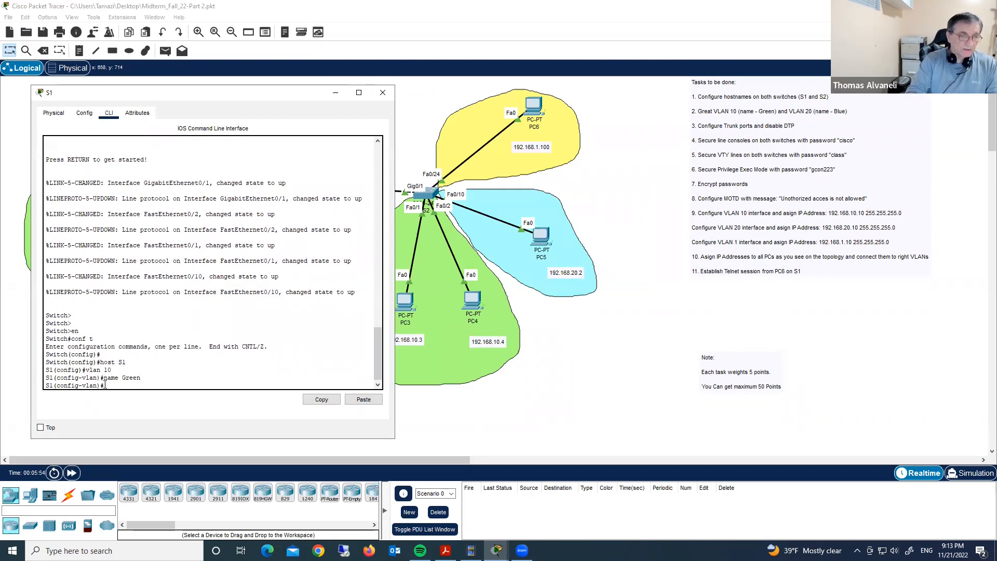
type("vlan")
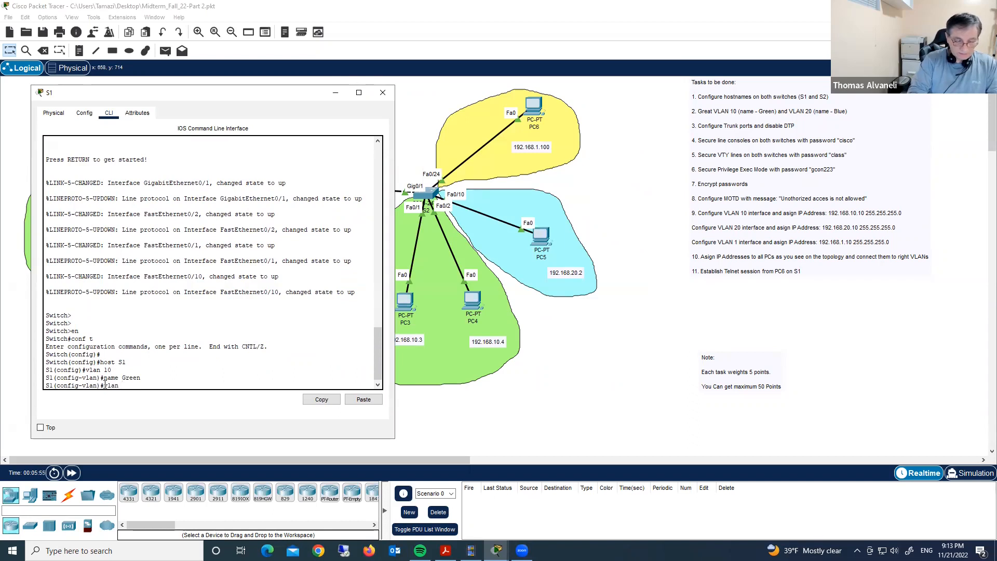
type("vlan 20")
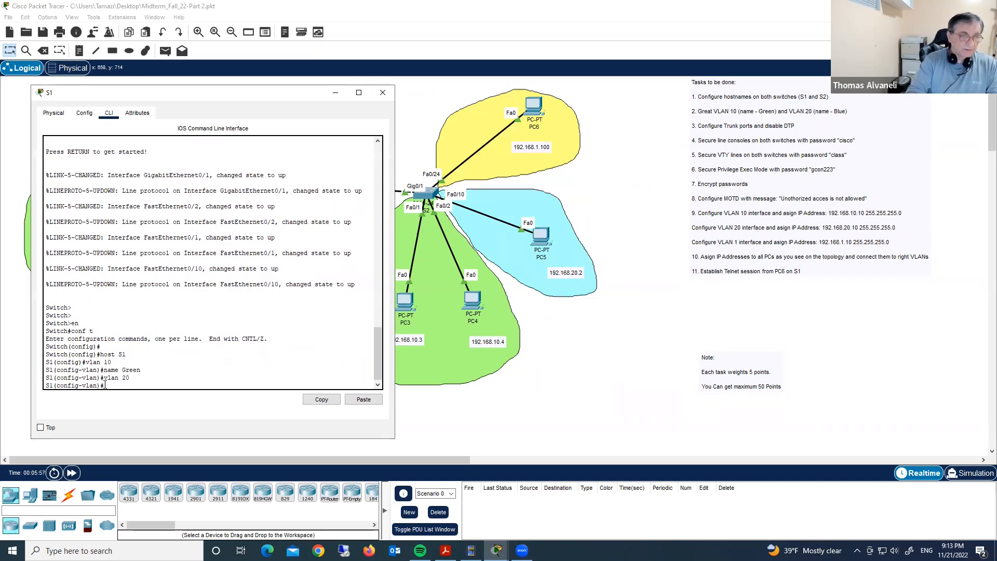
type("name Blue")
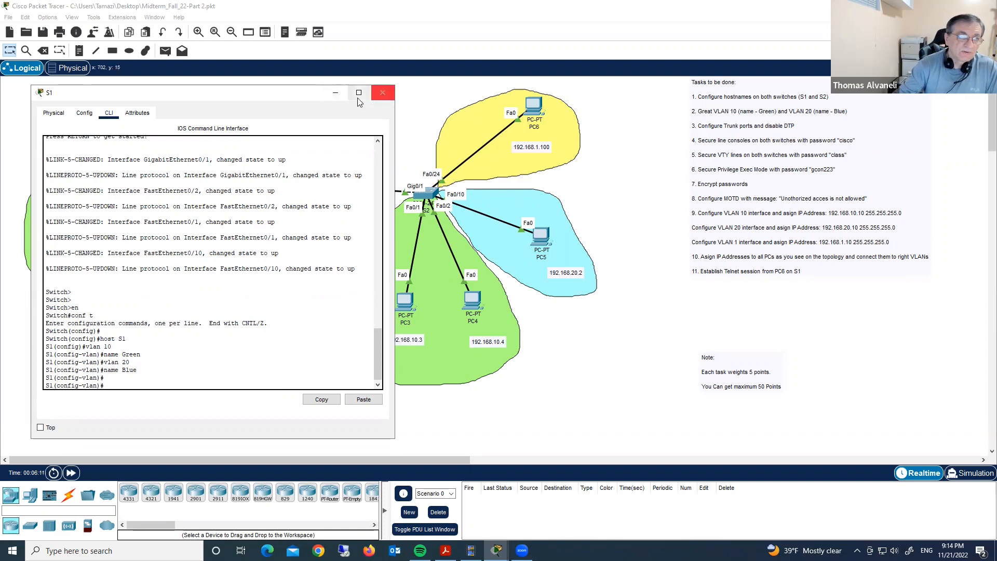
Reopen S1's console and enter interface gig0/1 configuration
left_click(383, 92)
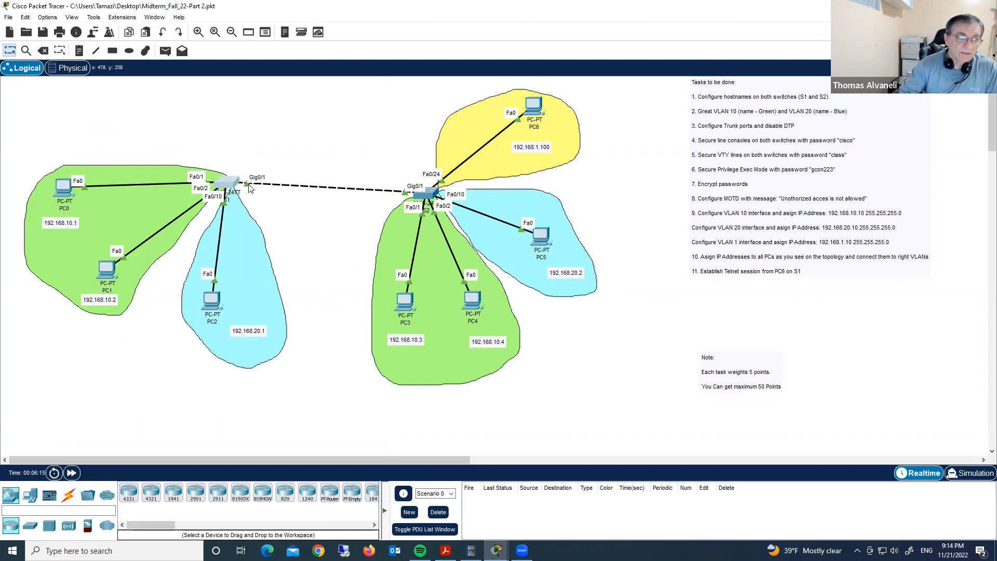
mouse_move(397, 188)
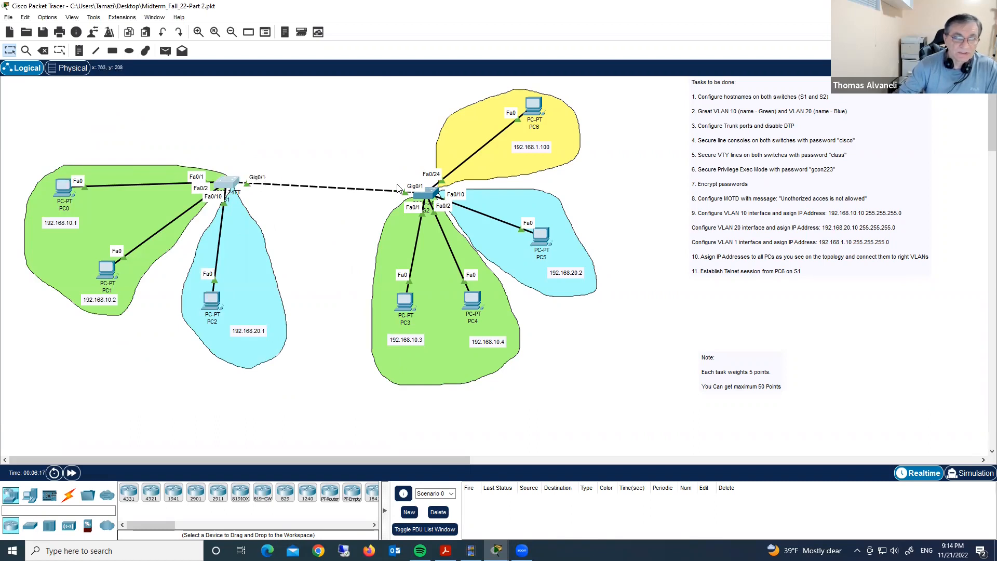
left_click(225, 188)
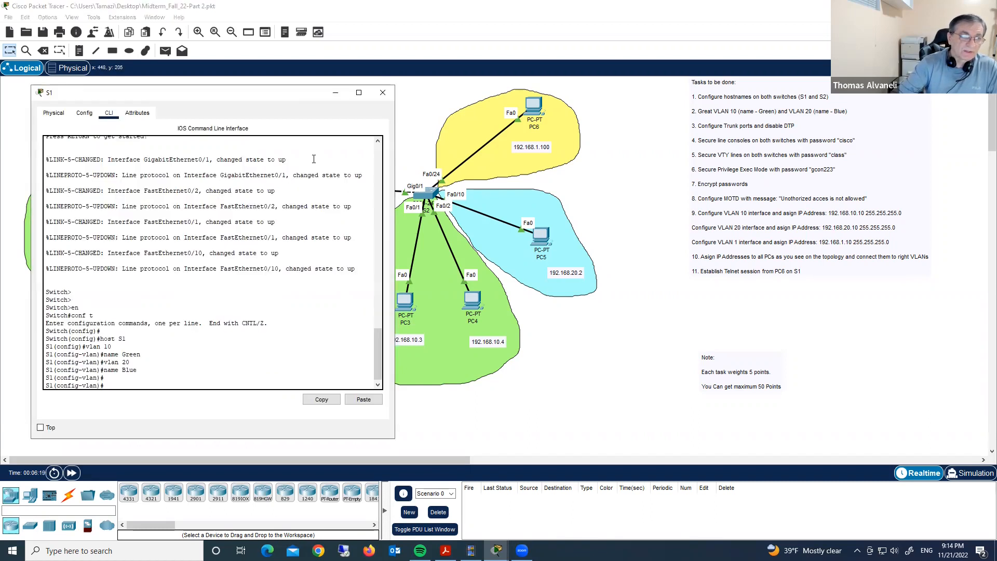
left_click_drag(55, 92, 159, 86)
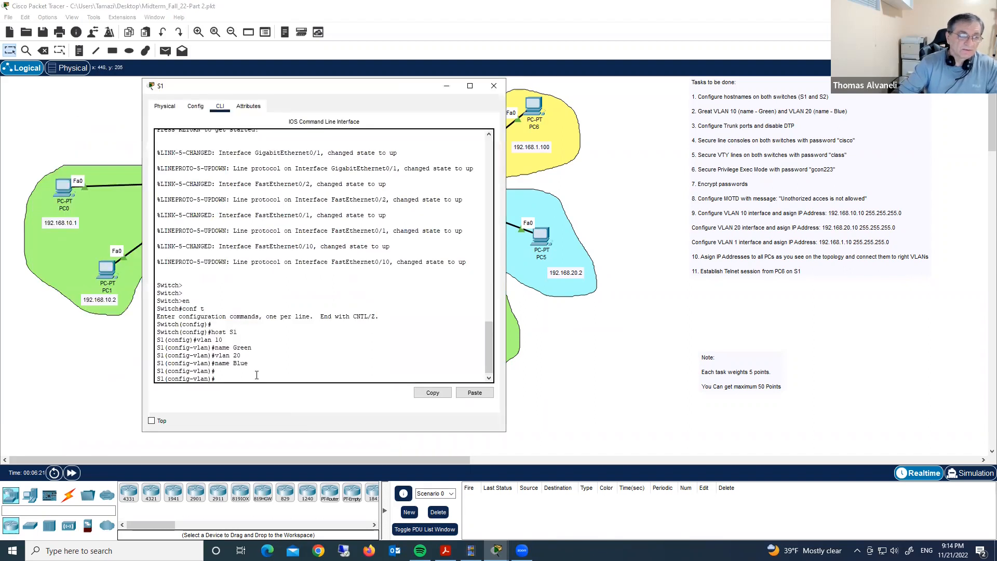
type("i")
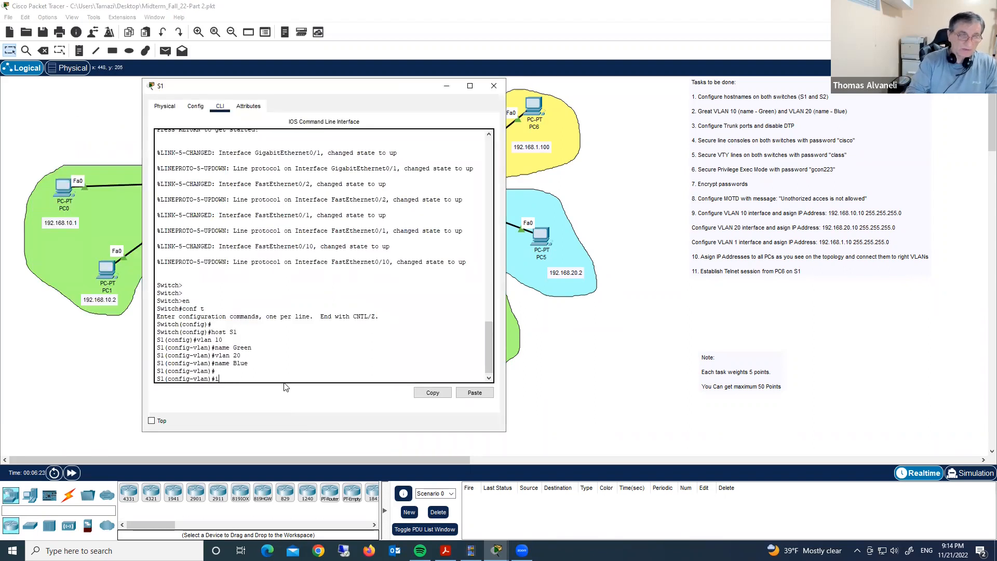
type("nt gig")
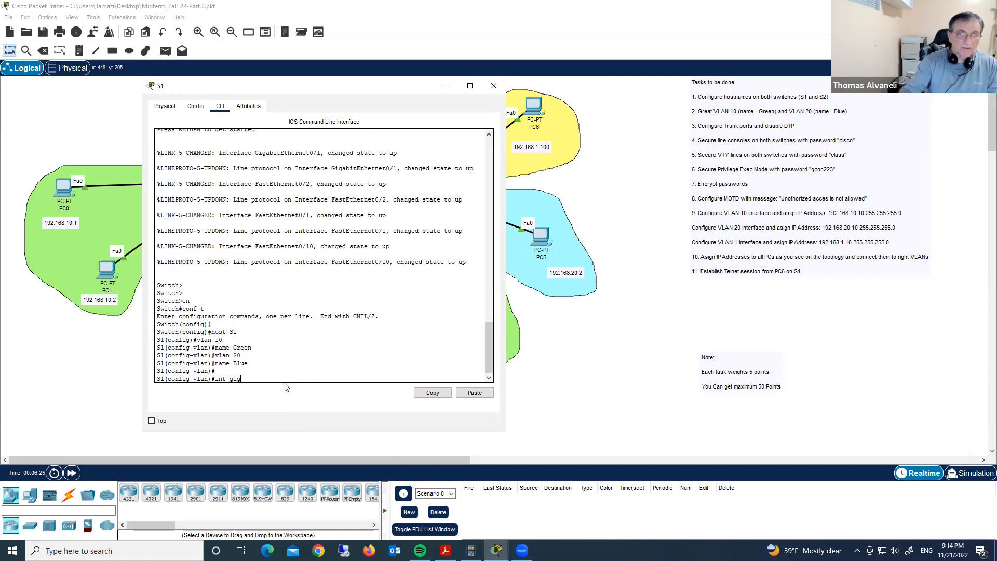
mouse_move(411, 104)
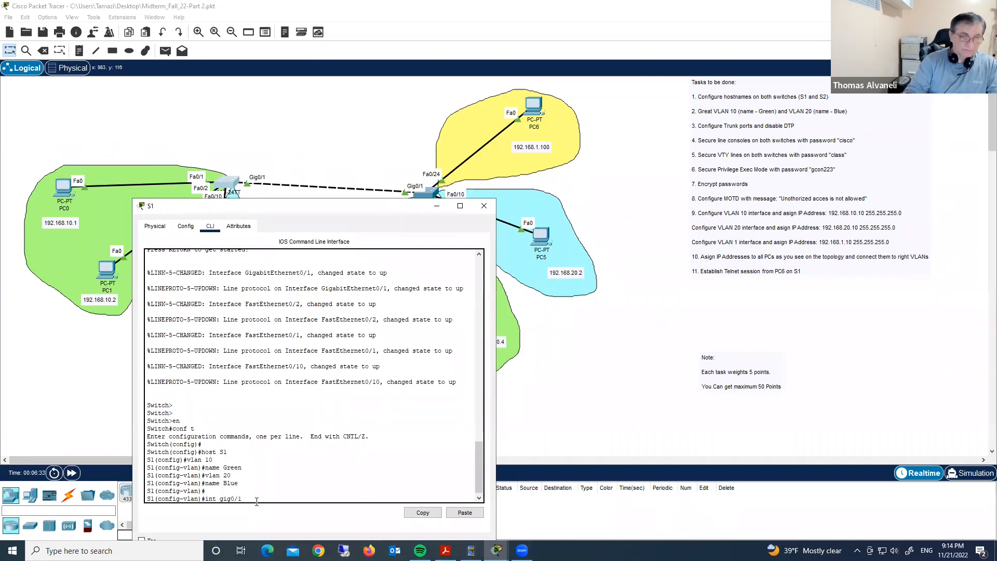
Set S1's Gig0/1 to switchport mode trunk with switchport nonegotiate
type("switchport mode")
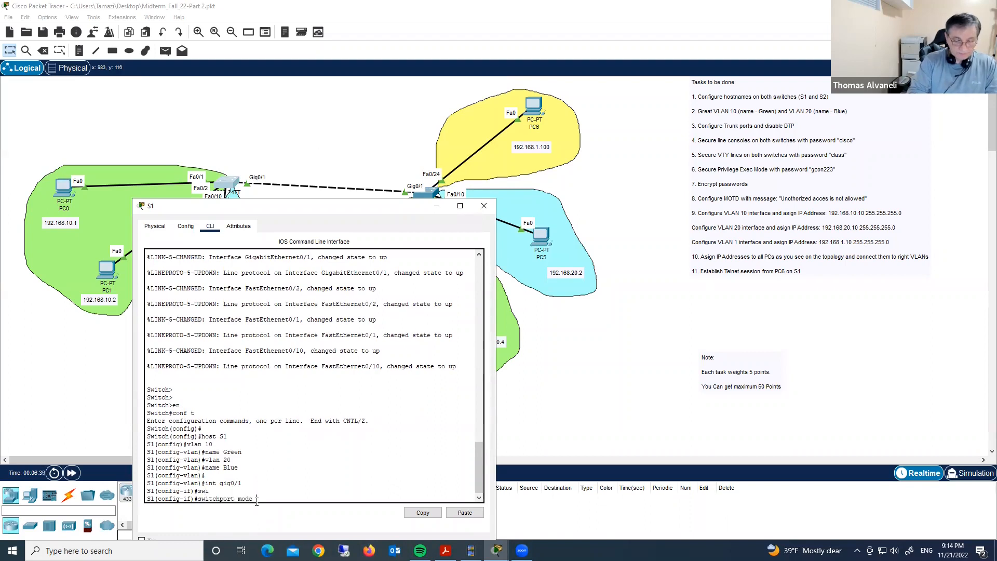
type("trunk")
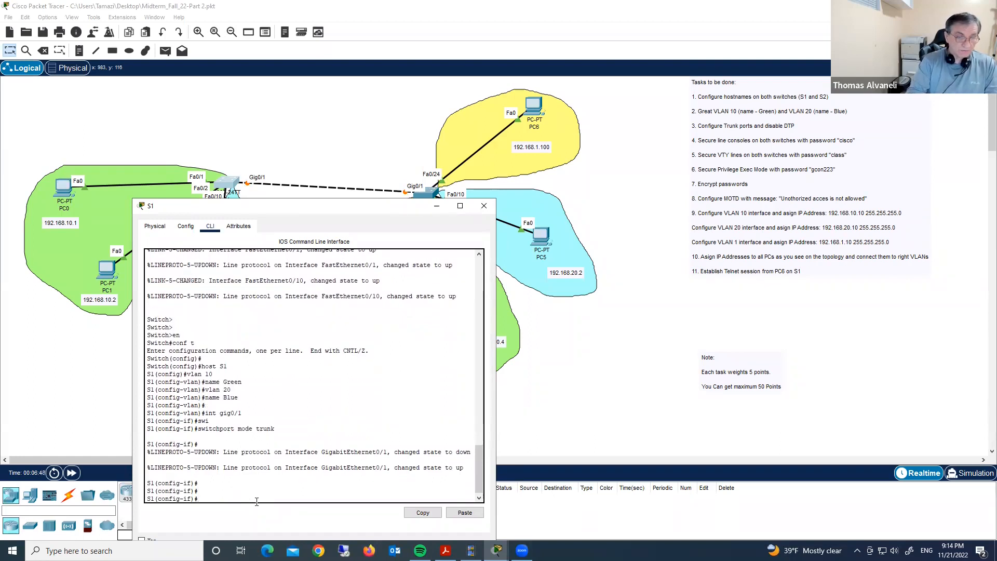
type("switchport none")
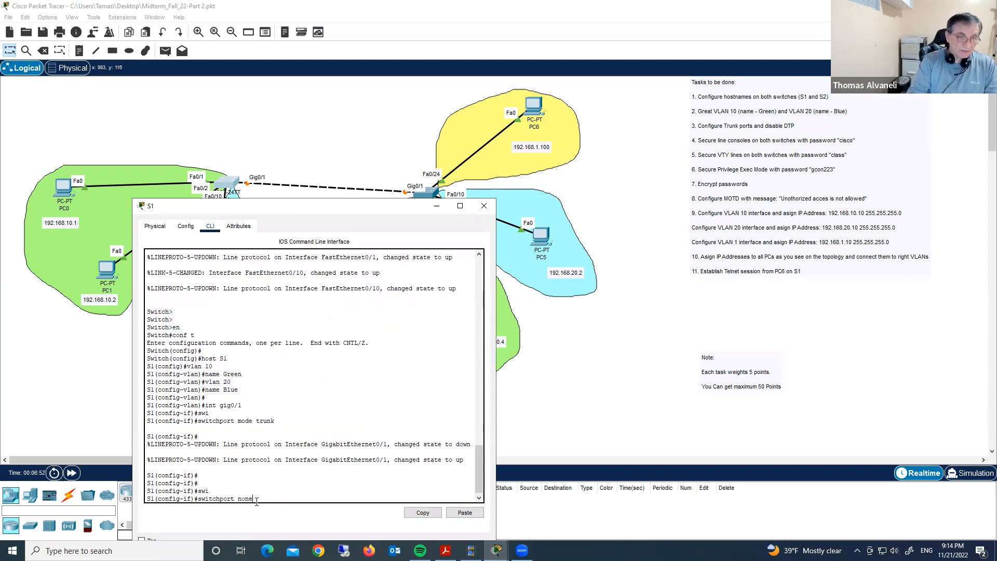
type("switchport nonegotiate")
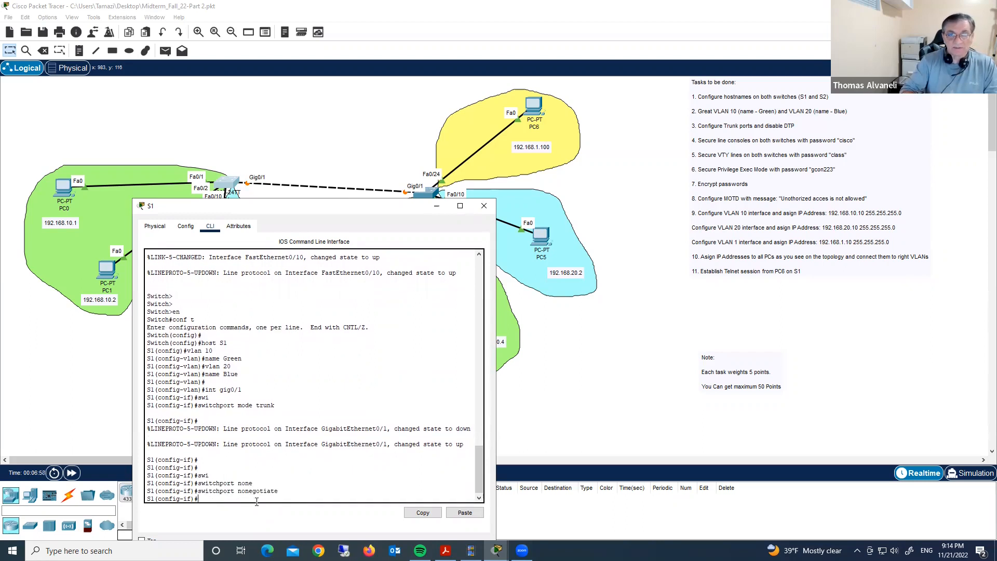
mouse_move(481, 179)
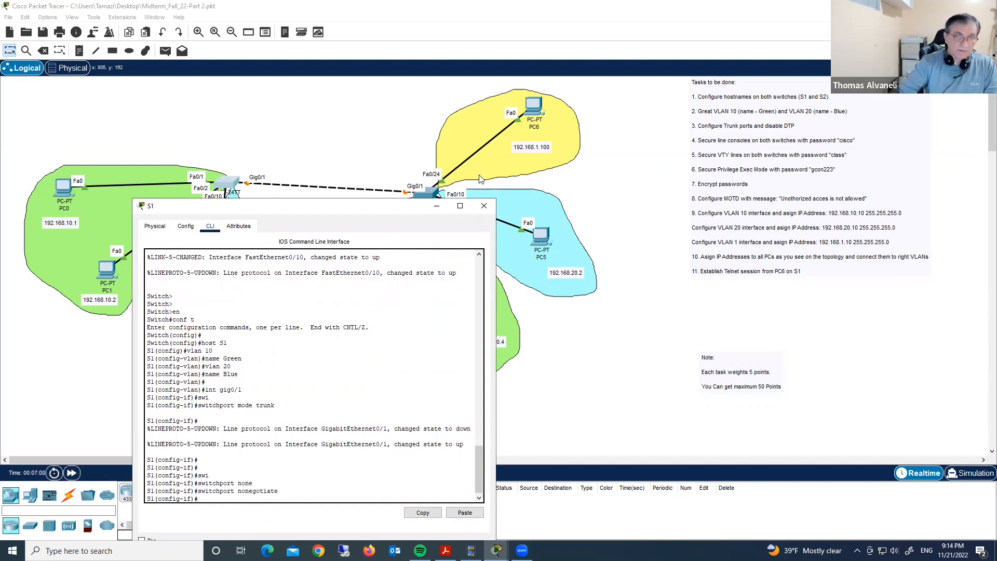
On S2's Gig0/1, apply switchport mode trunk and switchport nonegotiate
left_click(484, 206)
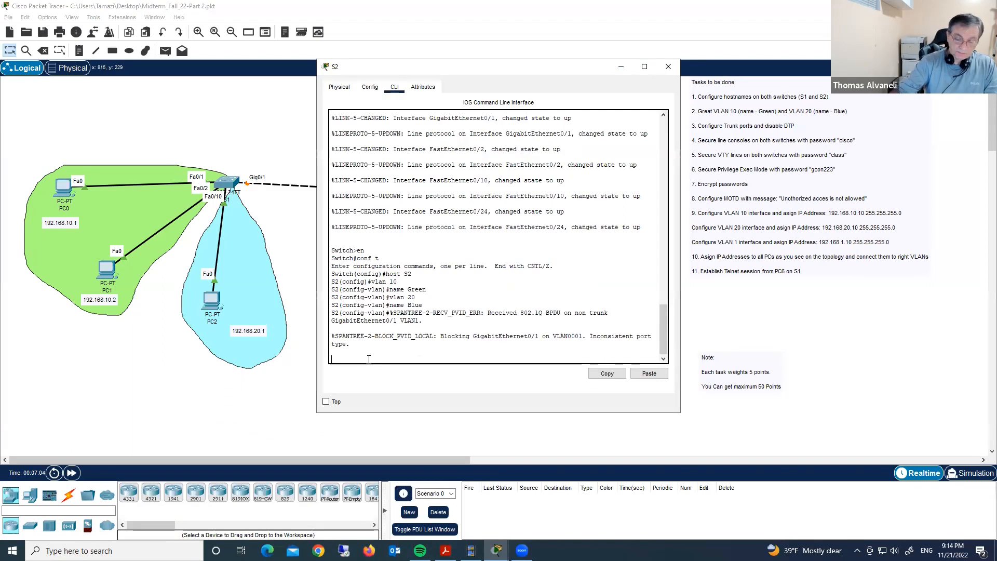
type("int gig0/1")
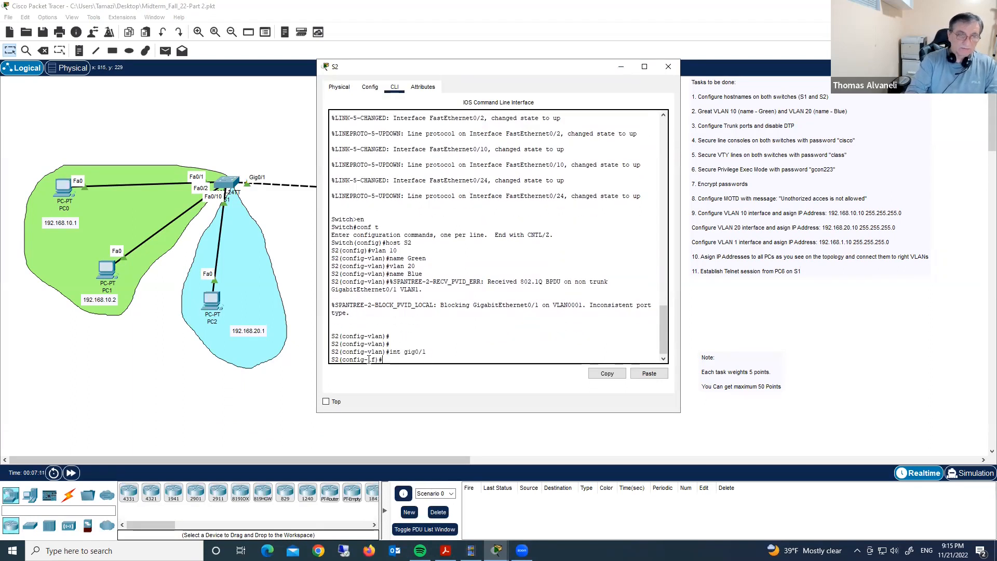
type("switchport")
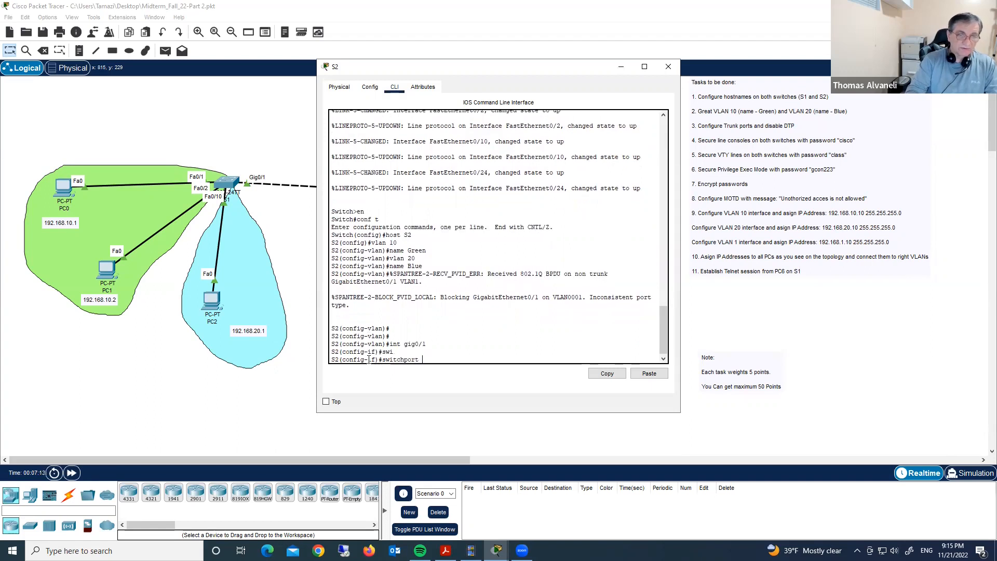
type("mode trunk")
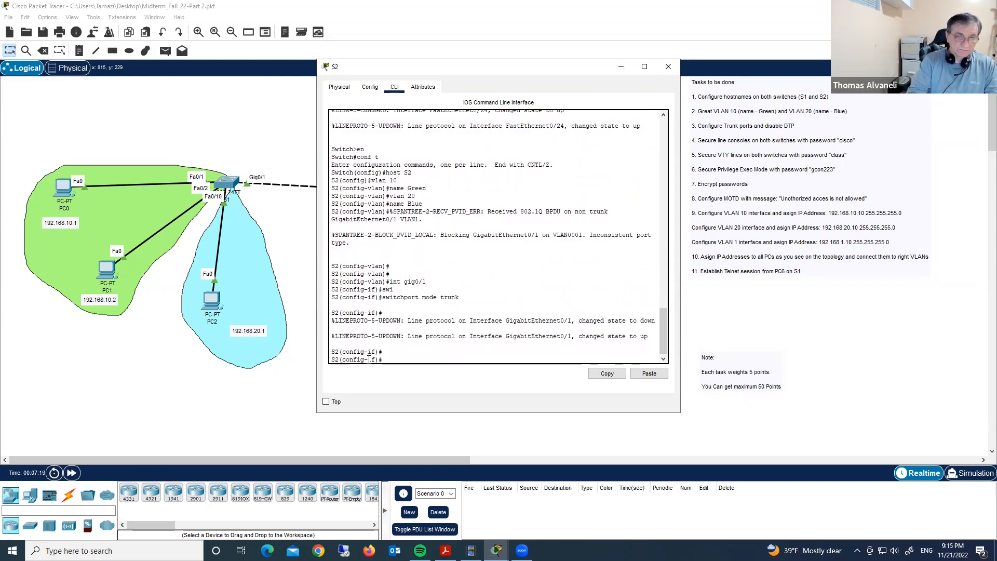
type("switchport nonegotiate")
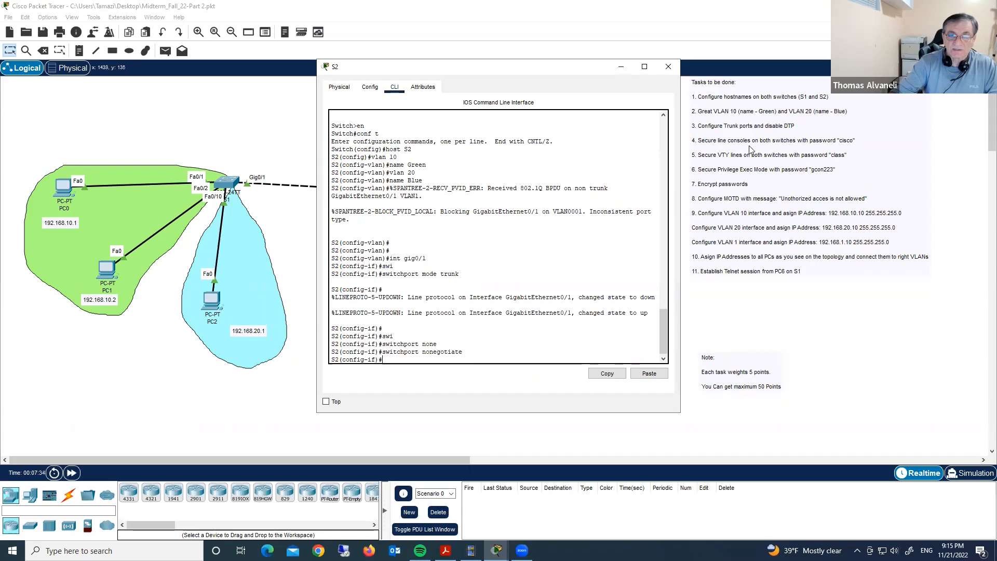
mouse_move(808, 152)
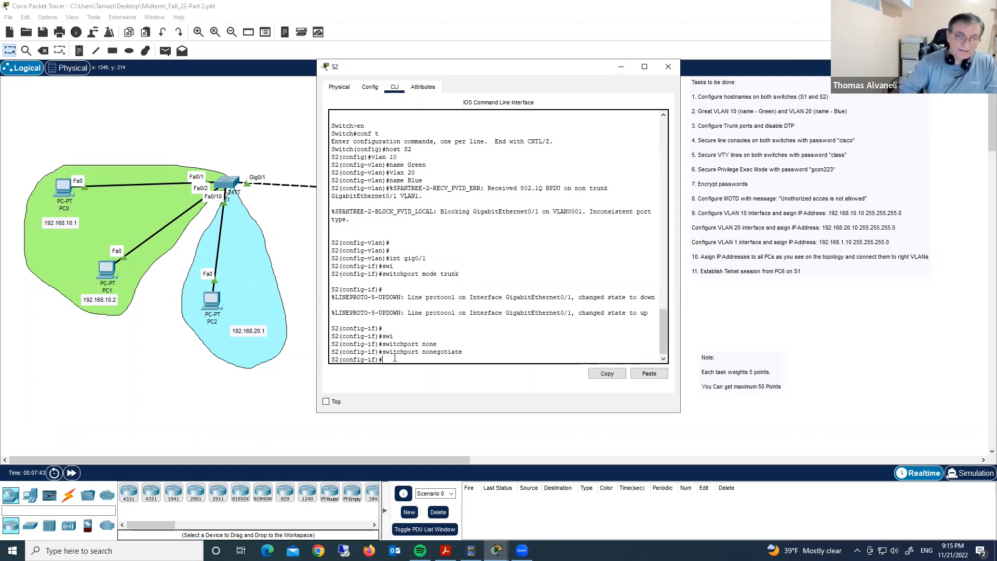
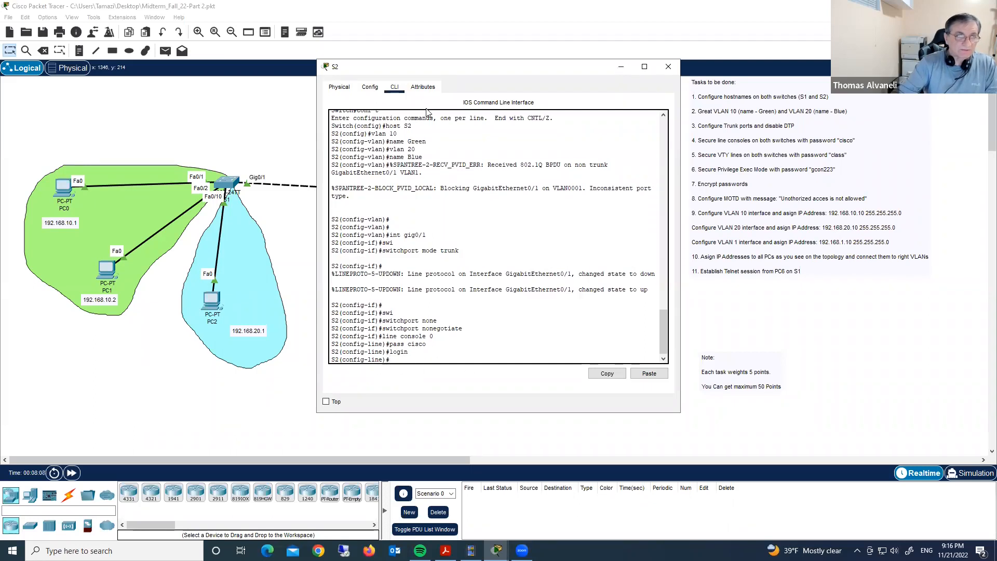
left_click(667, 67)
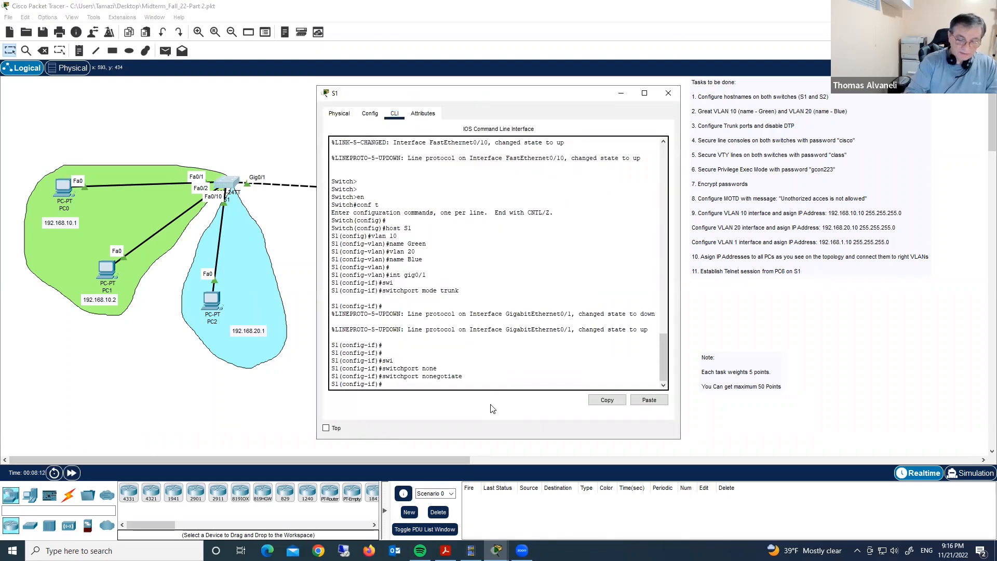
type("line console 0")
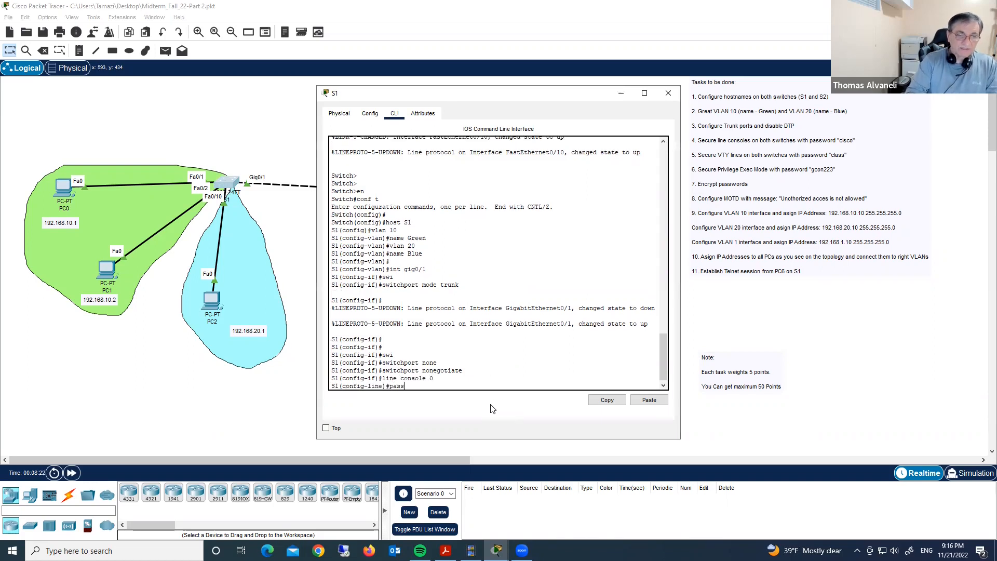
type("cisco")
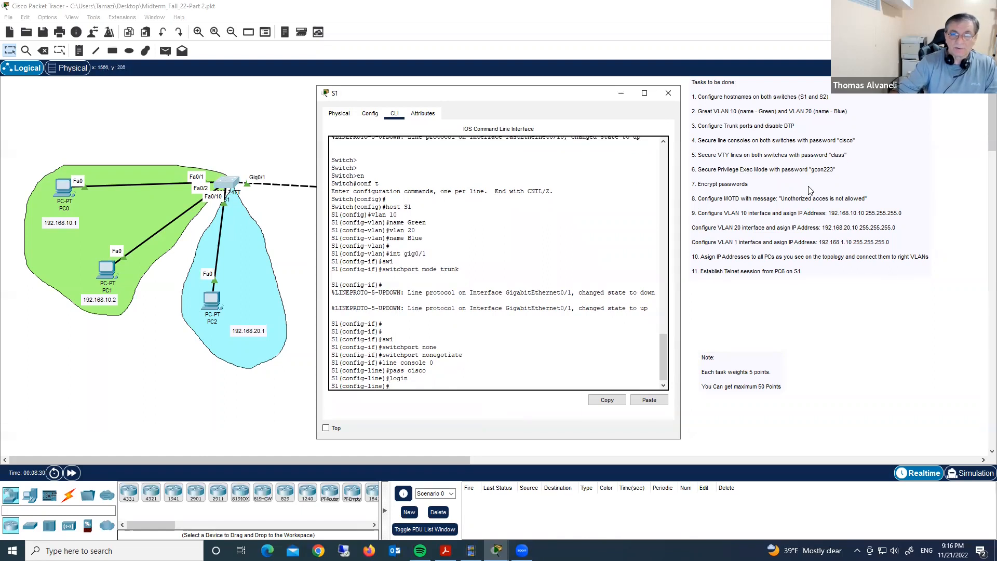
mouse_move(733, 162)
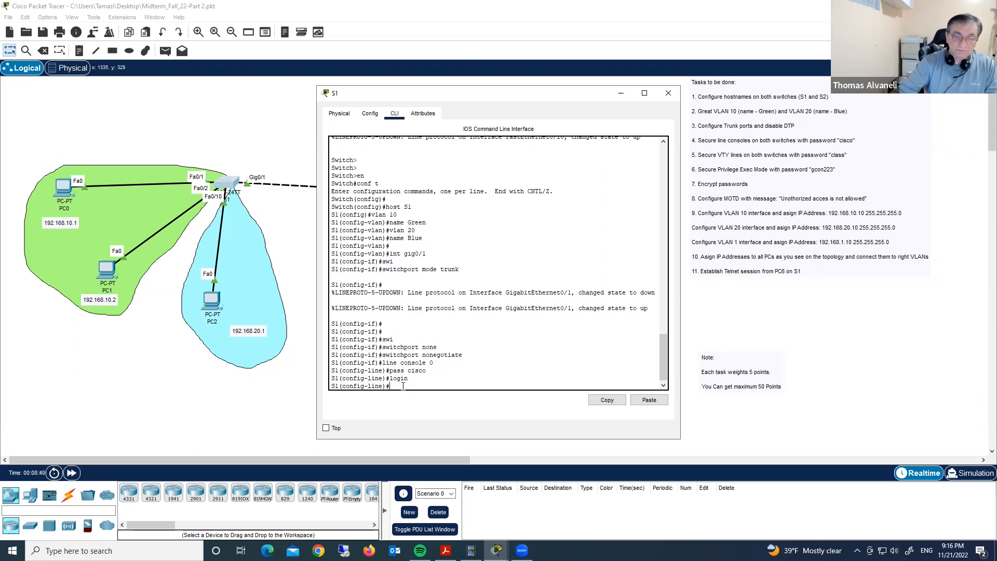
mouse_move(731, 155)
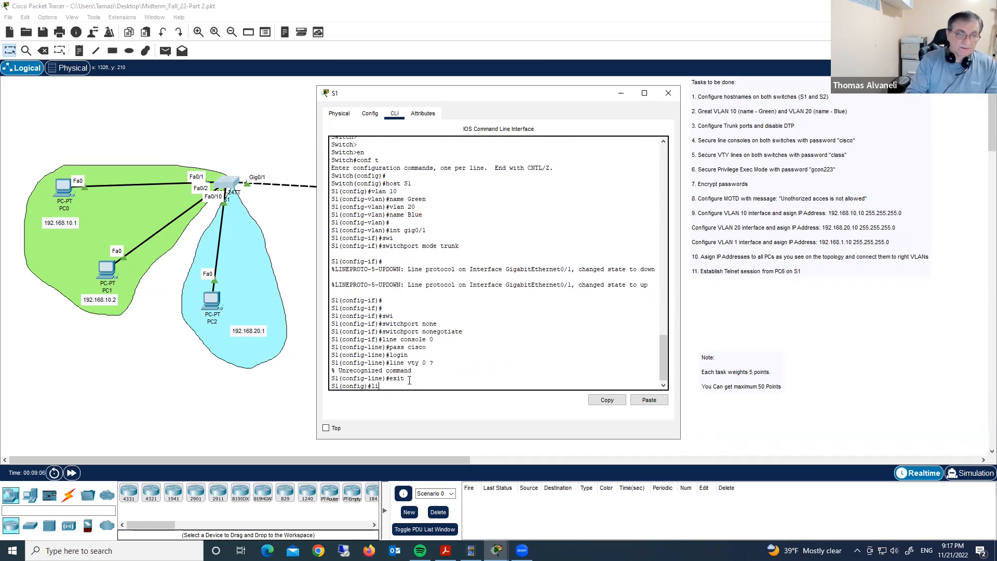
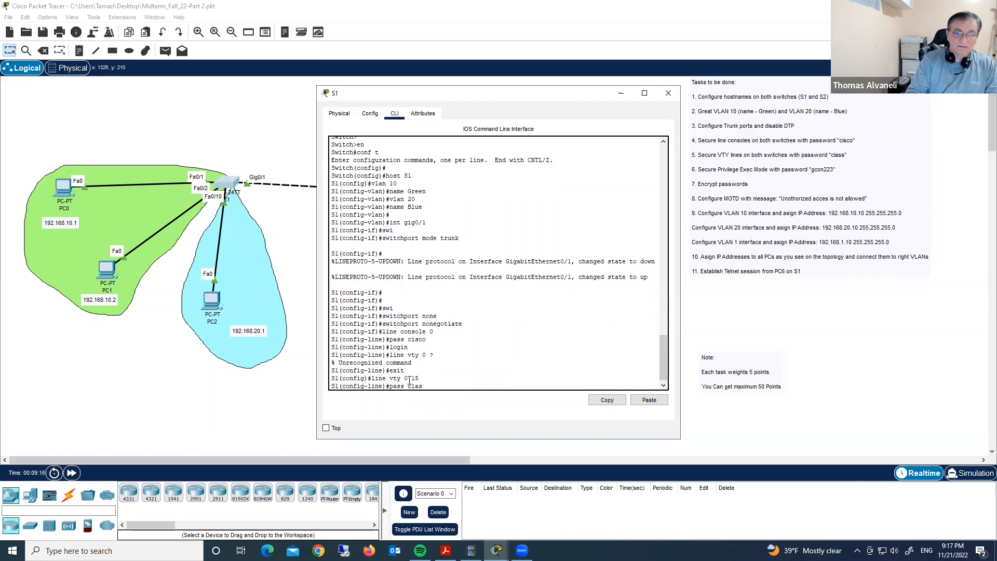
On S1's line vty 0 15, set password class with login required
key("Enter")
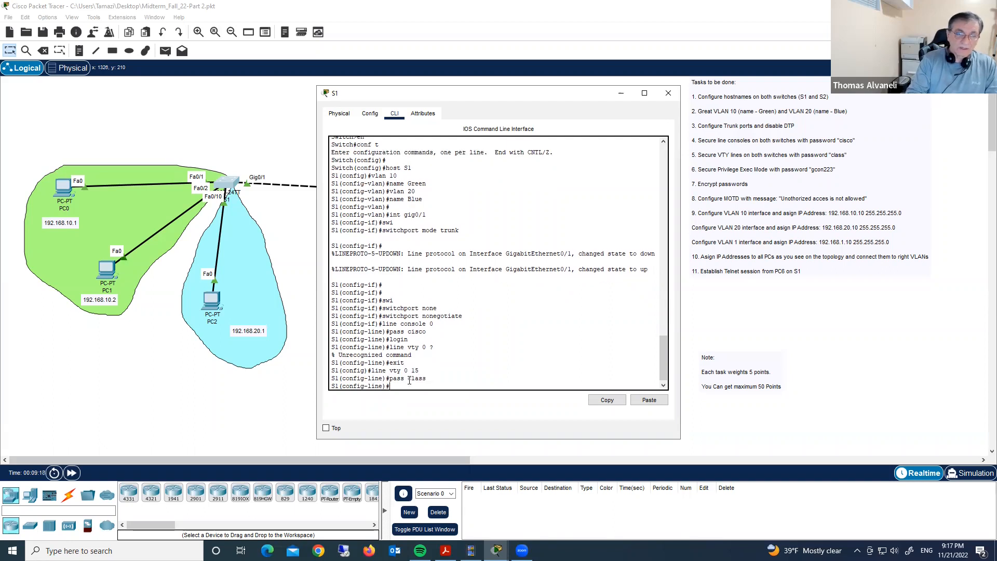
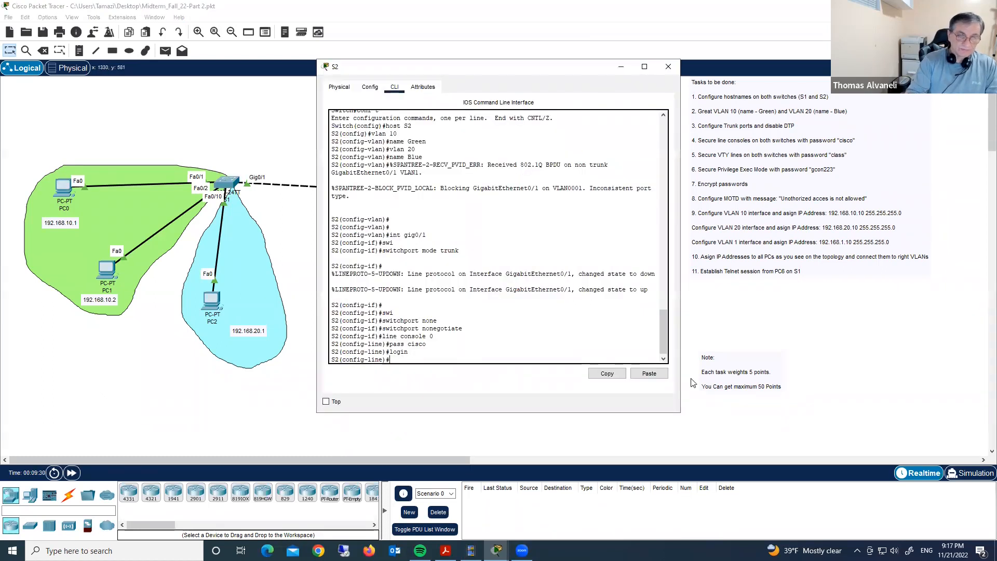
Secure S2's VTY lines 0-15 with password class and require login
type("line")
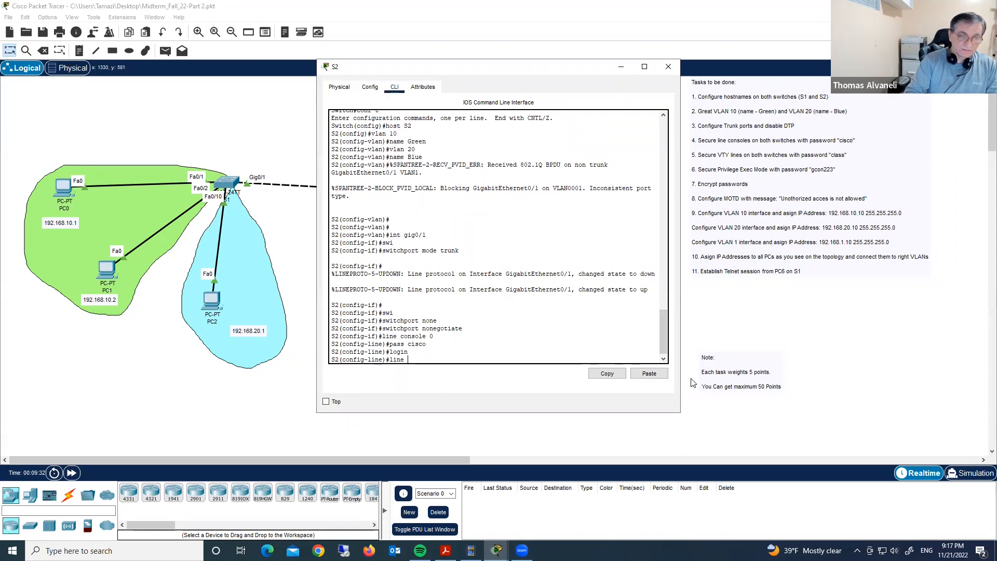
type("vty")
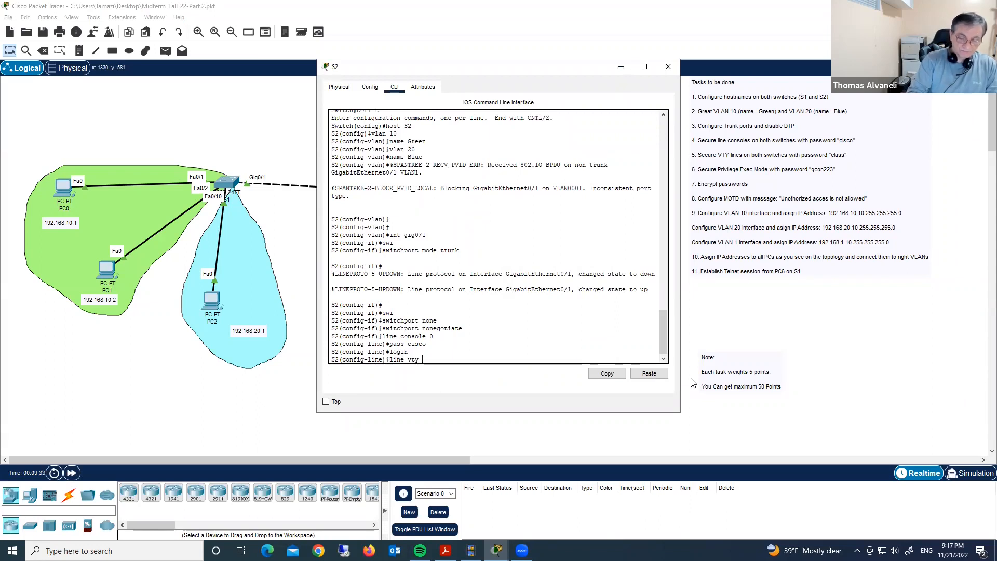
type("0 15")
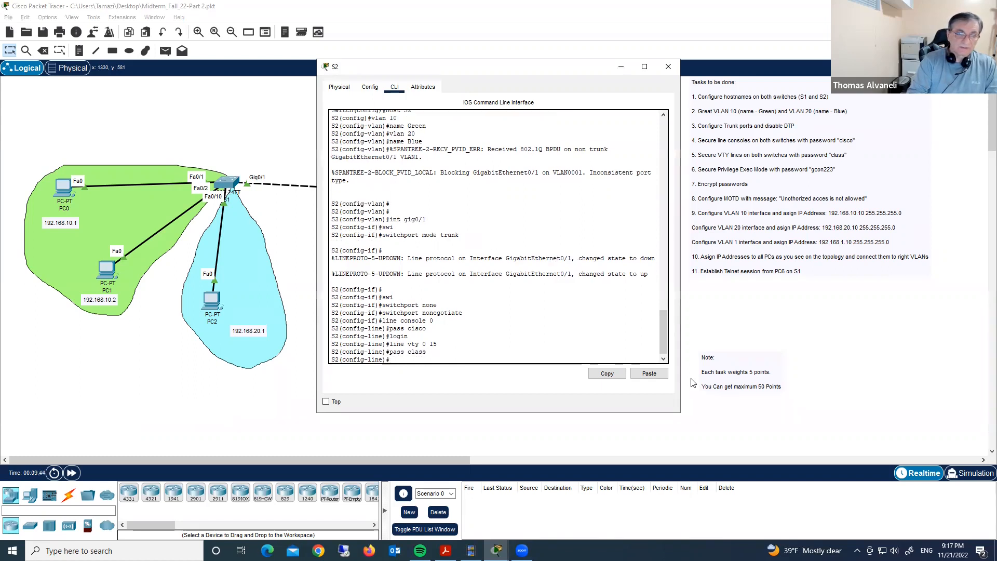
type("login")
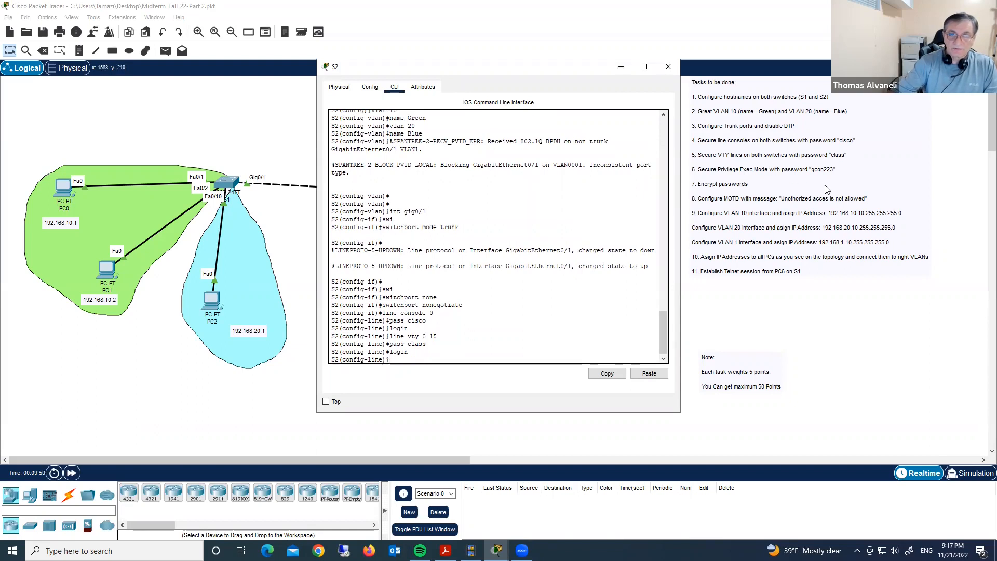
mouse_move(740, 179)
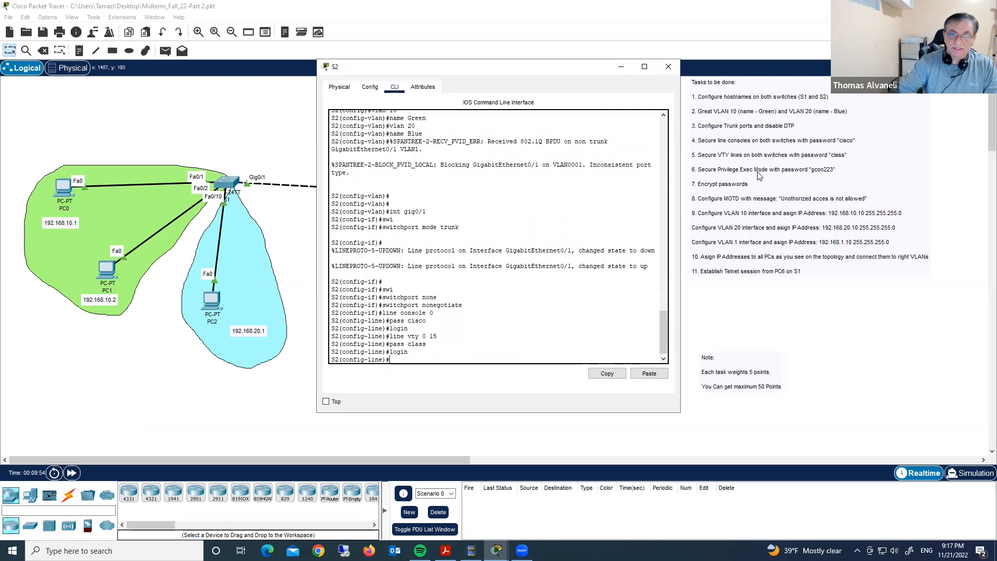
mouse_move(812, 179)
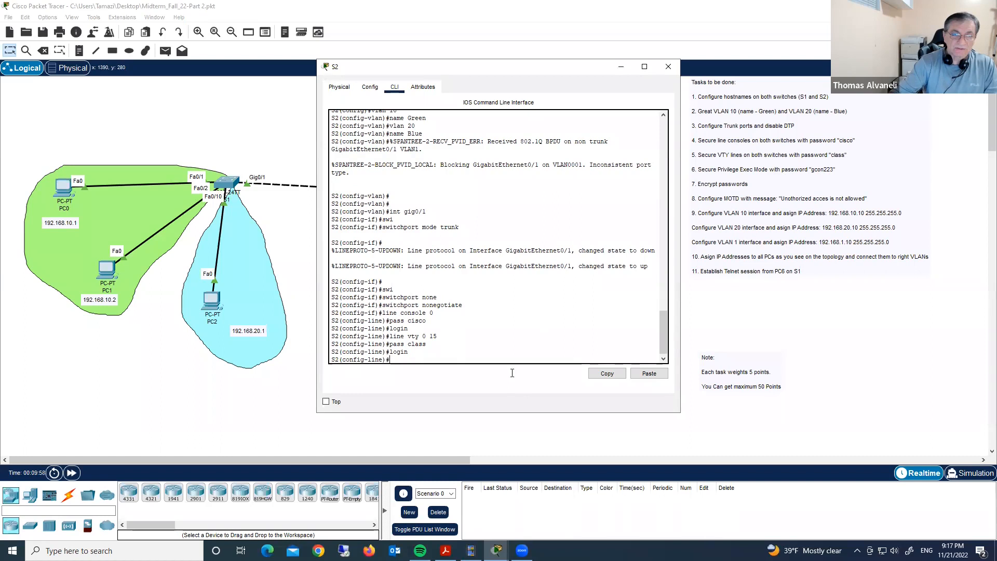
mouse_move(810, 354)
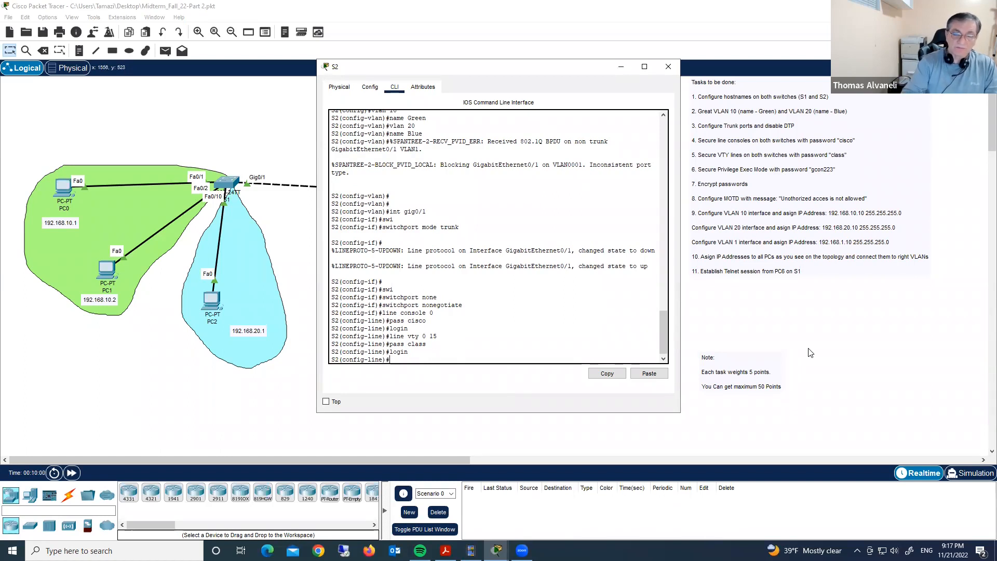
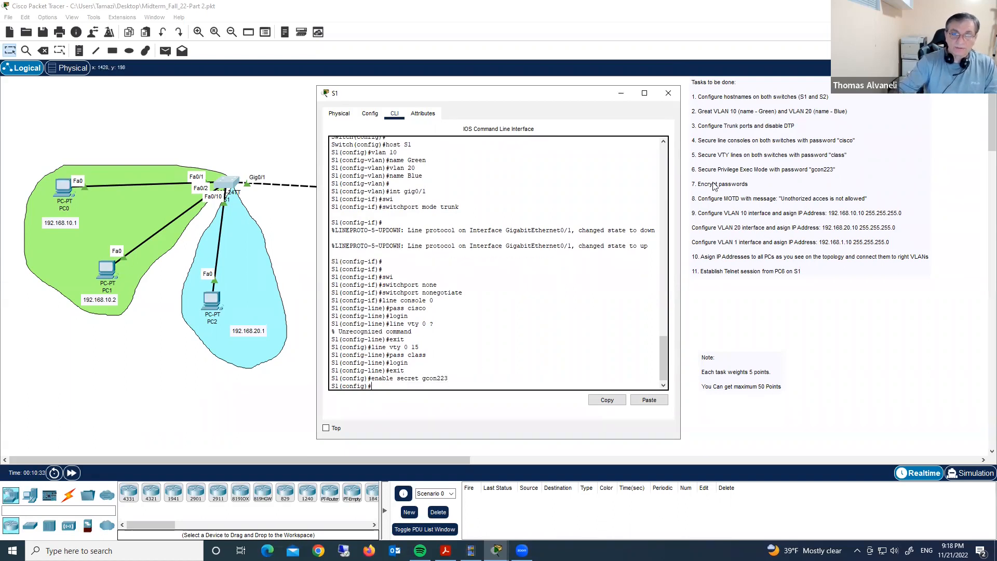
mouse_move(708, 191)
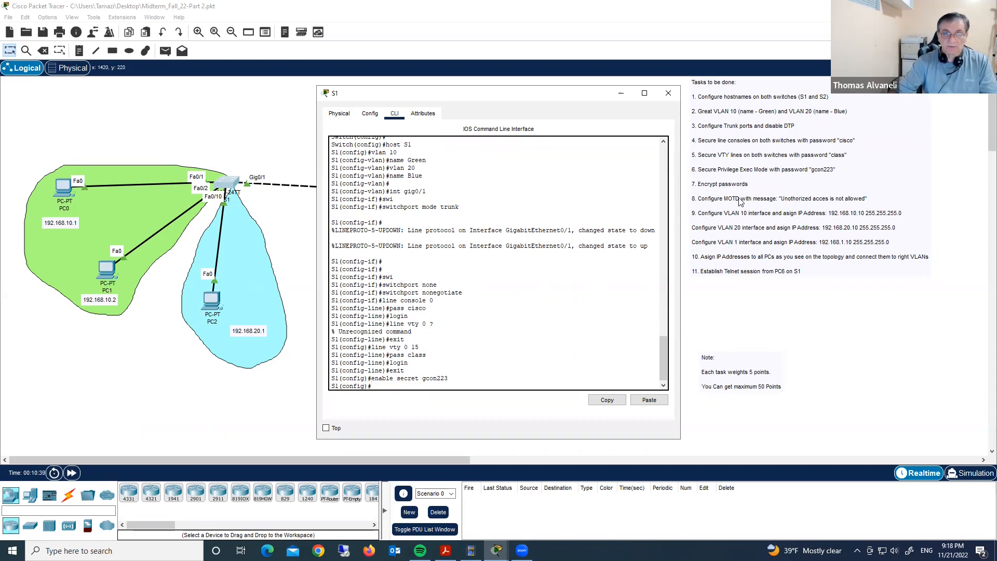
mouse_move(442, 395)
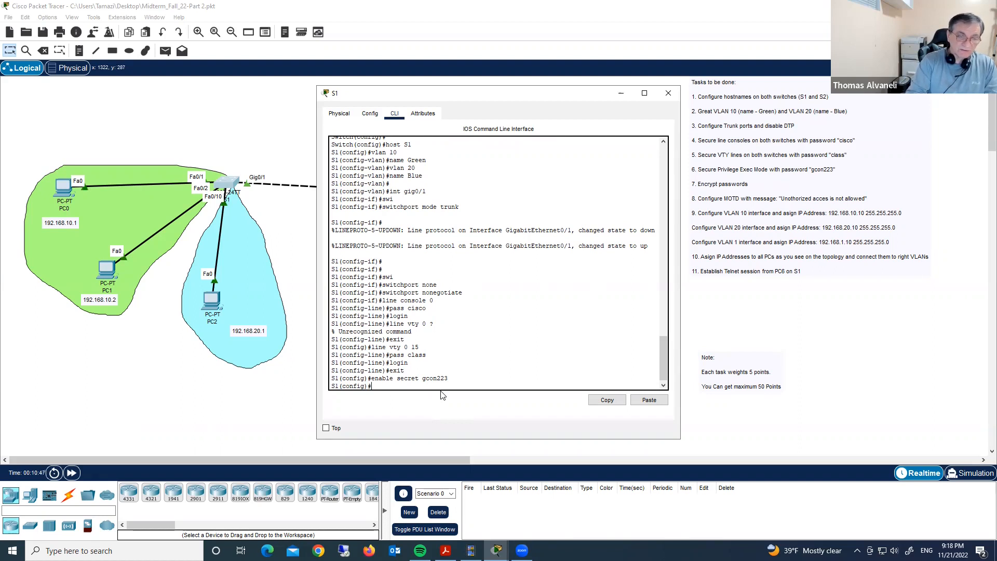
Review S1's running configuration, then enable service password-encryption
type("do sho")
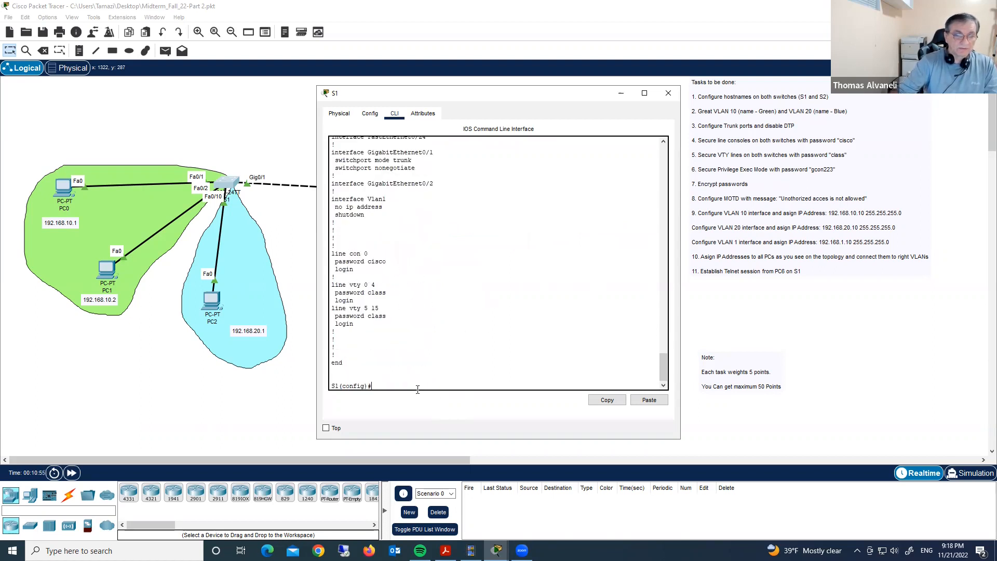
mouse_move(406, 384)
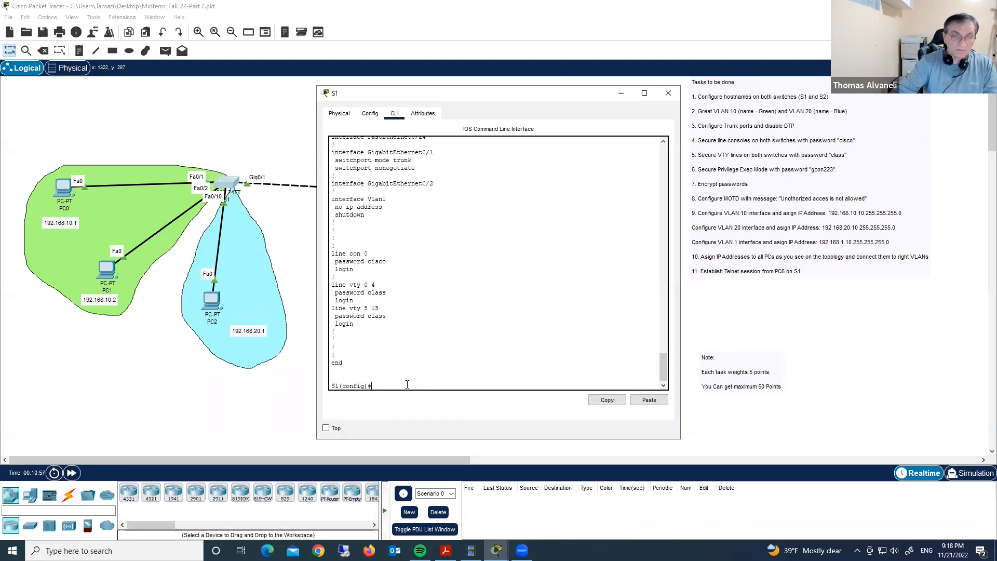
mouse_move(495, 384)
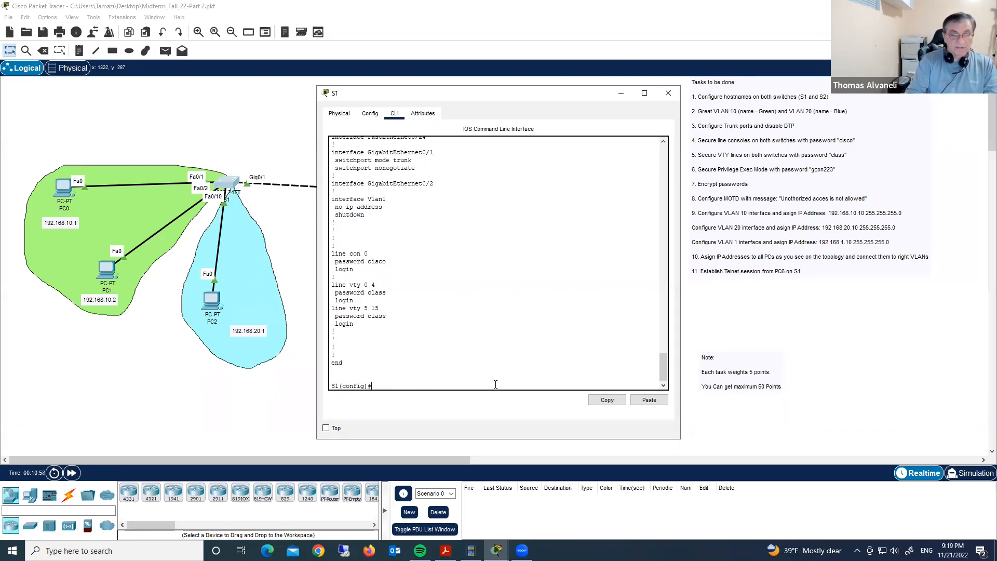
type("servi")
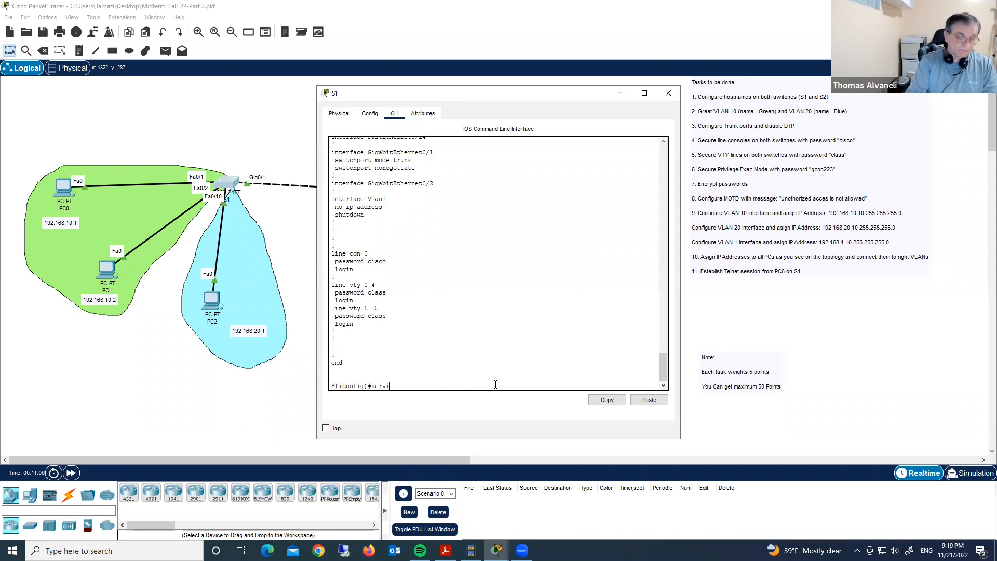
type("service password-encryption")
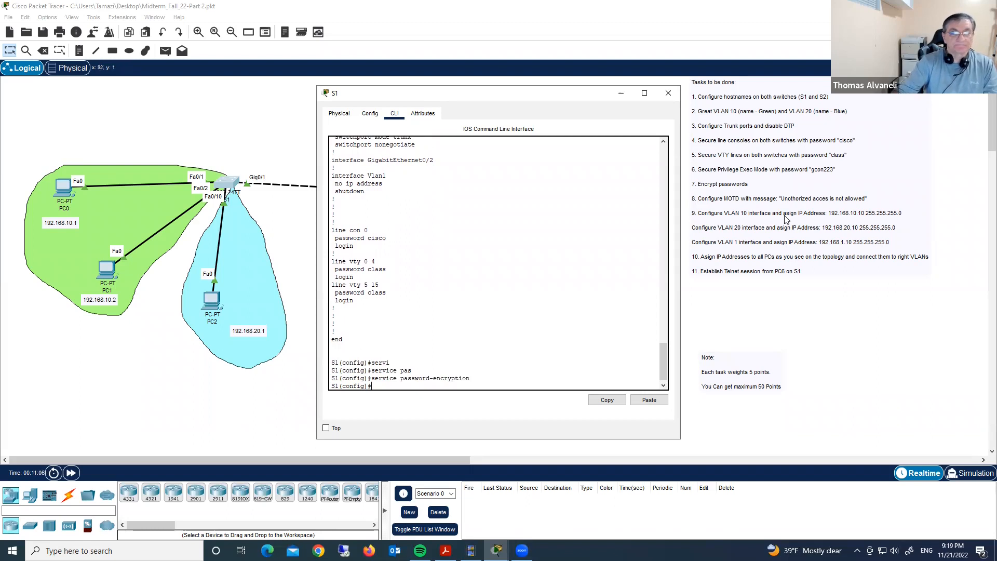
mouse_move(670, 108)
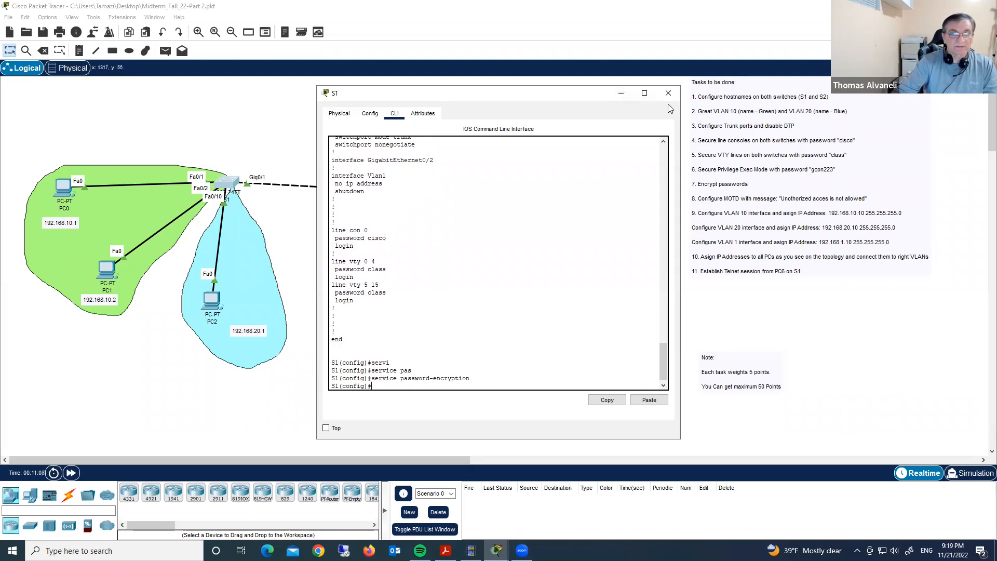
mouse_move(285, 221)
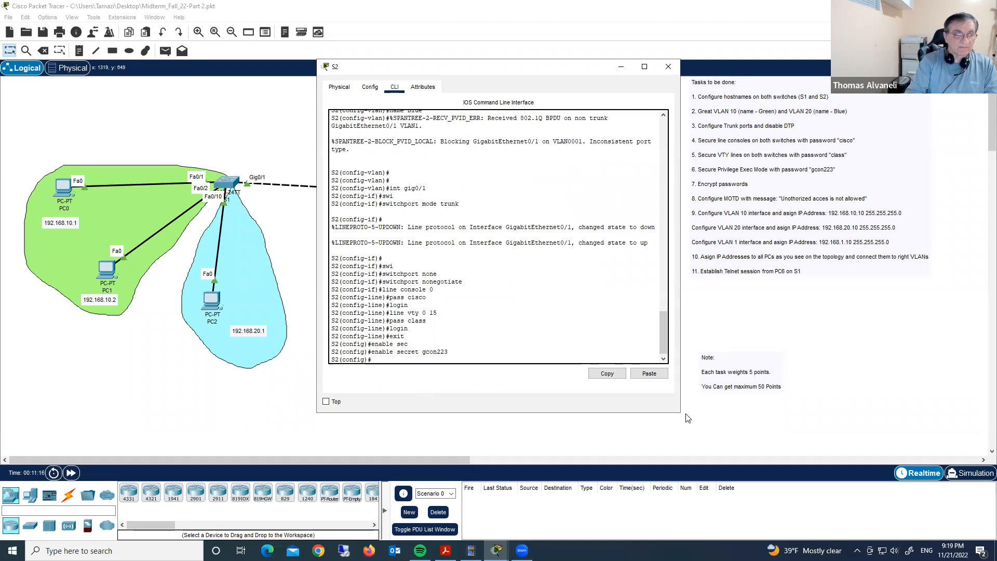
Enable service password-encryption on S2 as well
type("s")
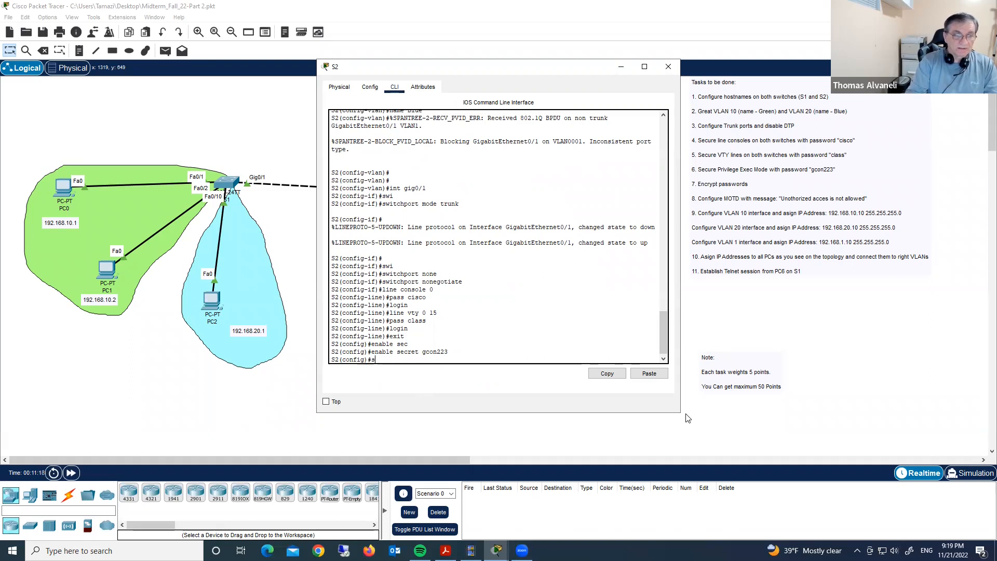
type("ervic")
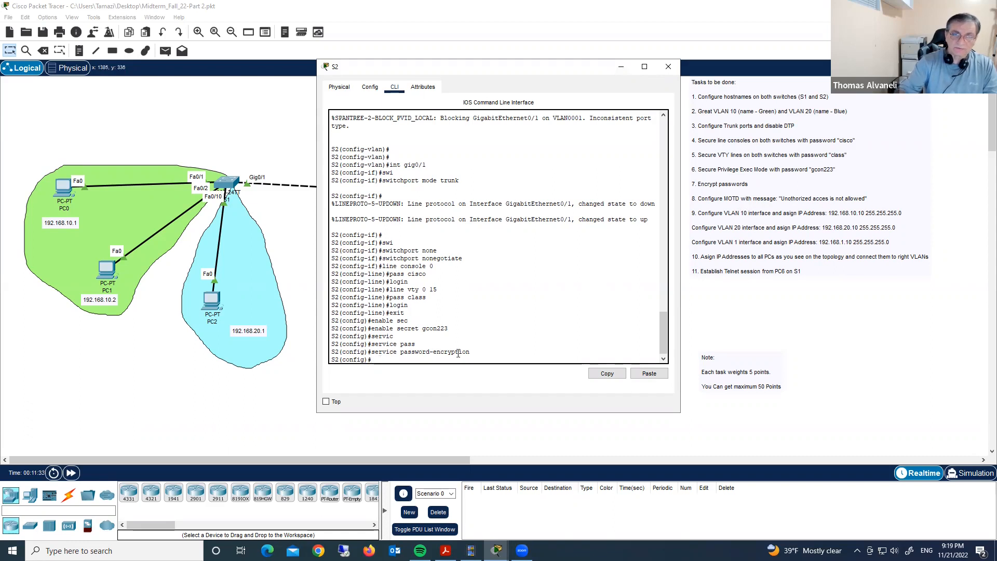
Set S2's MOTD banner to '#Unothorized acces is not allowed#'
type("banner MO")
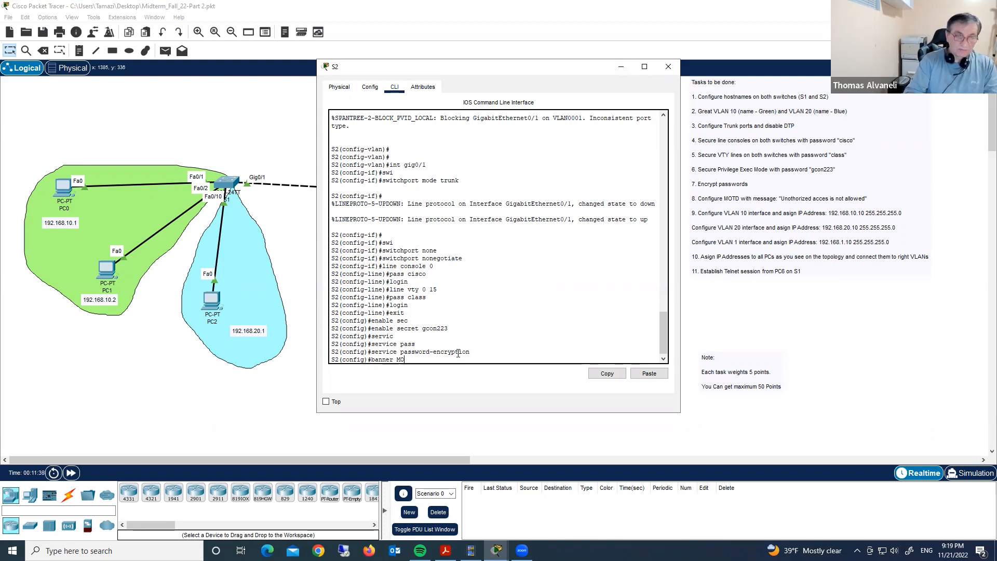
type("TD")
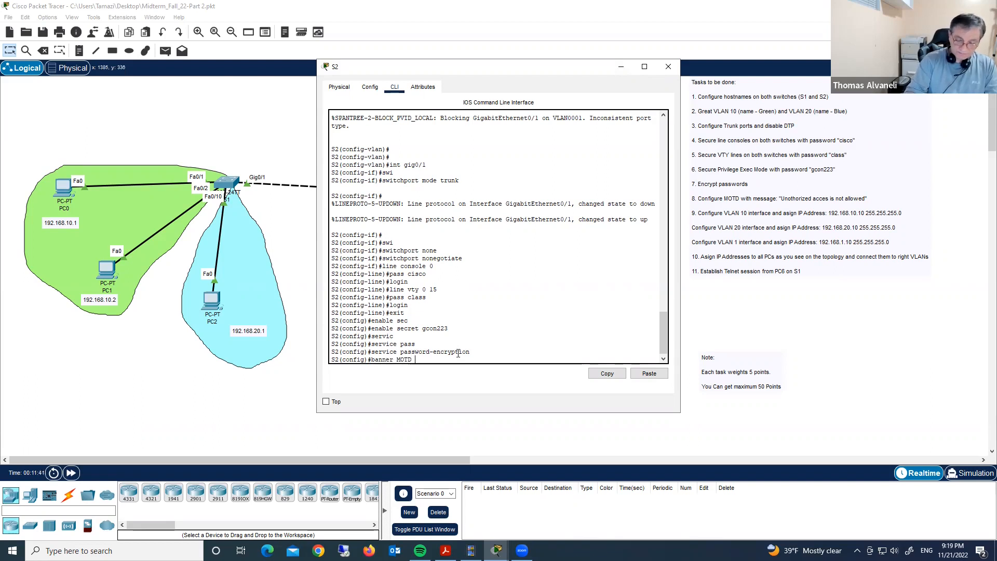
type("#Unothorized acces is not allowed")
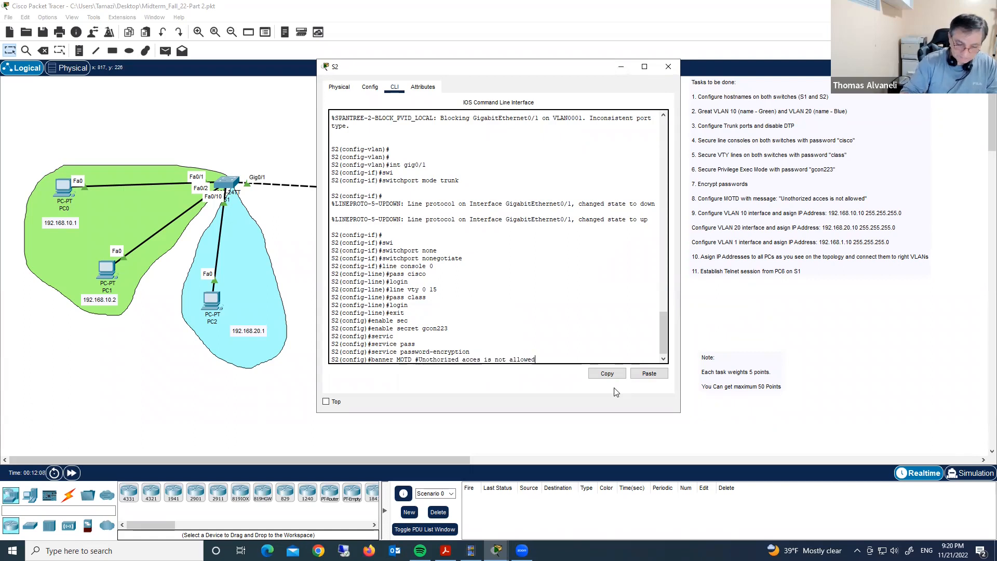
type("#")
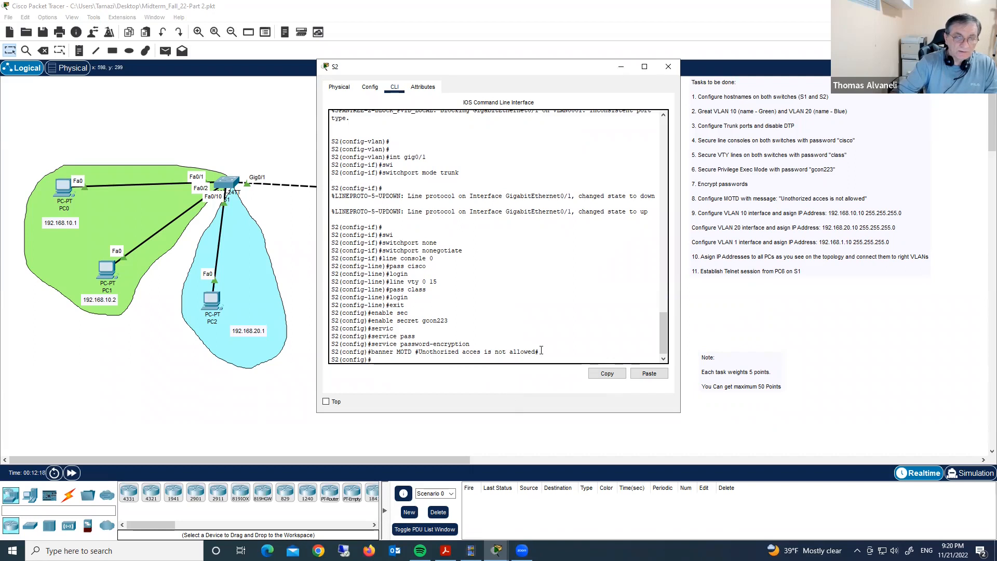
Copy the entered banner command from S2's console for reuse on S1
left_click_drag(373, 351, 539, 351)
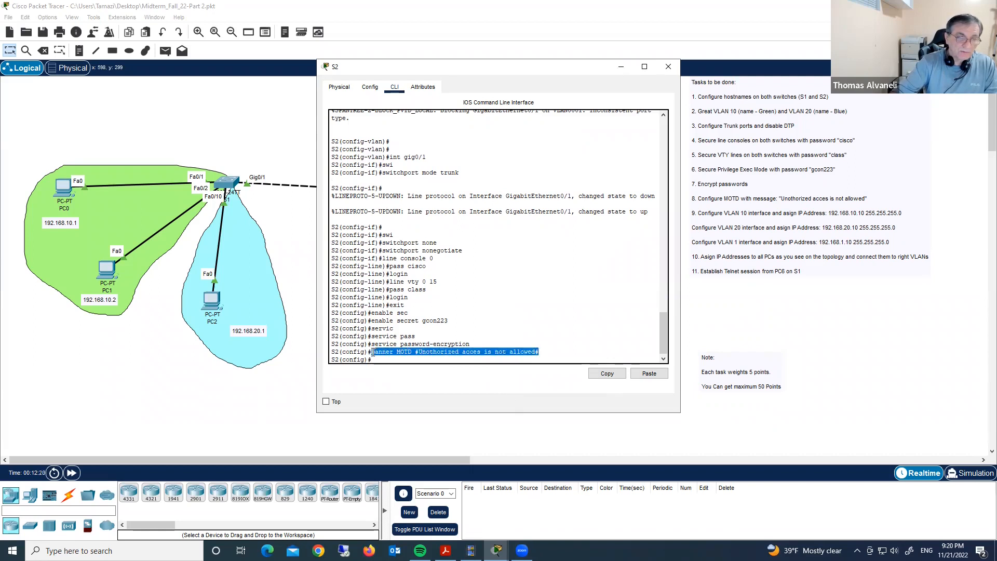
right_click(445, 351)
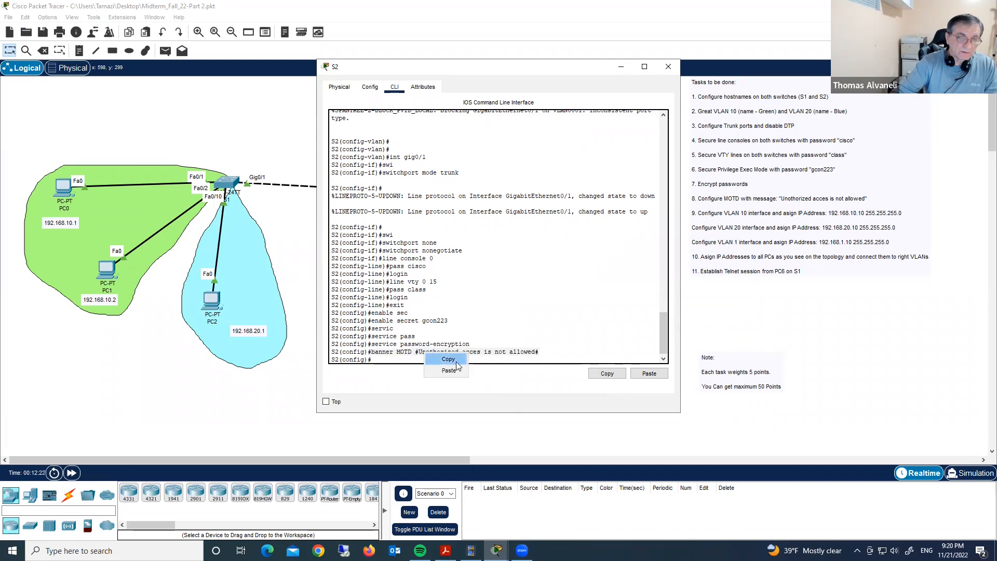
left_click(449, 358)
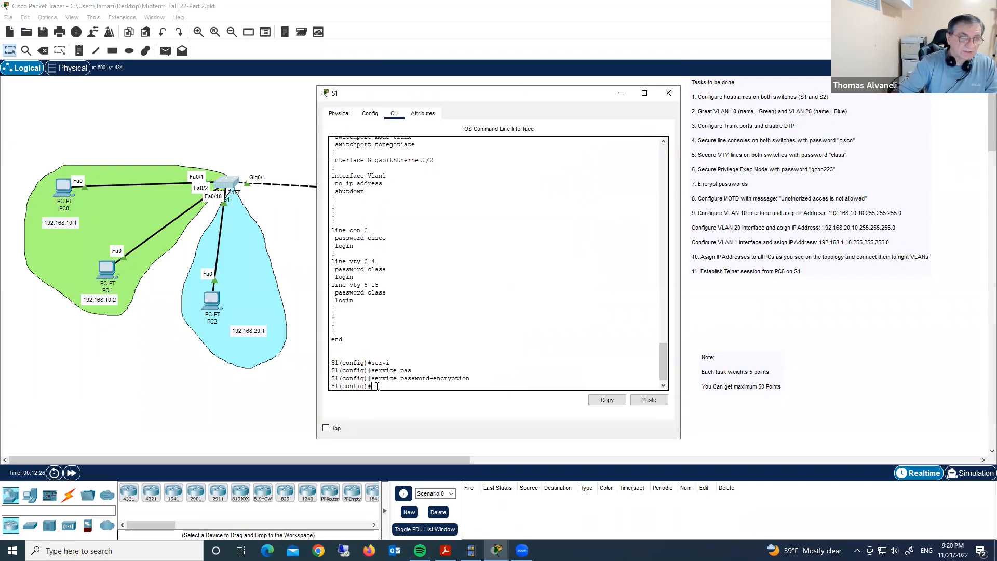
Apply the same 'Unothorized acces is not allowed' MOTD banner on S1
type("banner MOTD #Unothorized acces is not allowed#")
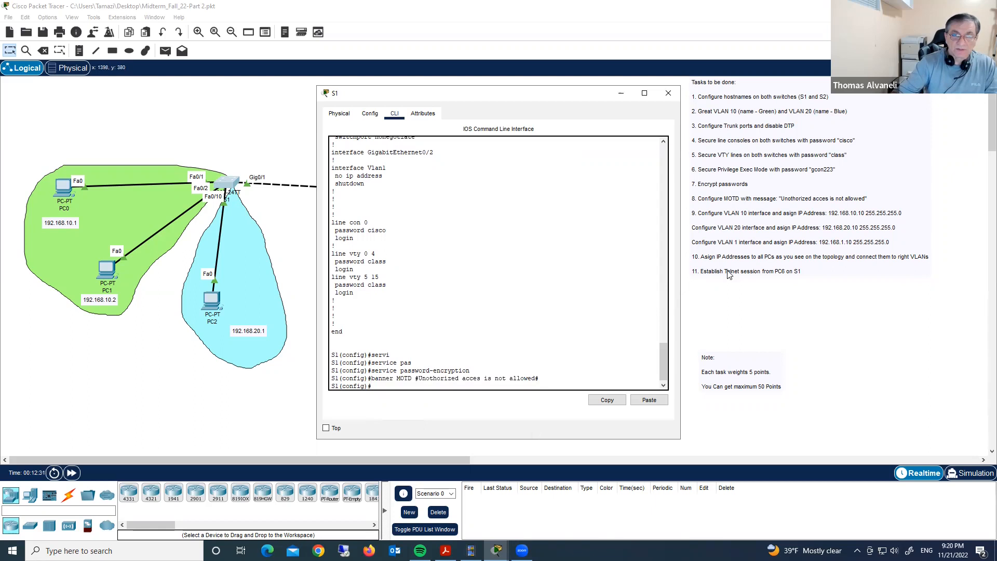
mouse_move(706, 207)
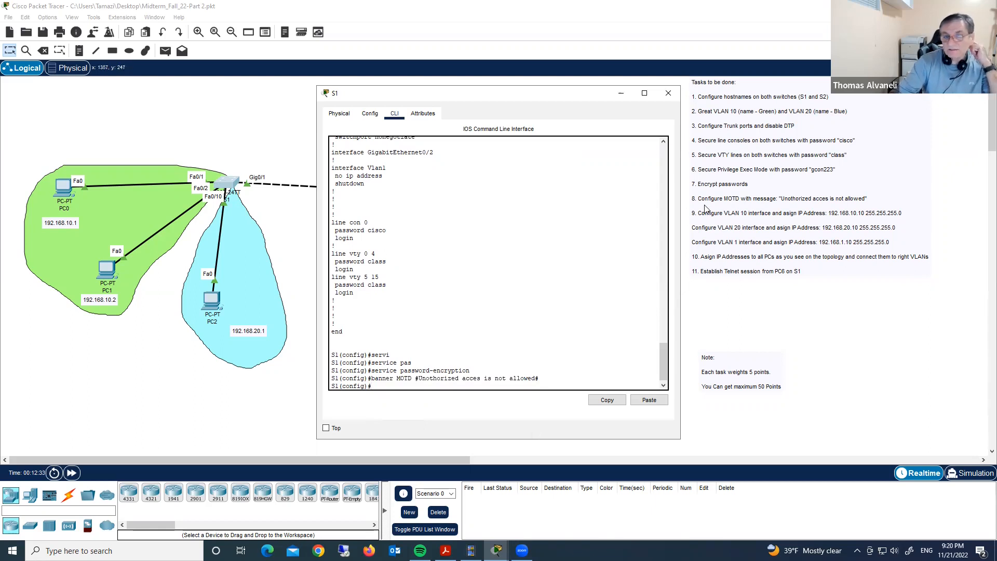
mouse_move(724, 206)
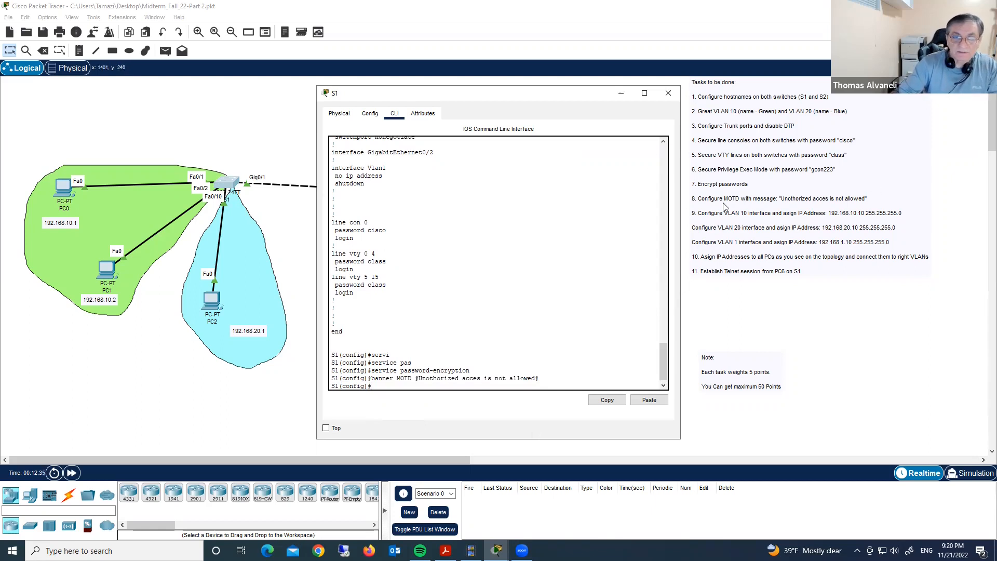
mouse_move(712, 221)
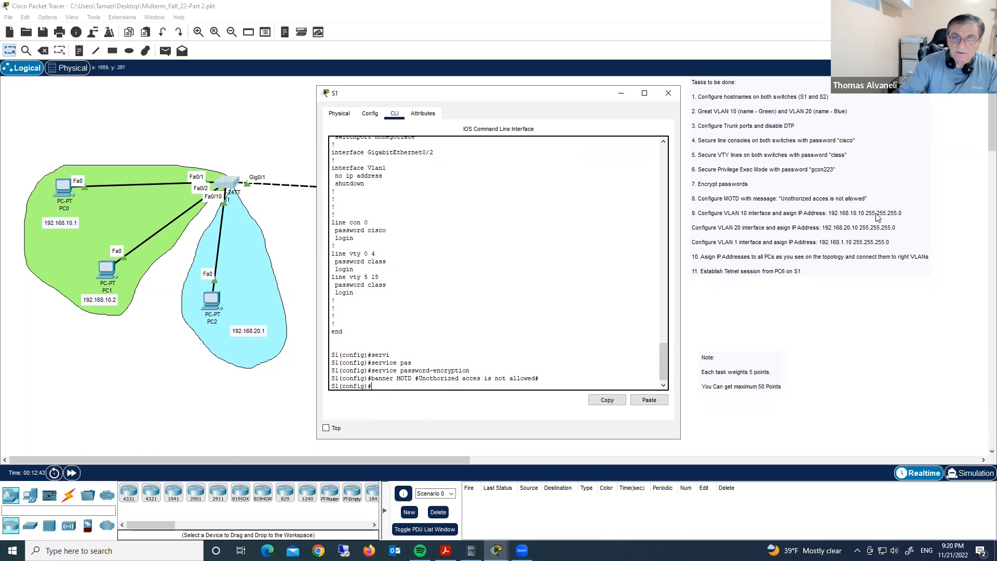
mouse_move(556, 260)
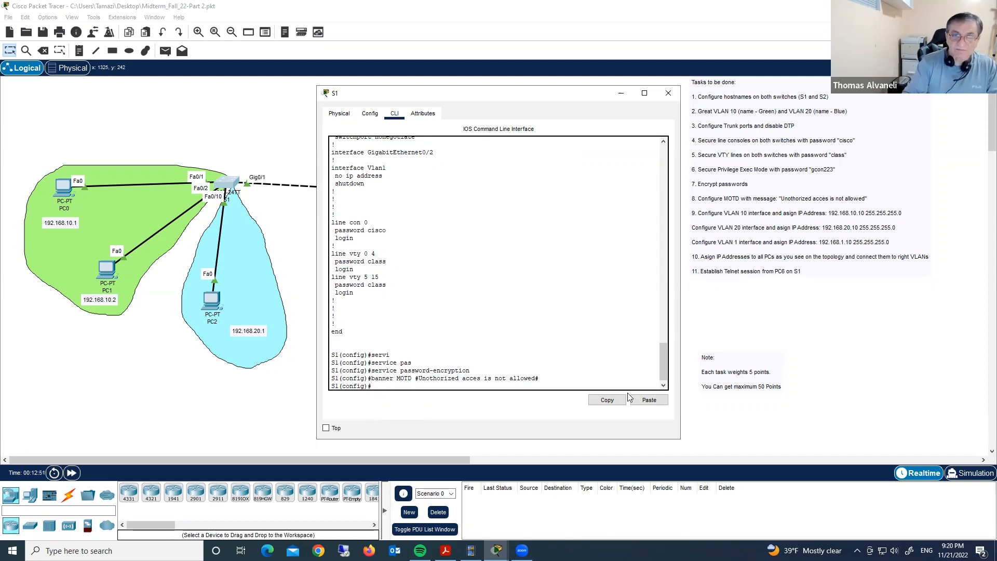
Give S1's VLAN 10 interface 192.168.10.10 255.255.255.0 and enable it with no shut
type("i")
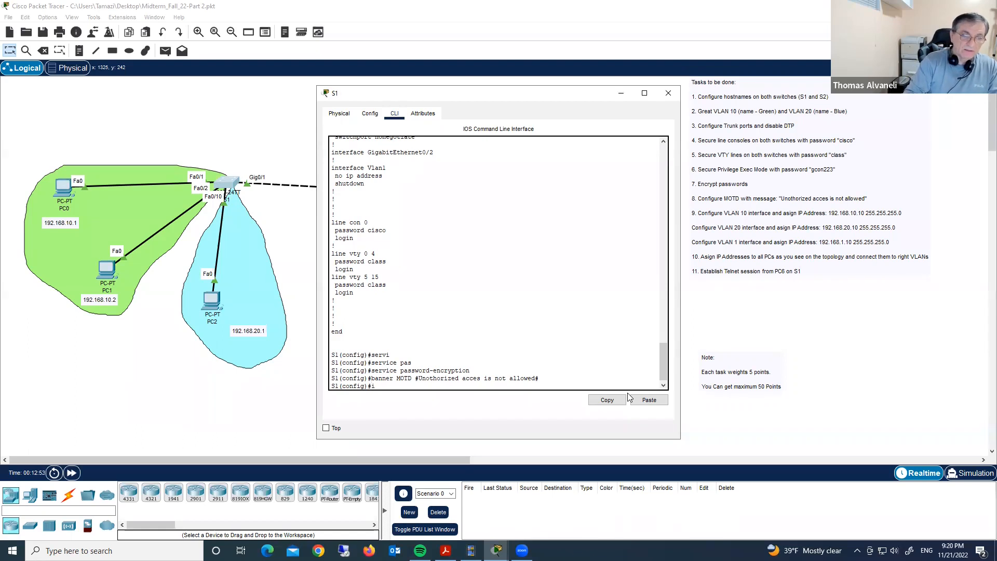
type("nt vlan 10")
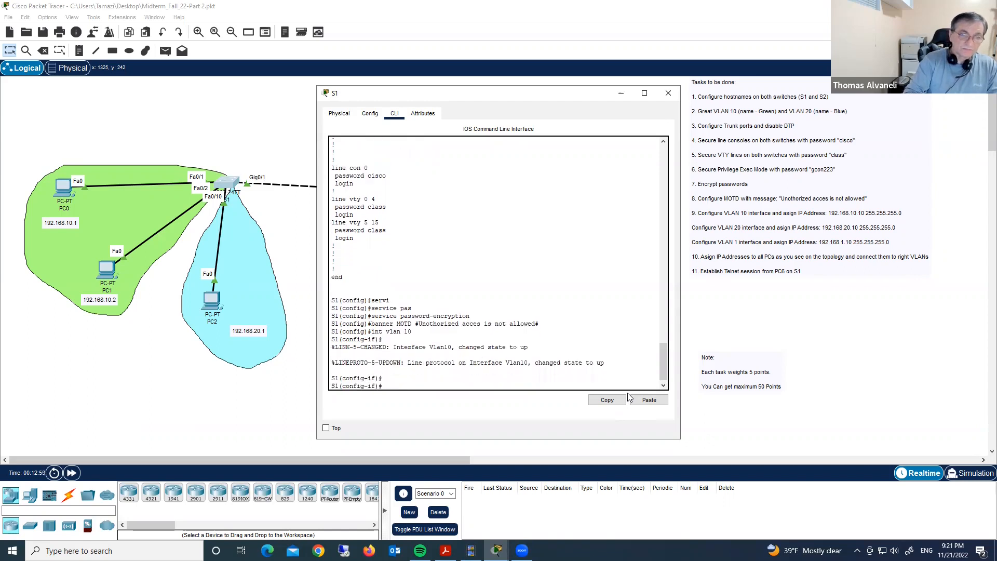
type("ip")
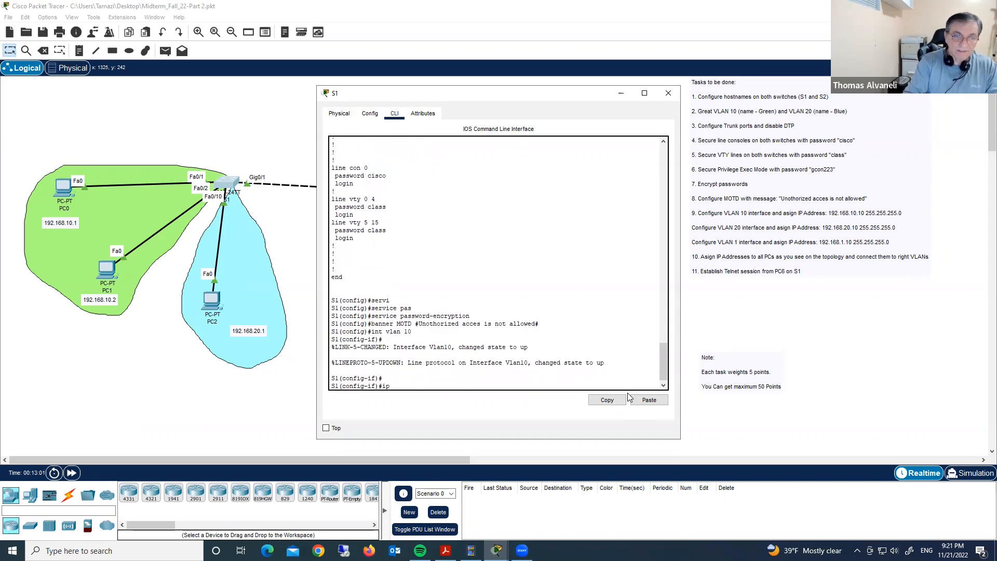
type("add")
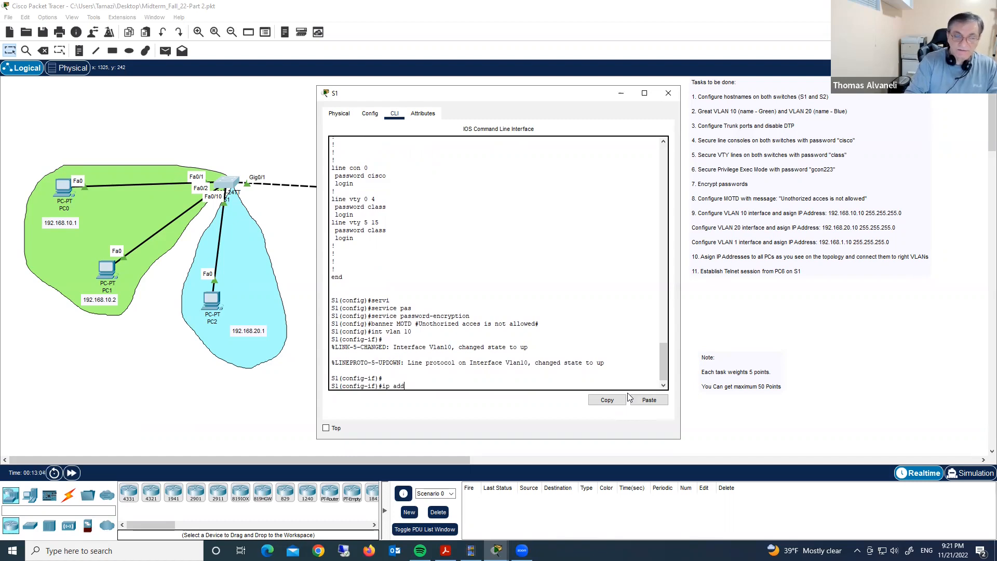
type("ress")
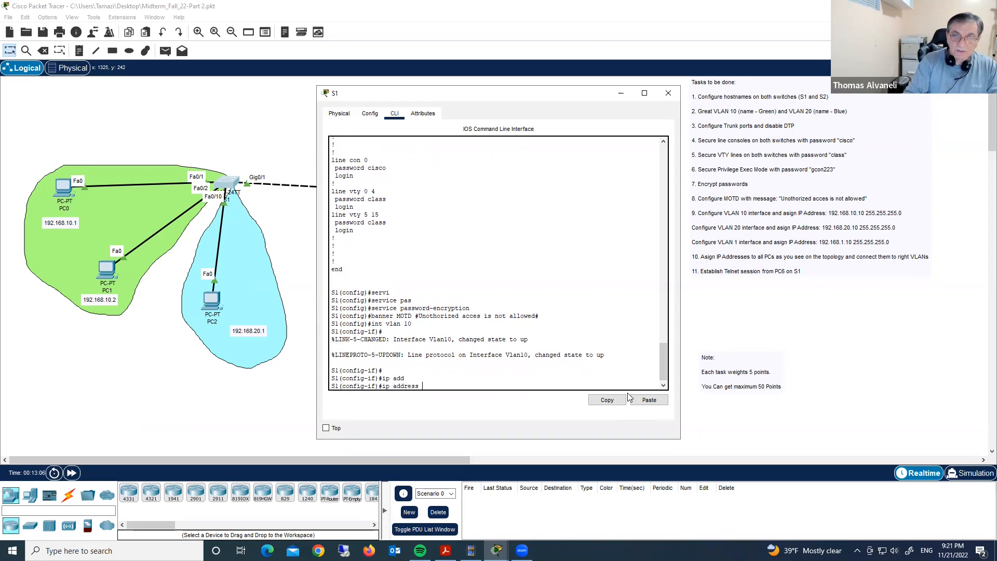
type("192.168.")
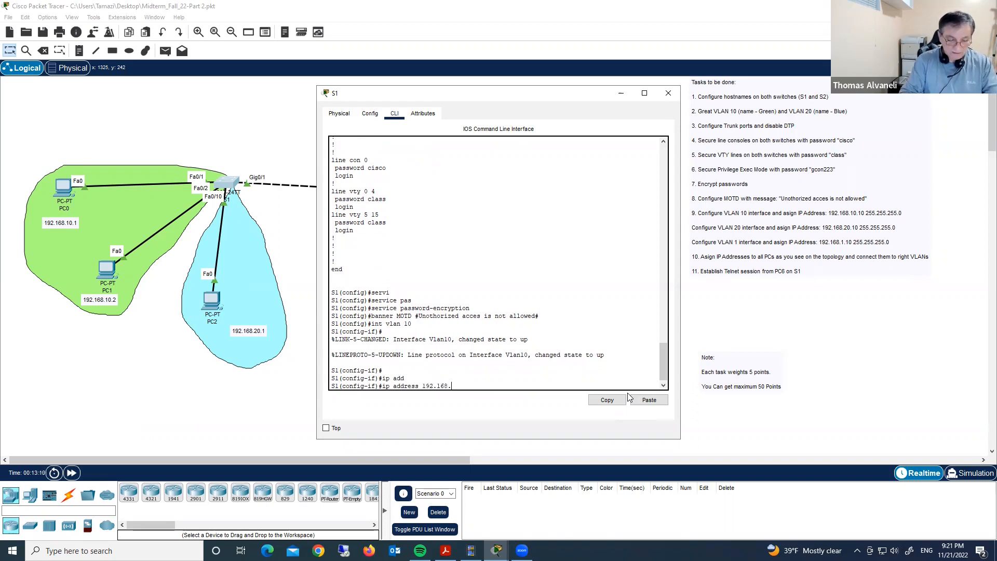
type("10")
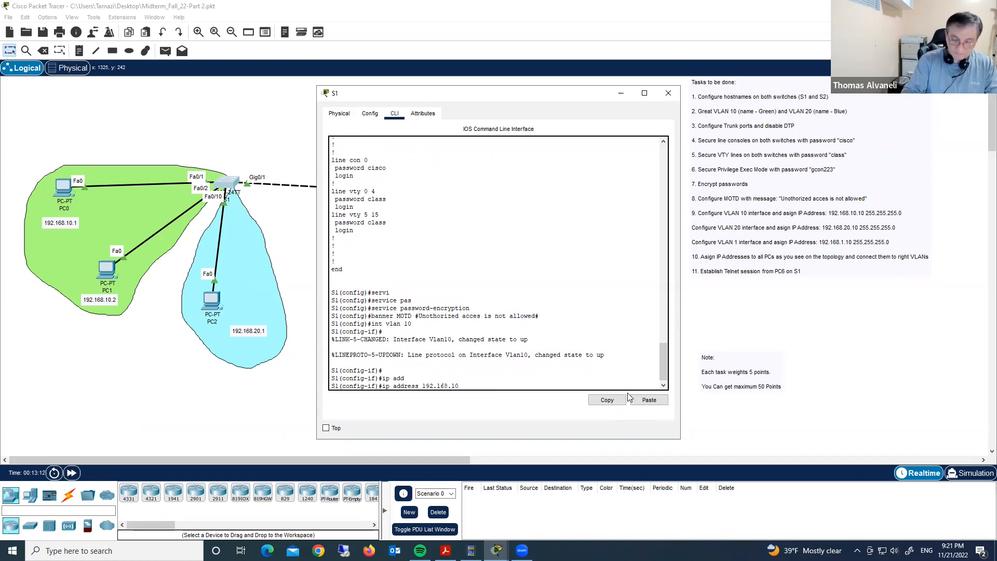
type(".10")
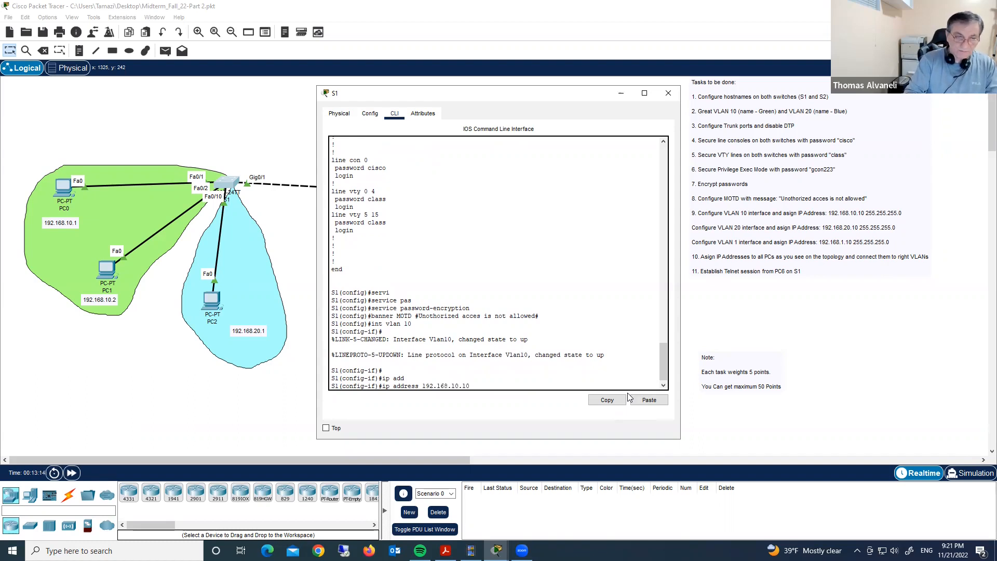
type("255.255.255.0")
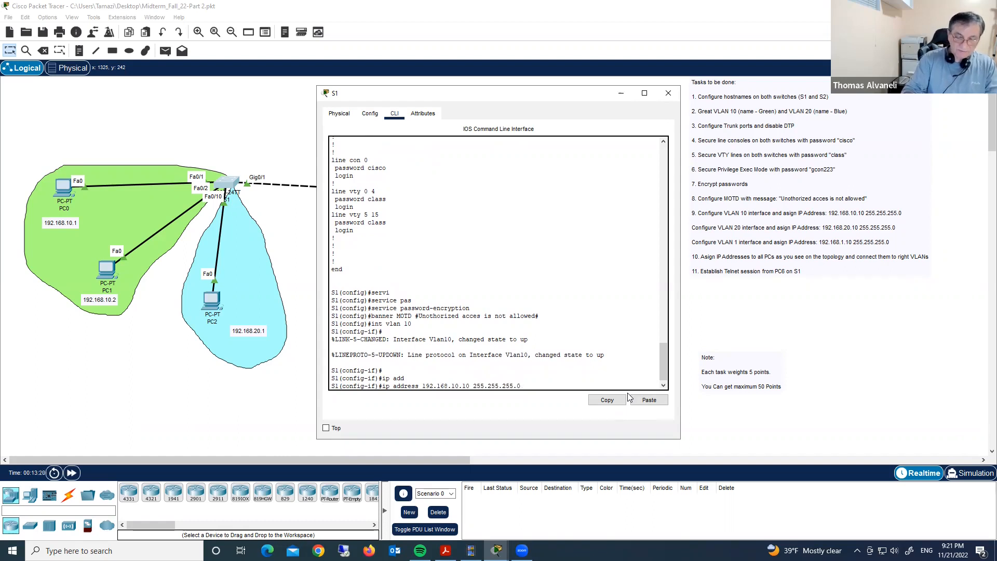
type("no shut")
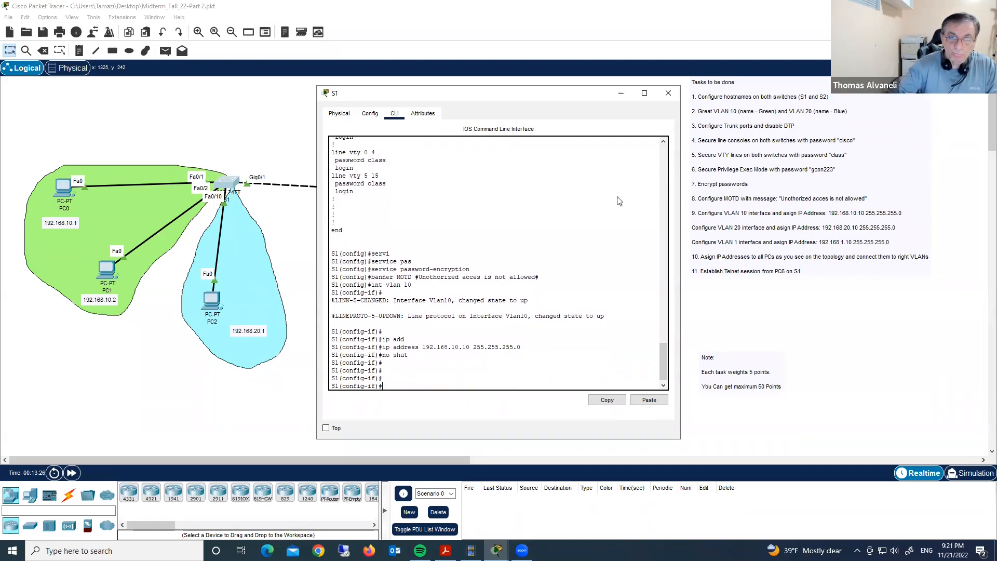
mouse_move(715, 242)
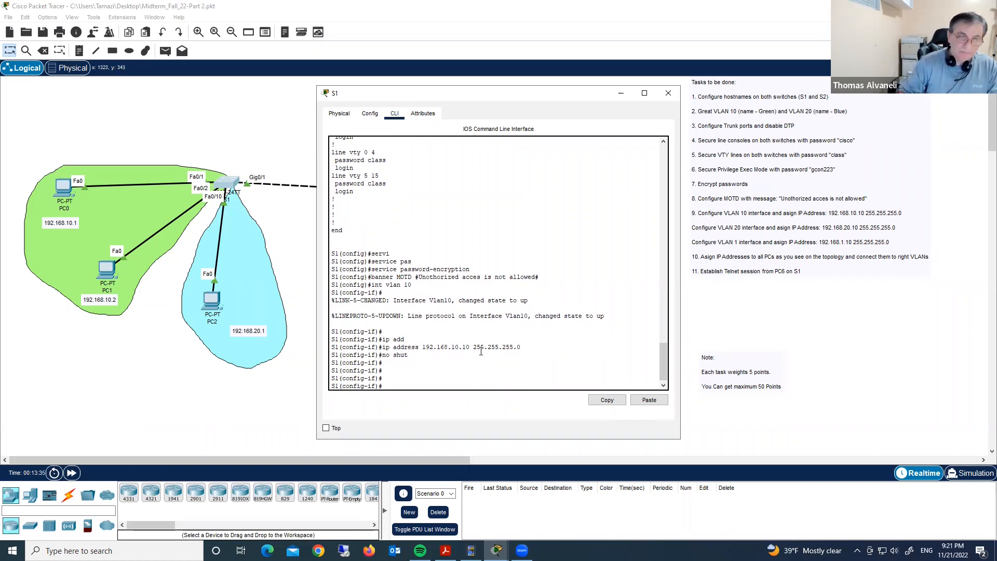
Re-enter the VLAN 10 address line and move to S1's VLAN 20 interface
type("ip address 192.168.10.10 255.255.255.0")
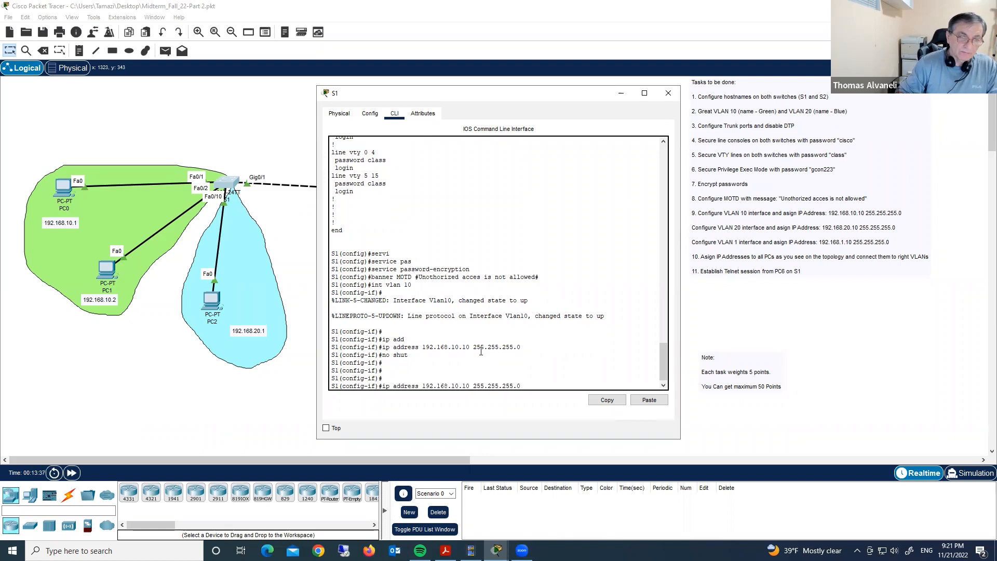
type("int vlan 20")
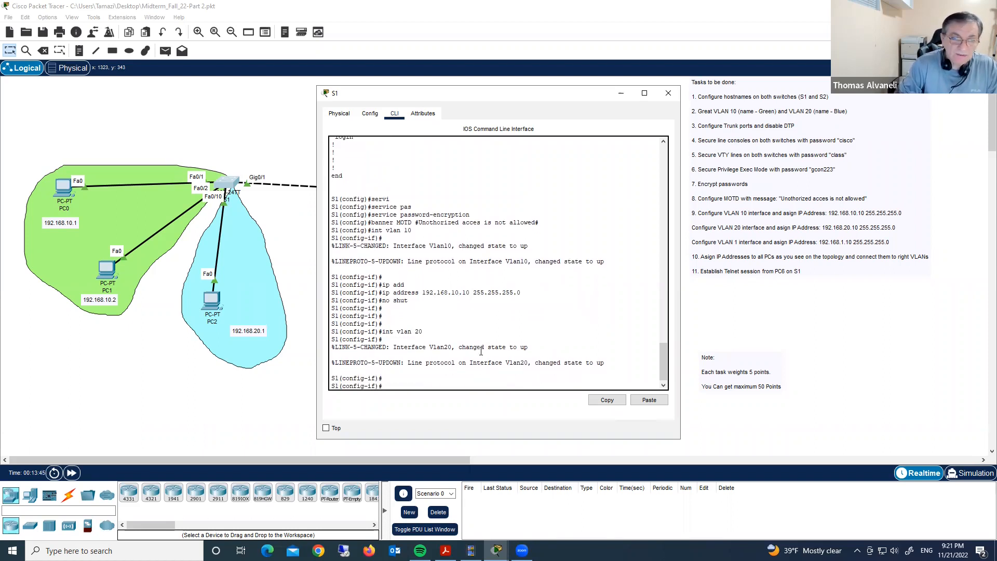
Address S1's VLAN 20 interface as 192.168.20.10/24 and VLAN 1 as 192.168.1.10/24
type("ip address 192.168.10.10 255.255.255.0")
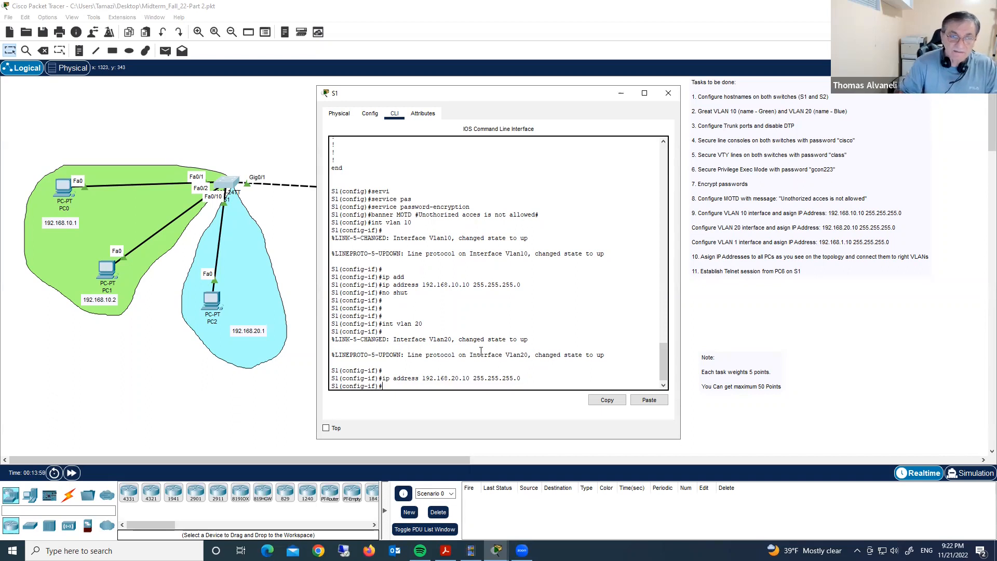
type("int vlan 20")
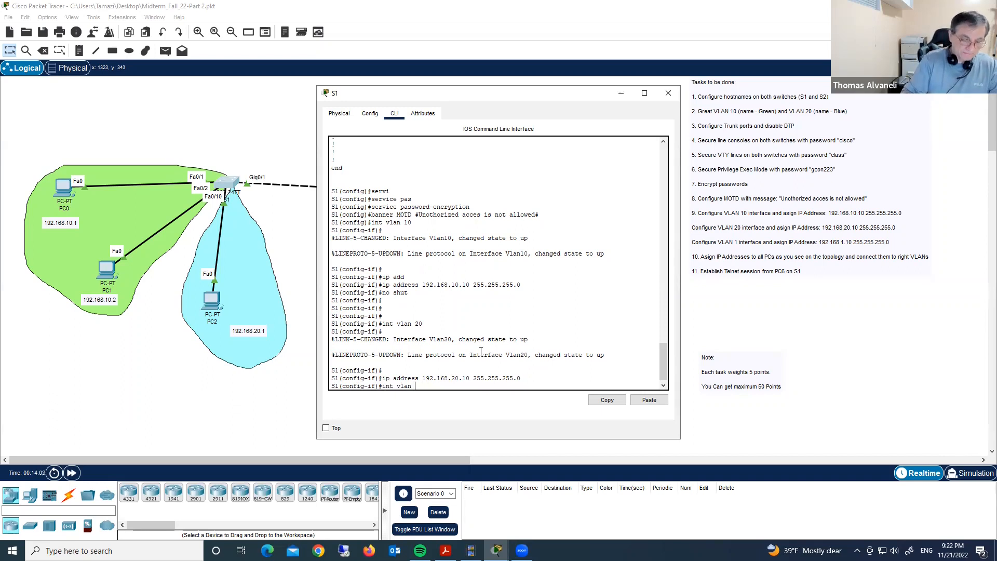
type("1")
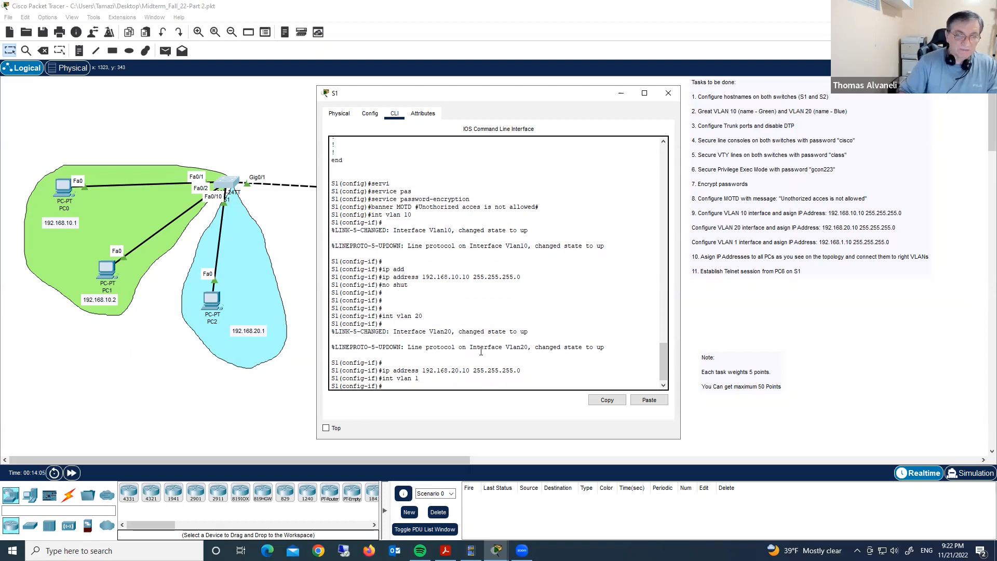
type("ip address 192.168.20.10 255.255.255.0")
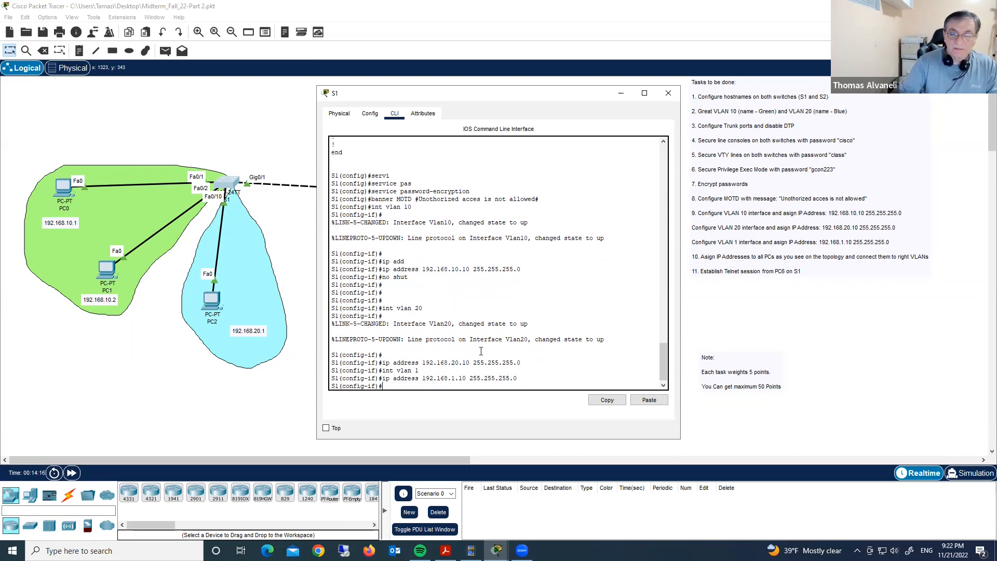
mouse_move(693, 221)
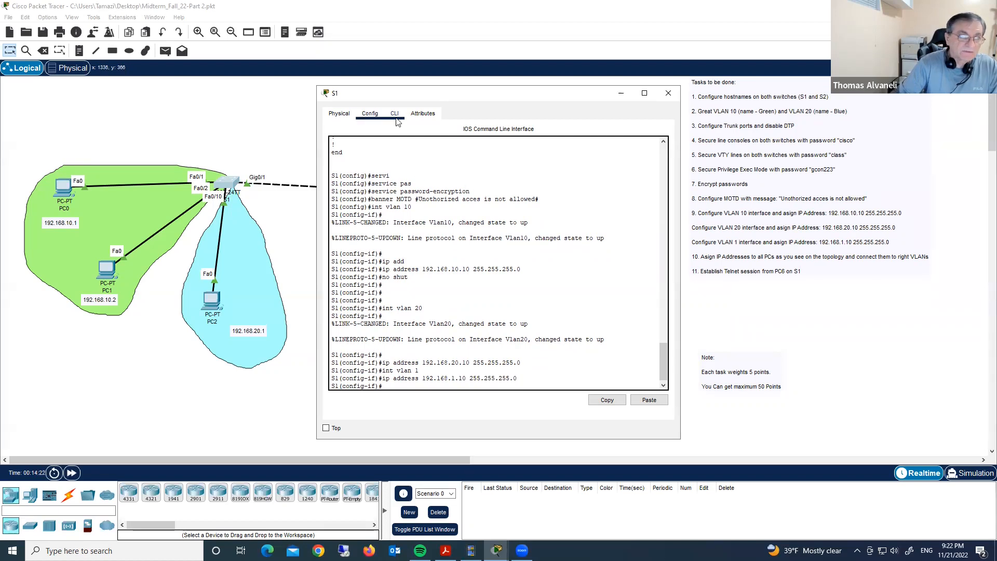
Bring S2's console forward and create its VLAN 10 interface
left_click(668, 94)
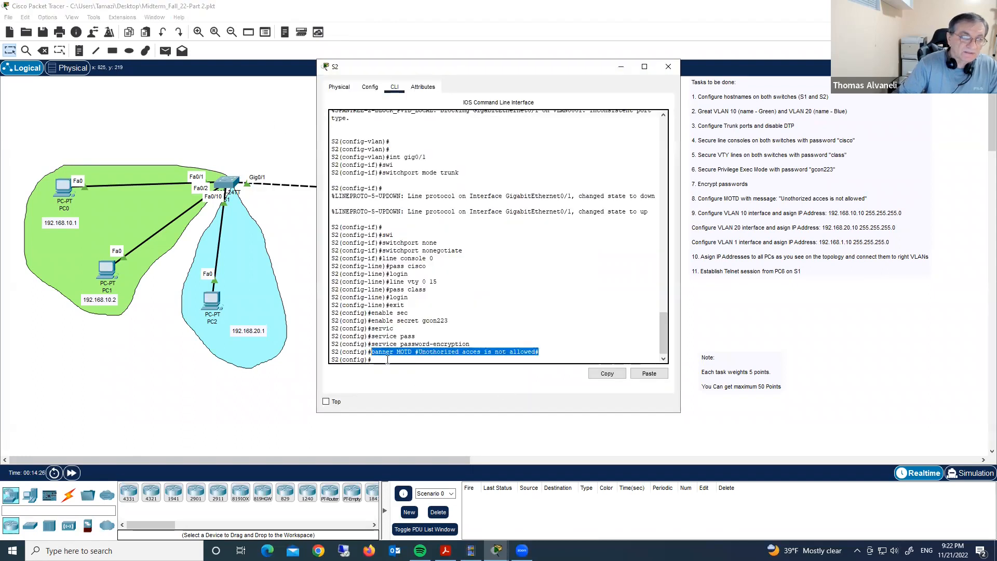
type("int")
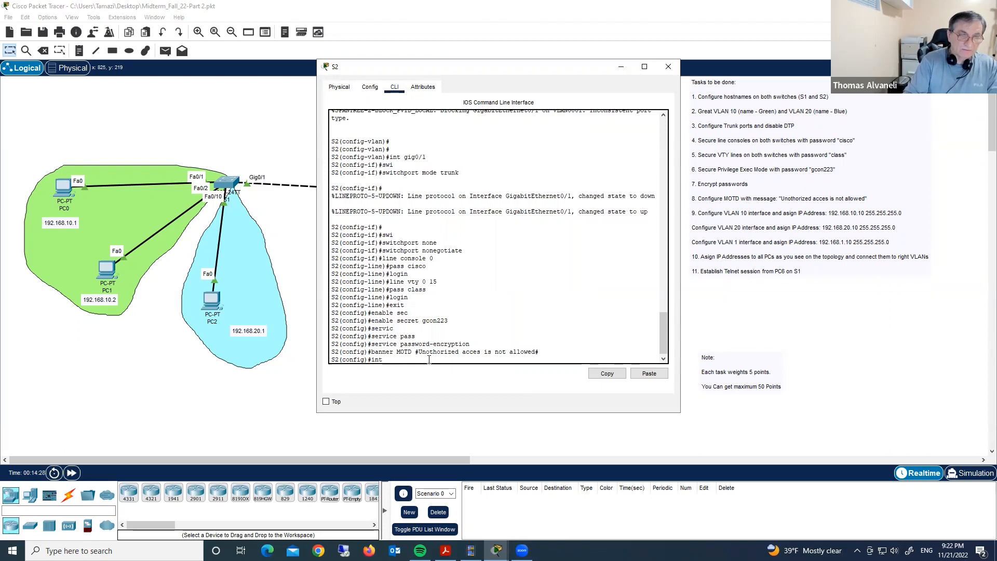
type("vlan")
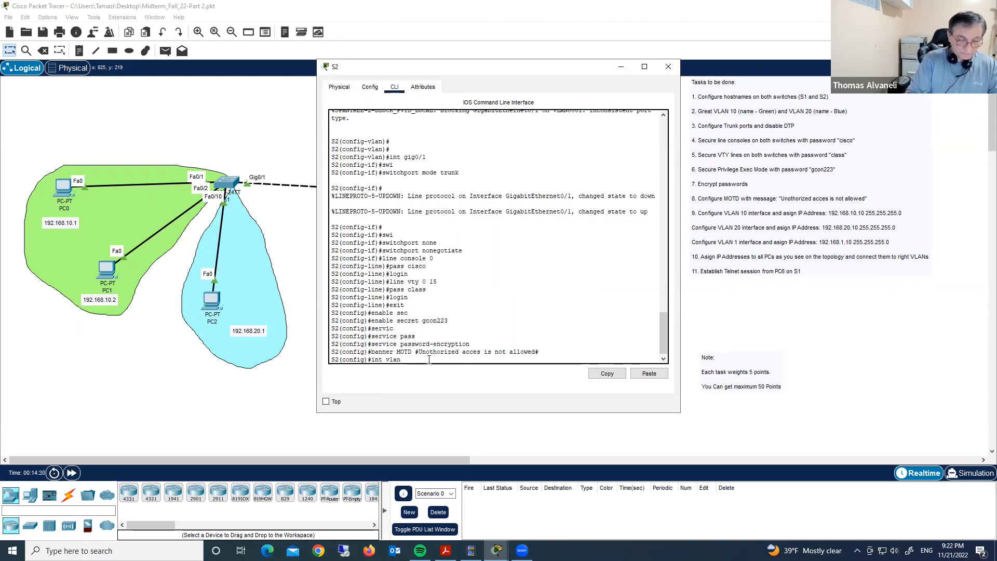
type("10")
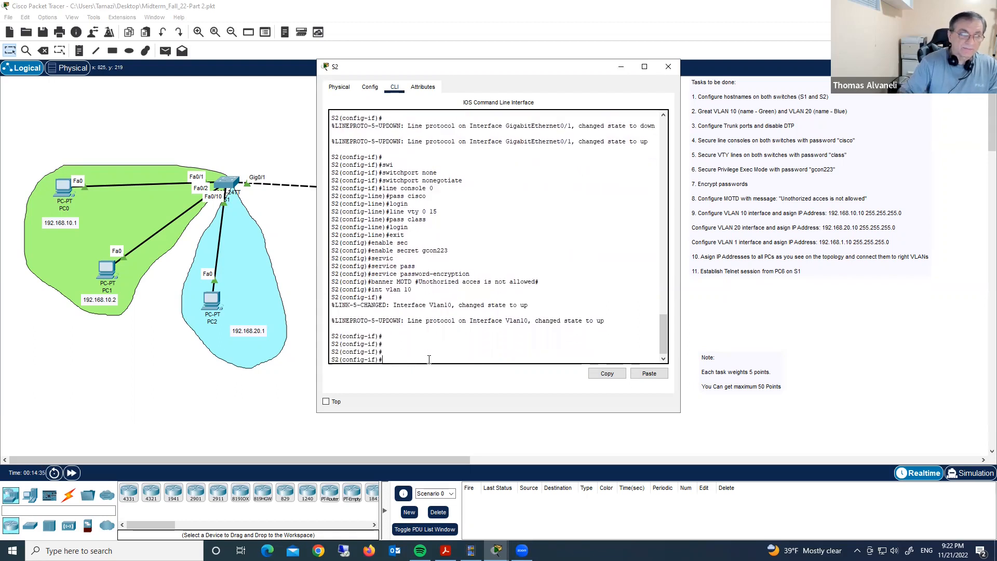
mouse_move(229, 198)
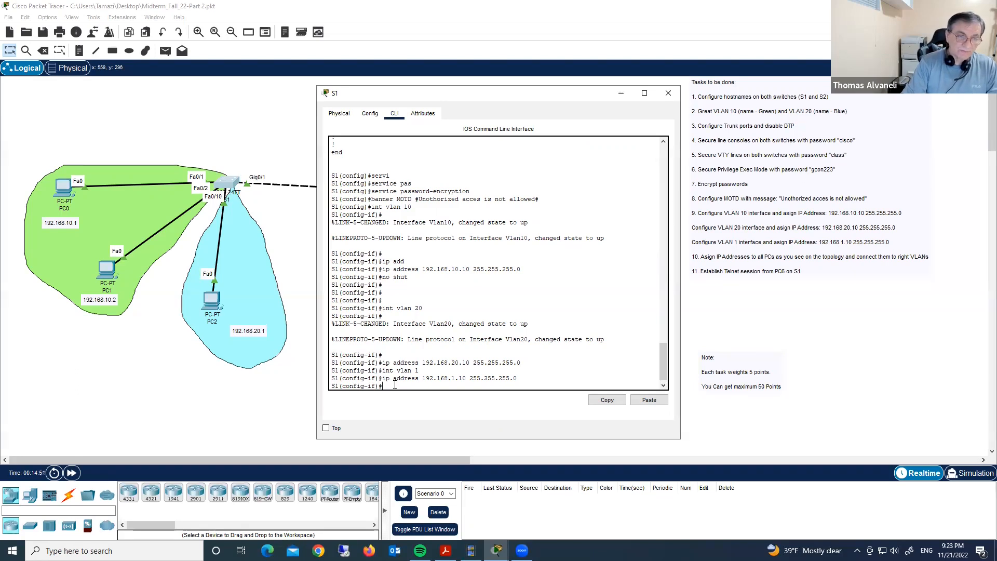
Enable S1's VLAN 1 interface with no shut and close S1's console
type("no shut")
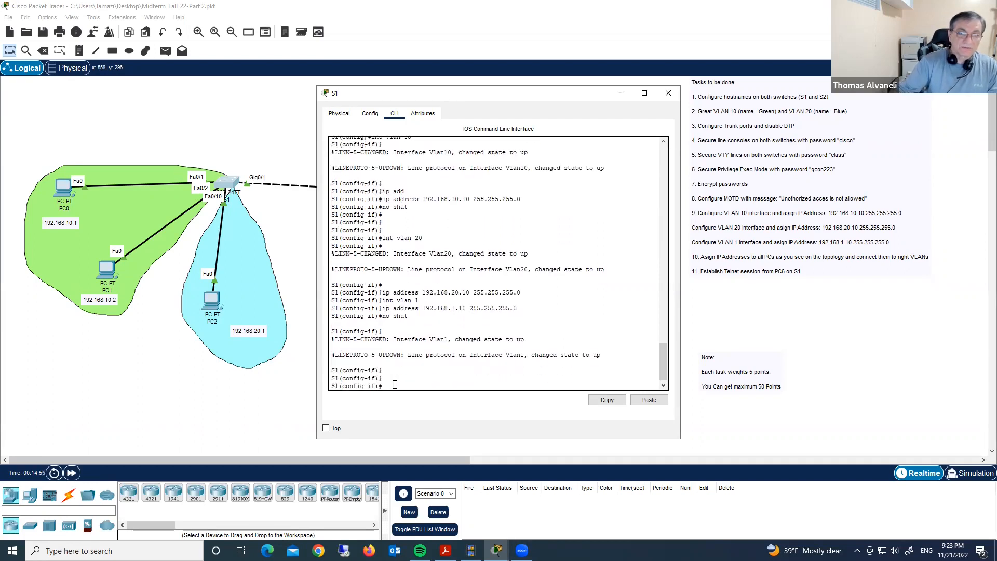
mouse_move(554, 362)
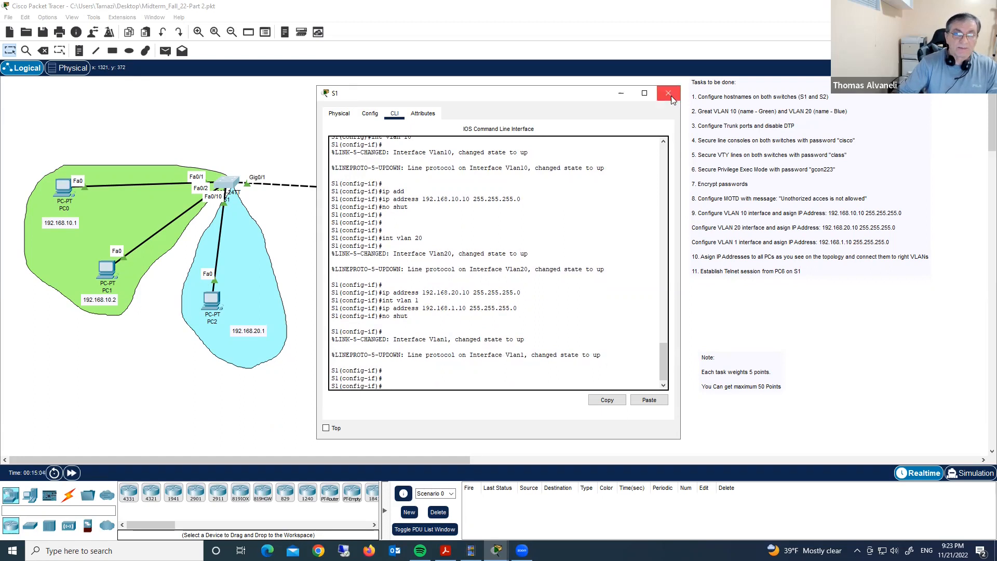
left_click(669, 93)
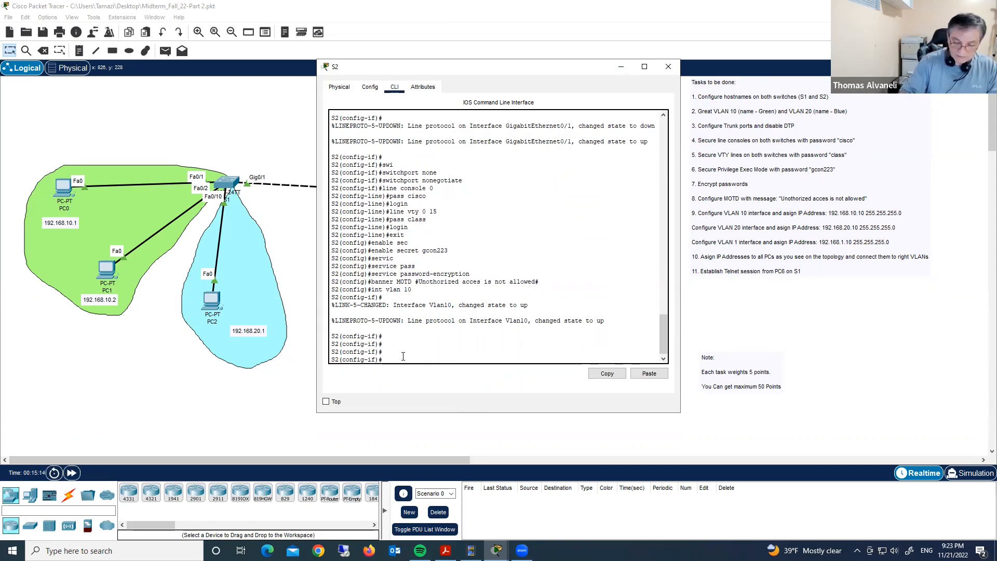
Give S2's VLAN 10 interface the address 192.168.10.10 255.255.255.0
type("ip ad")
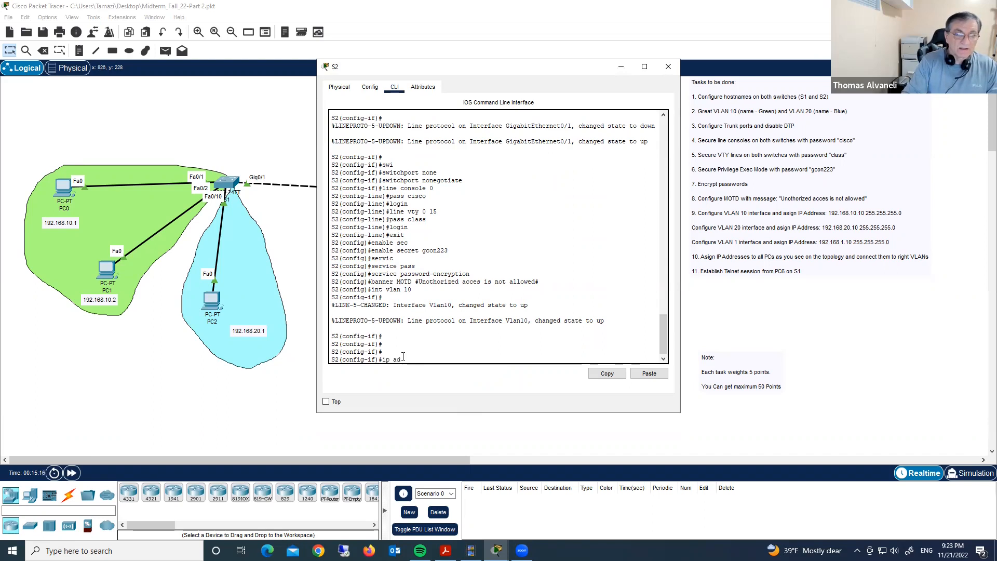
type("192.168.")
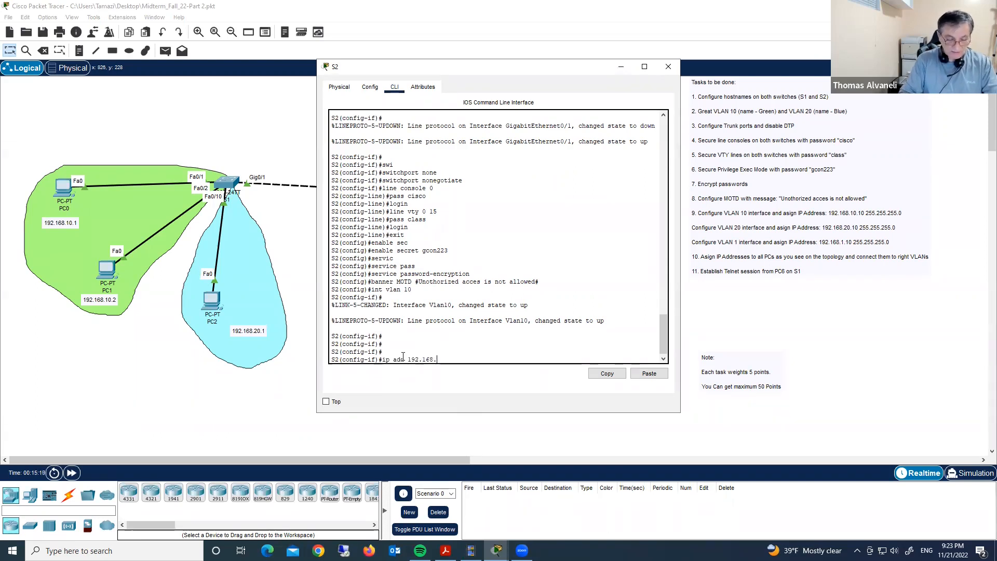
type("10")
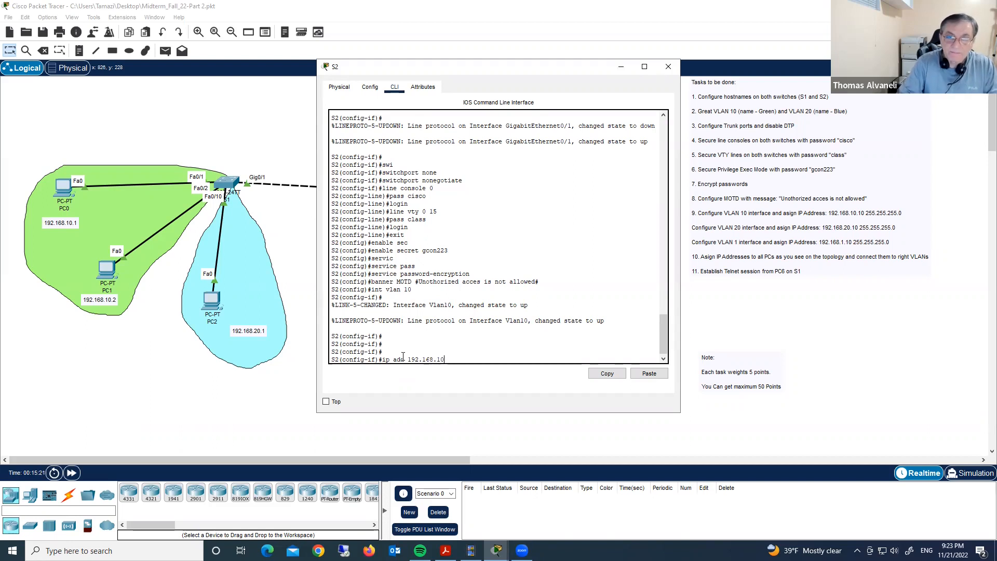
type(".10 255.255.255.0")
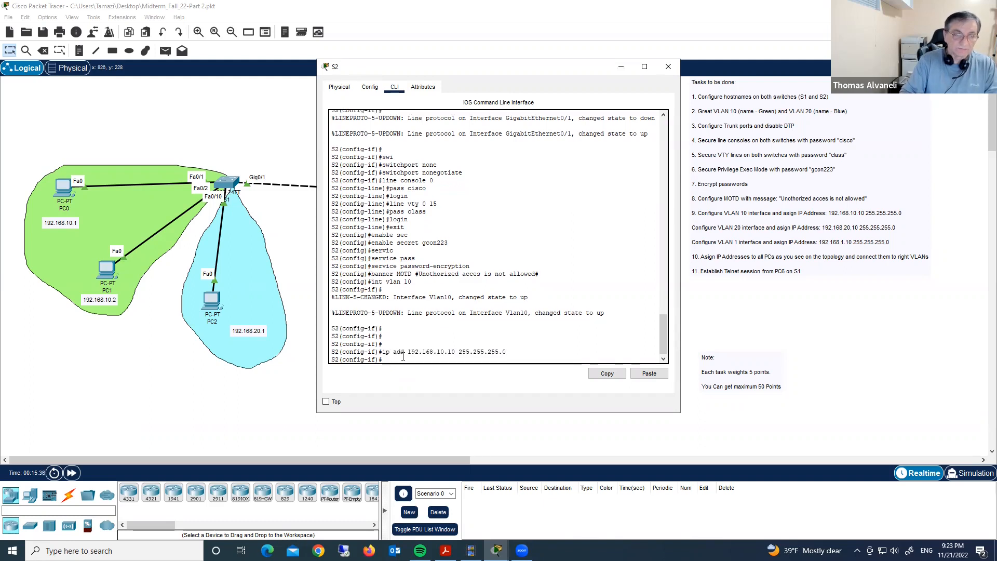
type("int vlan 10")
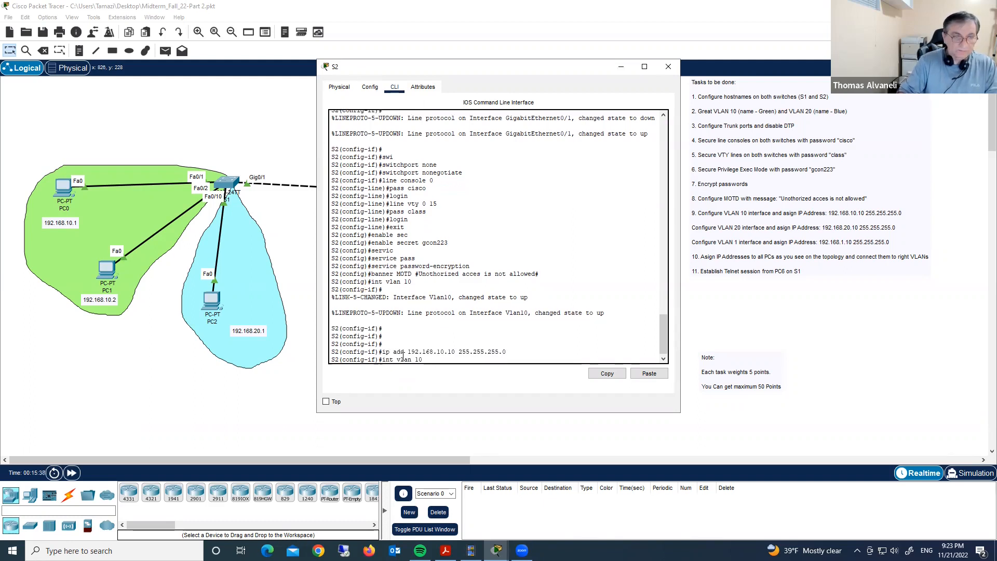
type("2")
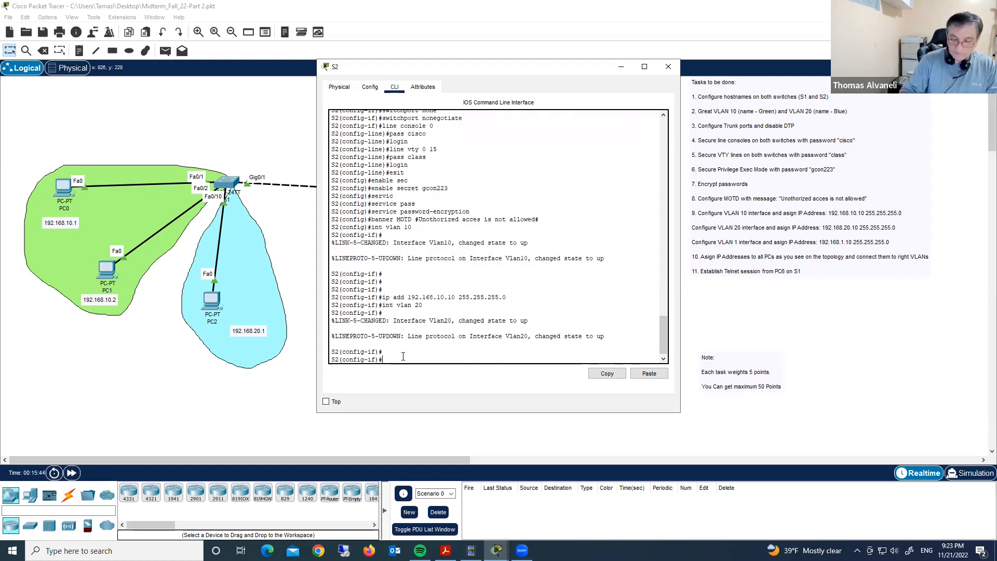
type("ip add 192.168.10.10 255.255.255.0")
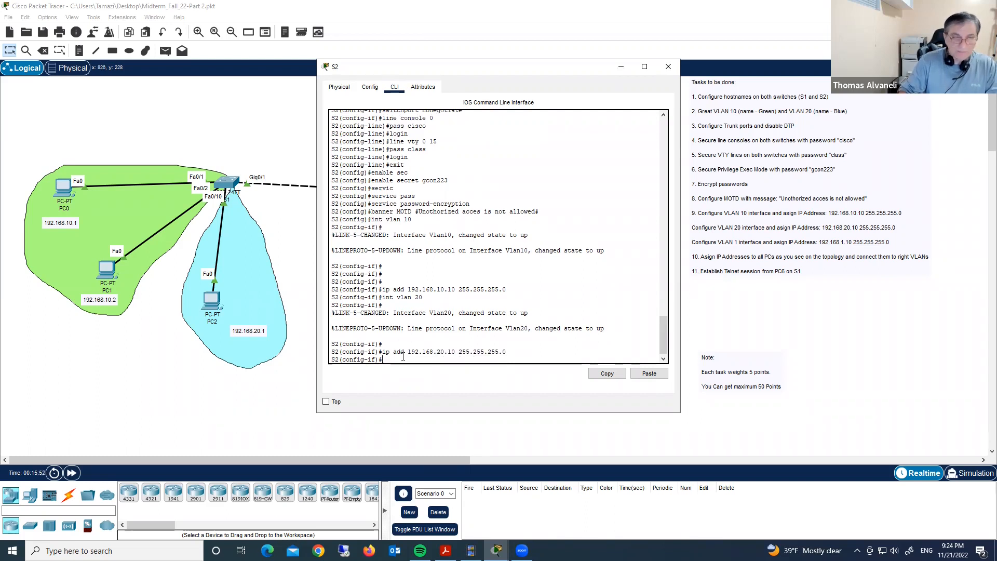
Give S2's VLAN 20 and VLAN 1 interfaces 192.168.20.10 and 192.168.1.10 255.255.255.0
type("ip add 192.168.20.10 255.255.255.0")
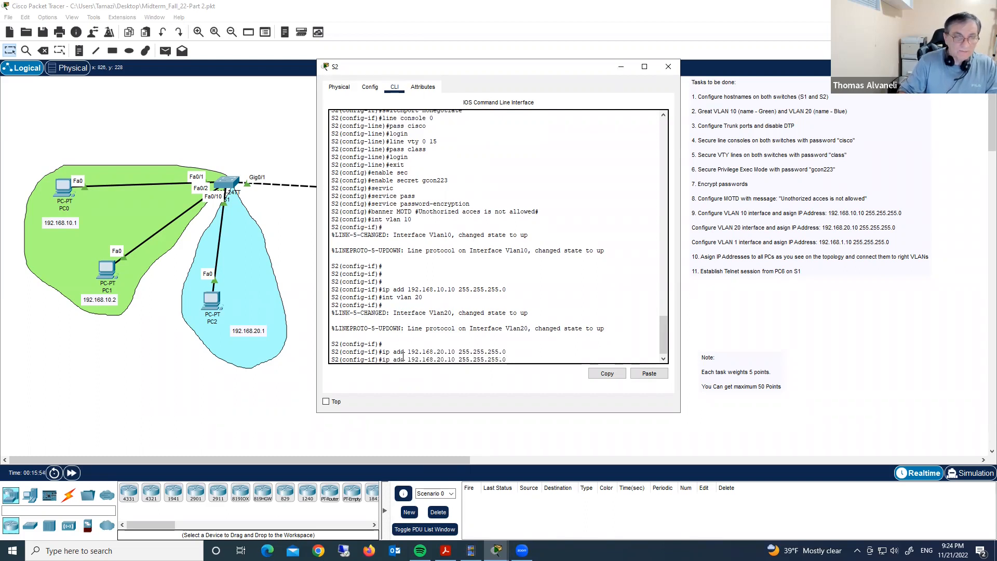
type("int vlan 1")
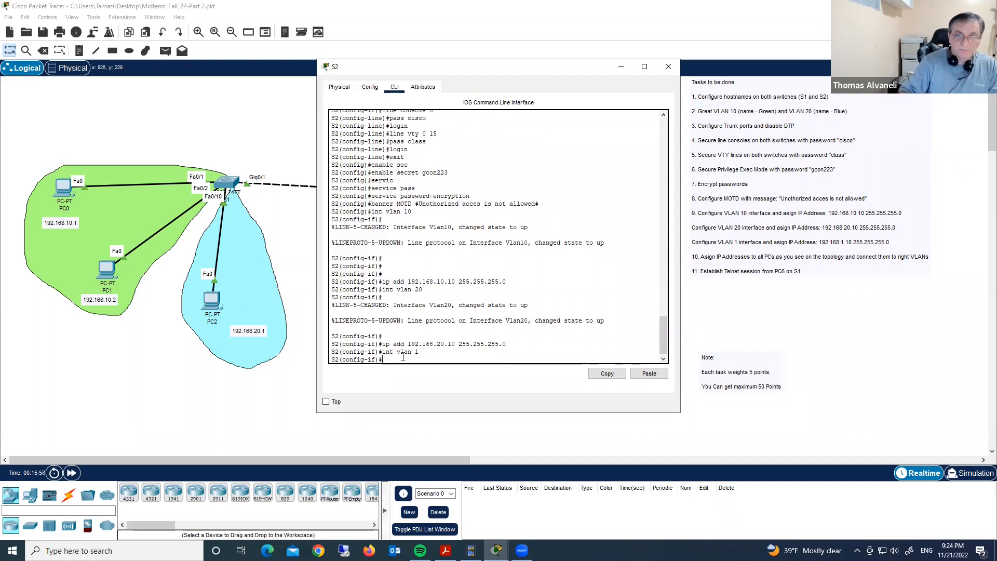
type("ip add 192.168.20.10 255.255.255.0")
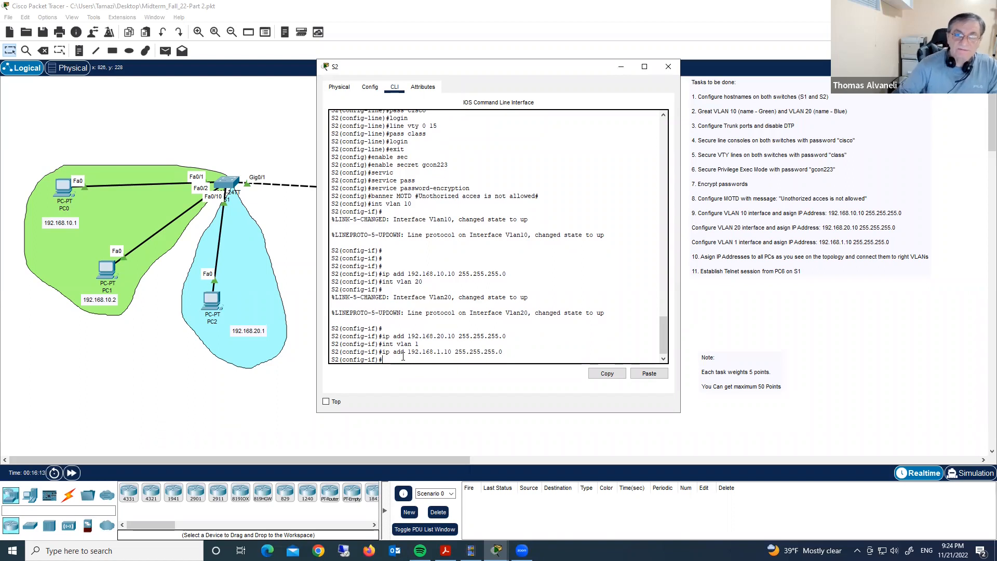
mouse_move(700, 277)
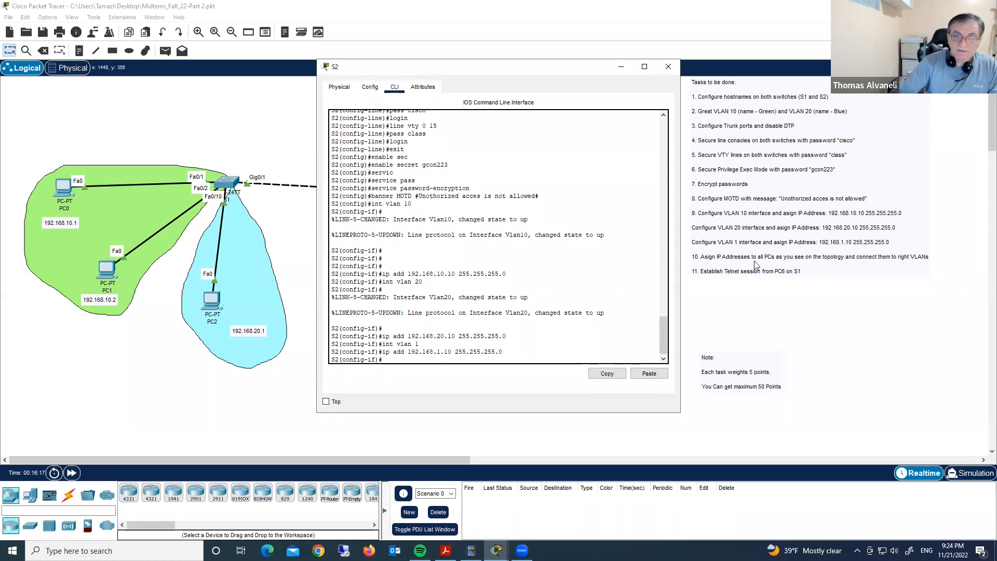
mouse_move(789, 262)
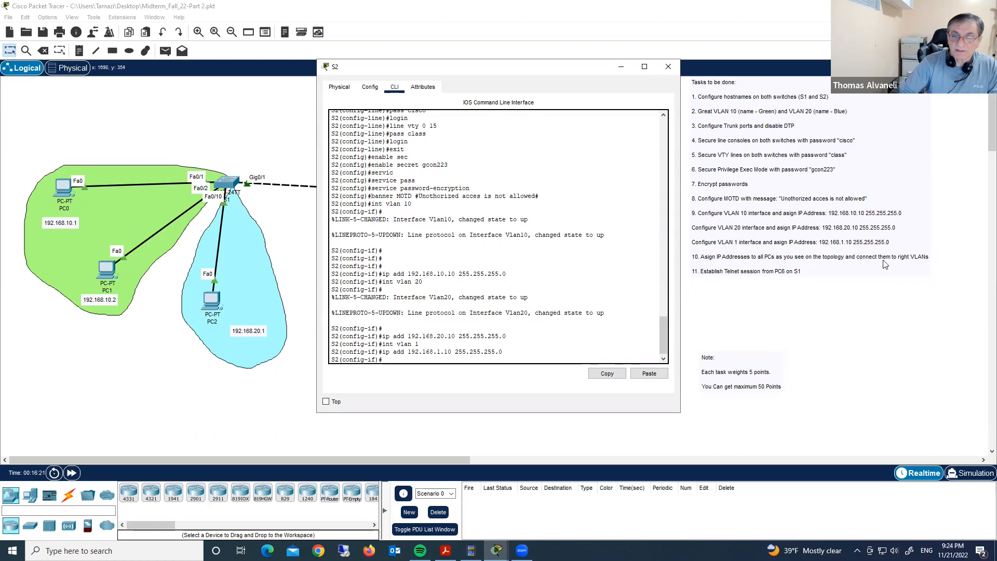
mouse_move(746, 129)
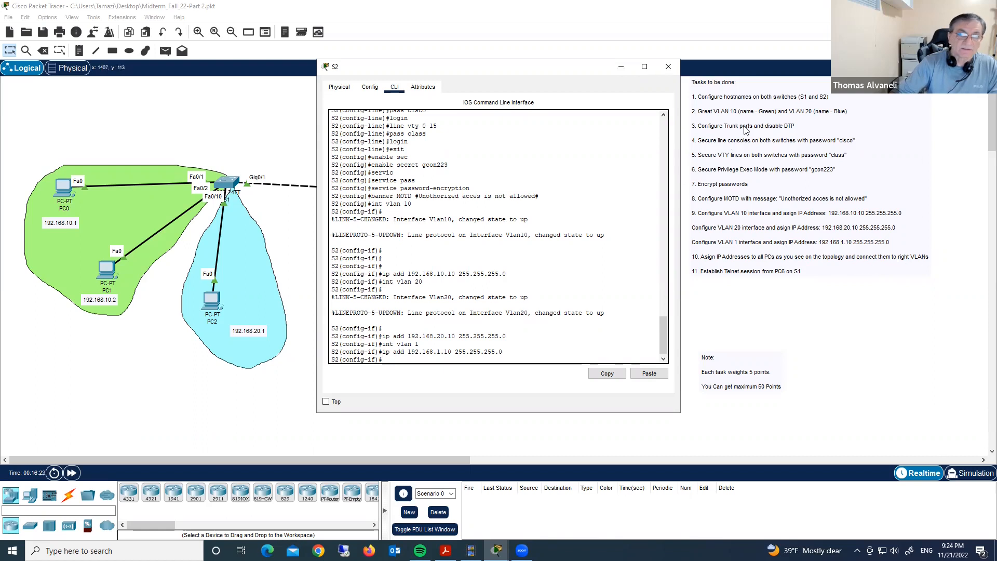
Set PC0's static IPv4 to 192.168.10.1 mask 255.255.255.0 and copy the address
left_click(668, 66)
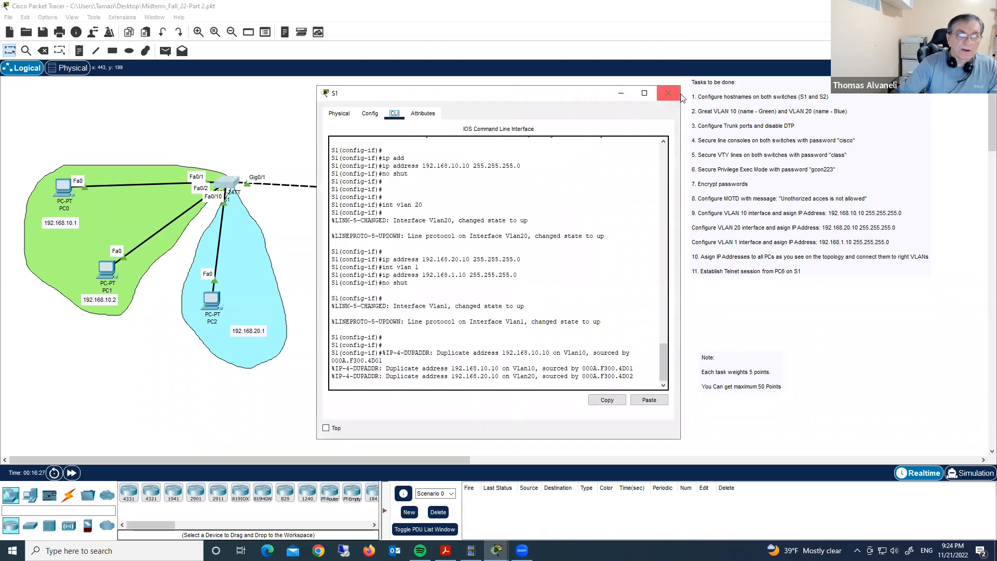
mouse_move(218, 114)
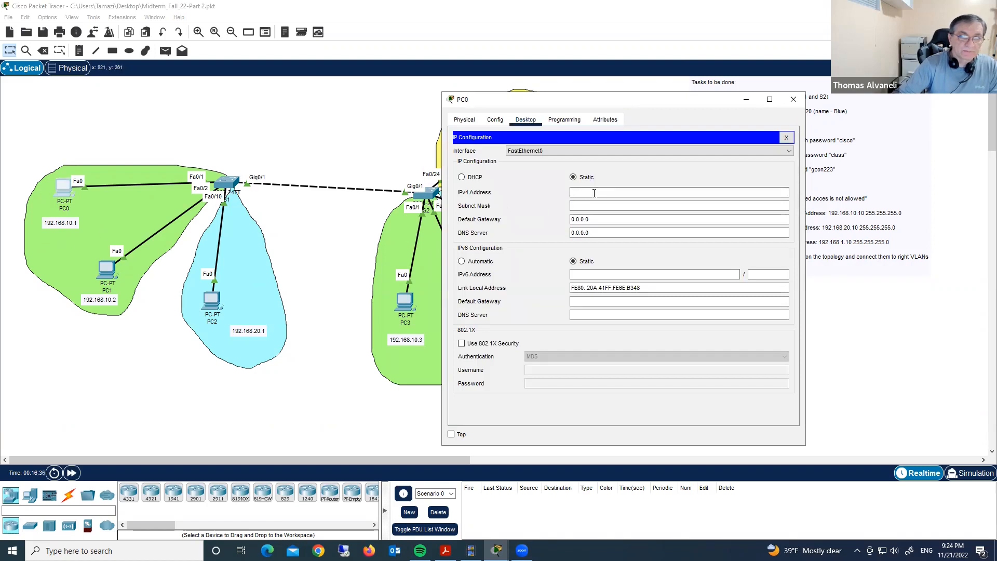
type("192.168")
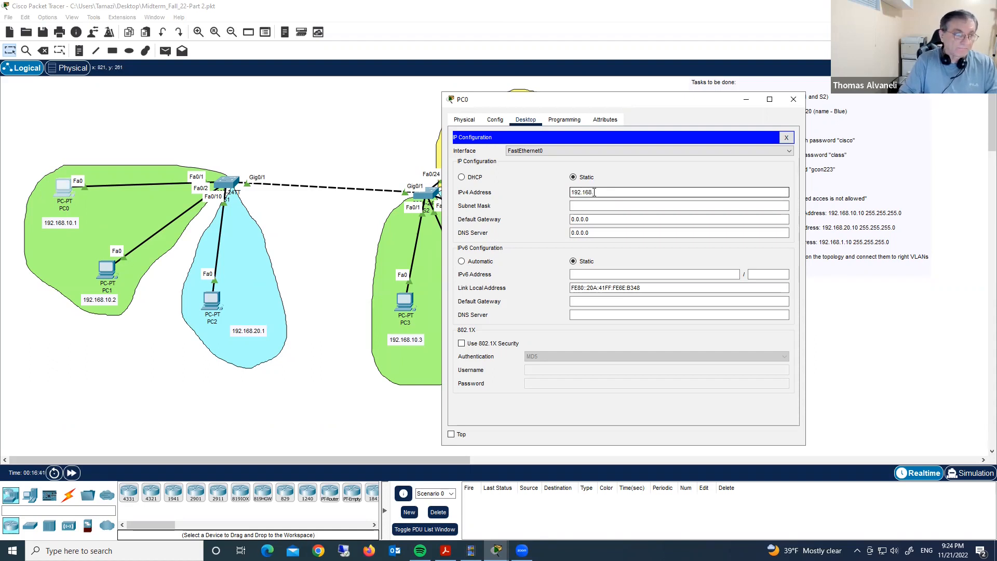
type(".0")
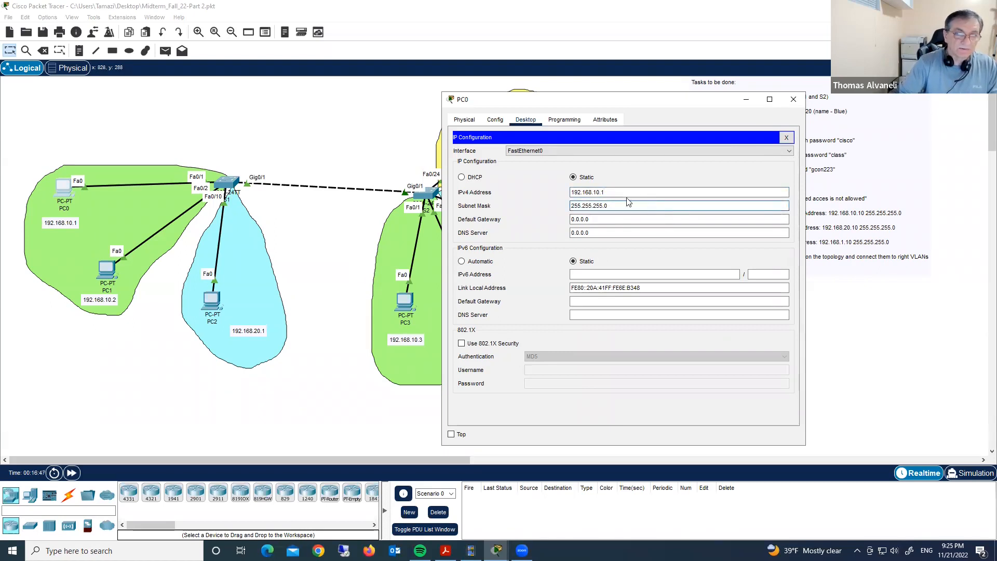
left_click(609, 192)
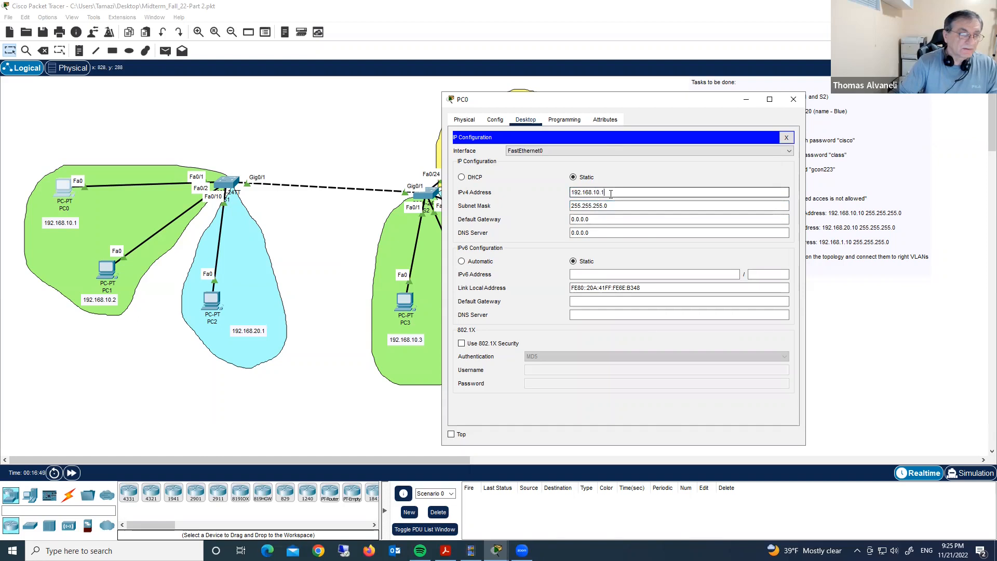
right_click(587, 192)
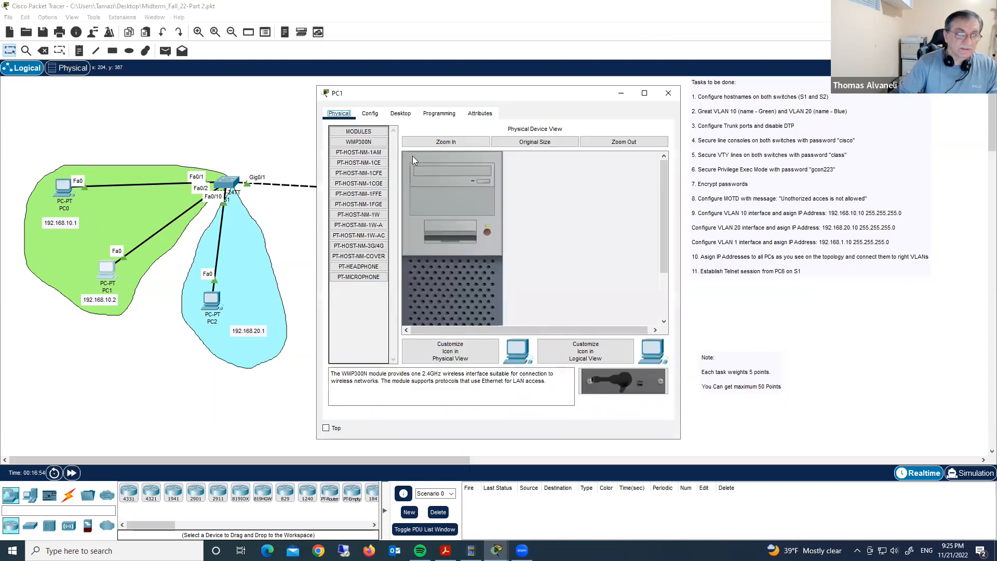
Set PC3's static address 192.168.10.3 with mask 255.255.255.0 and close its window
left_click(401, 114)
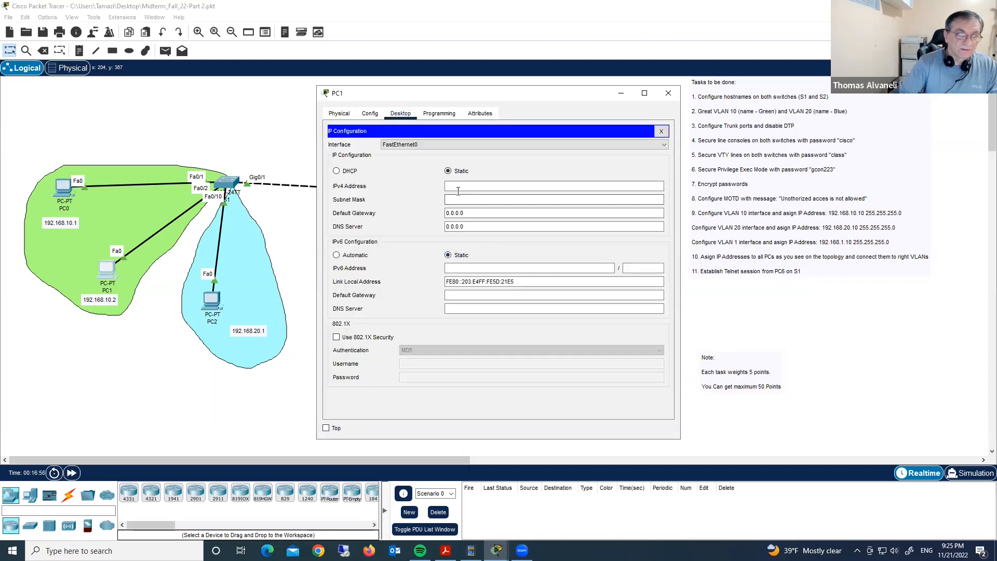
type("192.168.10.1")
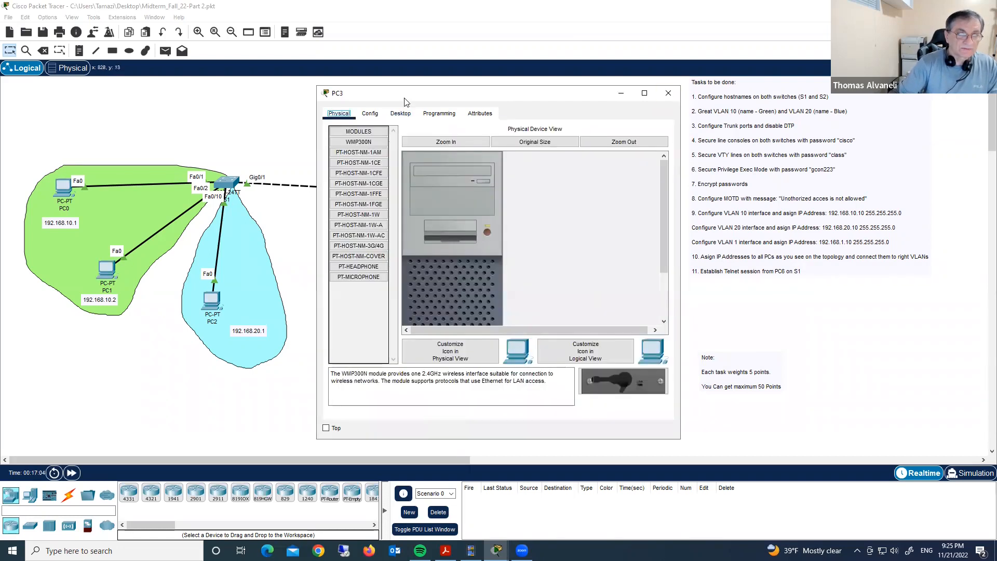
left_click(401, 114)
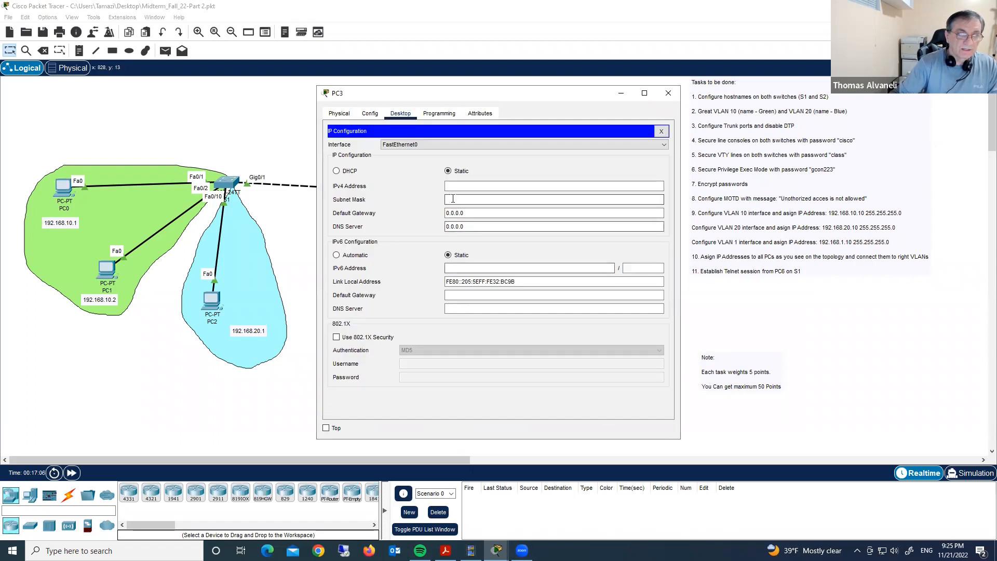
type("192.168.10.1")
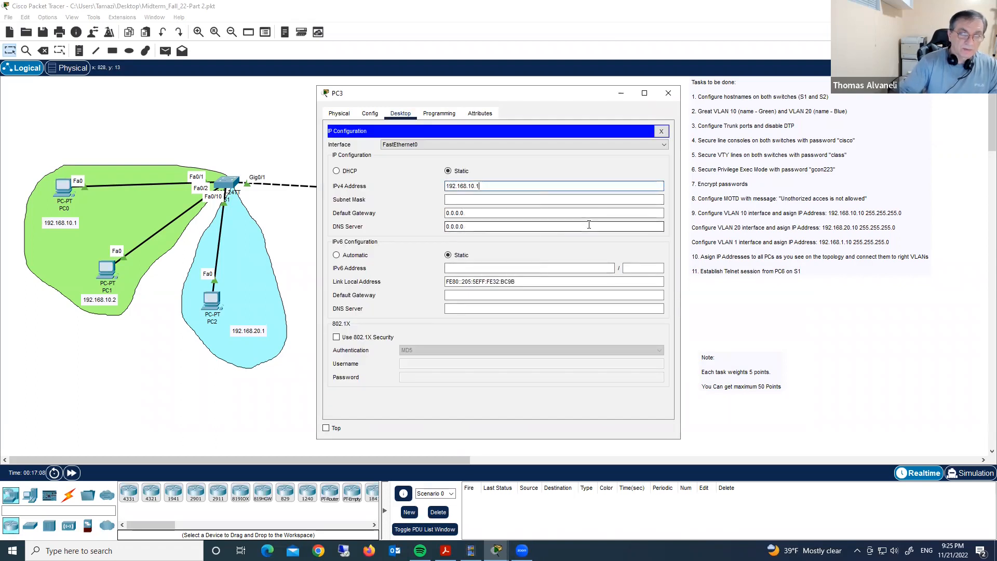
key("Backspace")
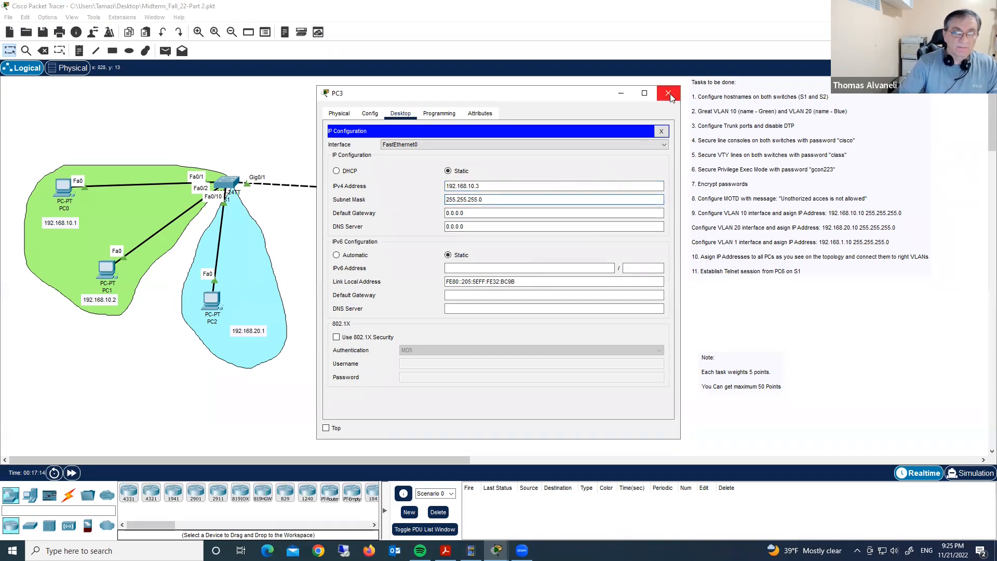
left_click(667, 93)
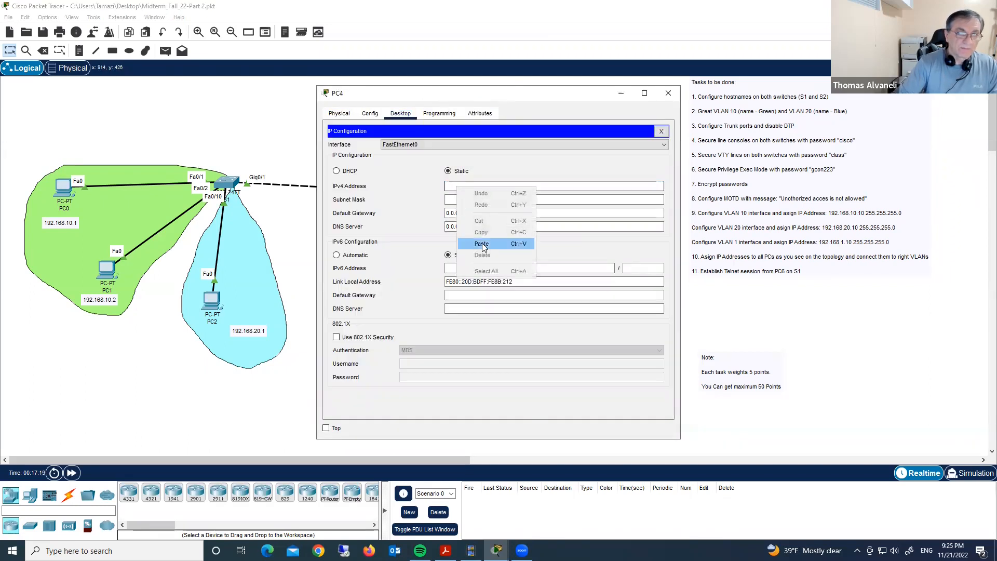
Paste and set PC4's static address 192.168.10.4 with mask 255.255.255.0, then close it
left_click(482, 243)
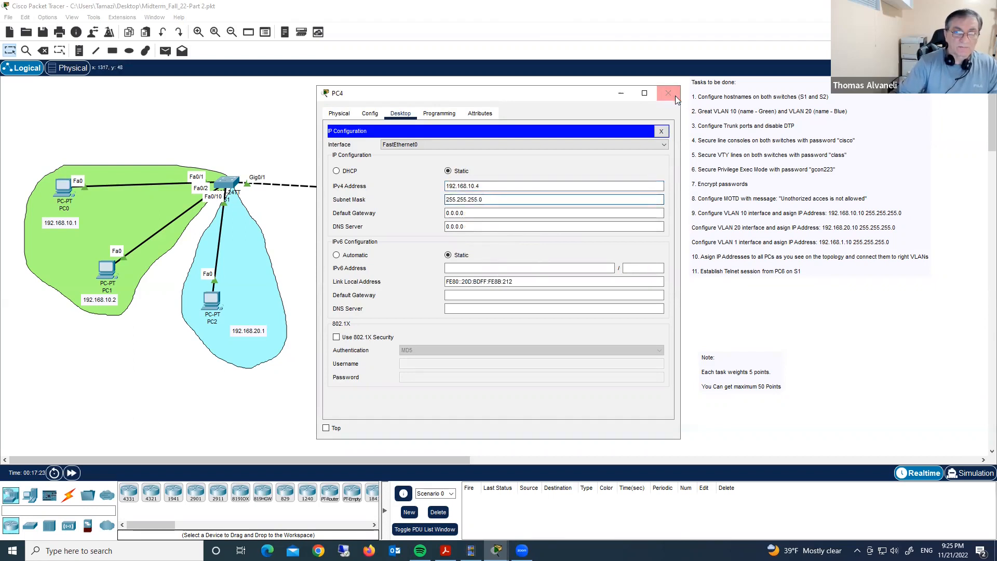
left_click(668, 94)
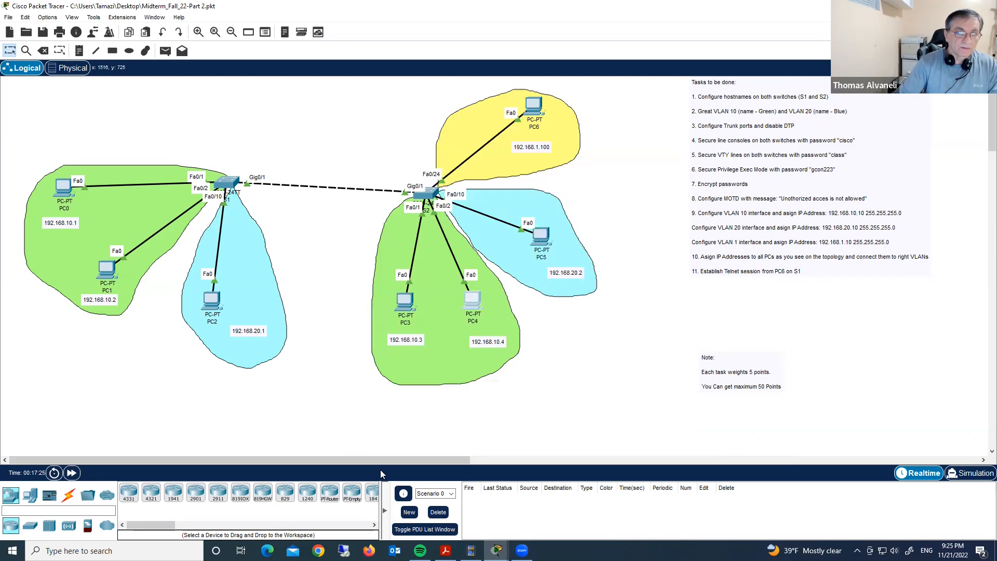
mouse_move(162, 297)
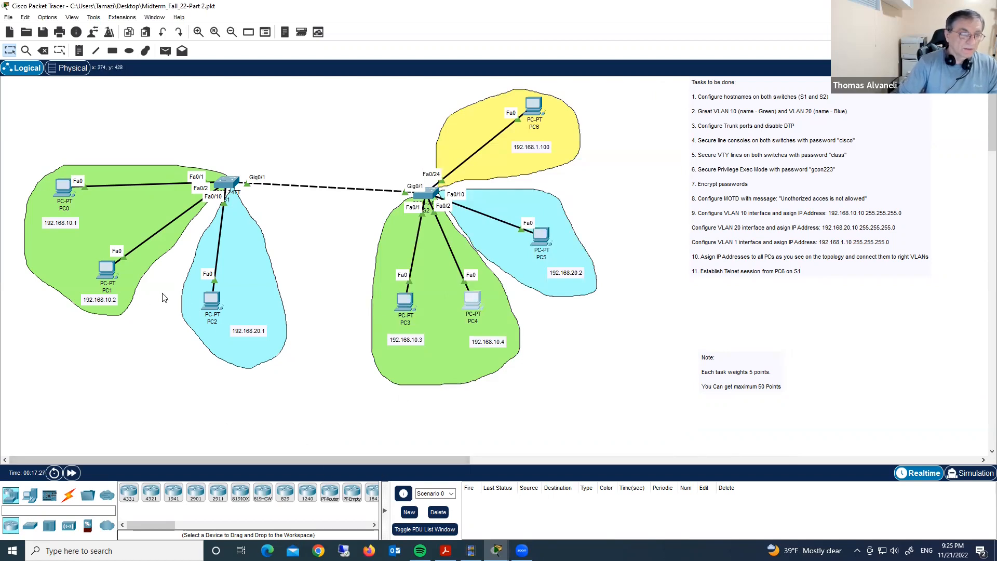
Set PC2's static address 192.168.20.1 with mask 255.255.255.0 and close its window
left_click(212, 297)
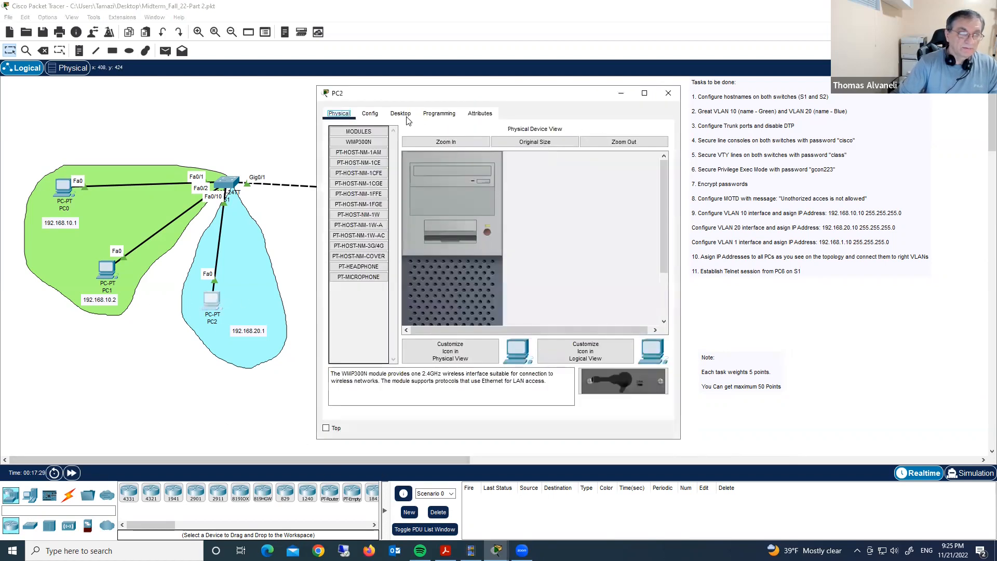
left_click(401, 114)
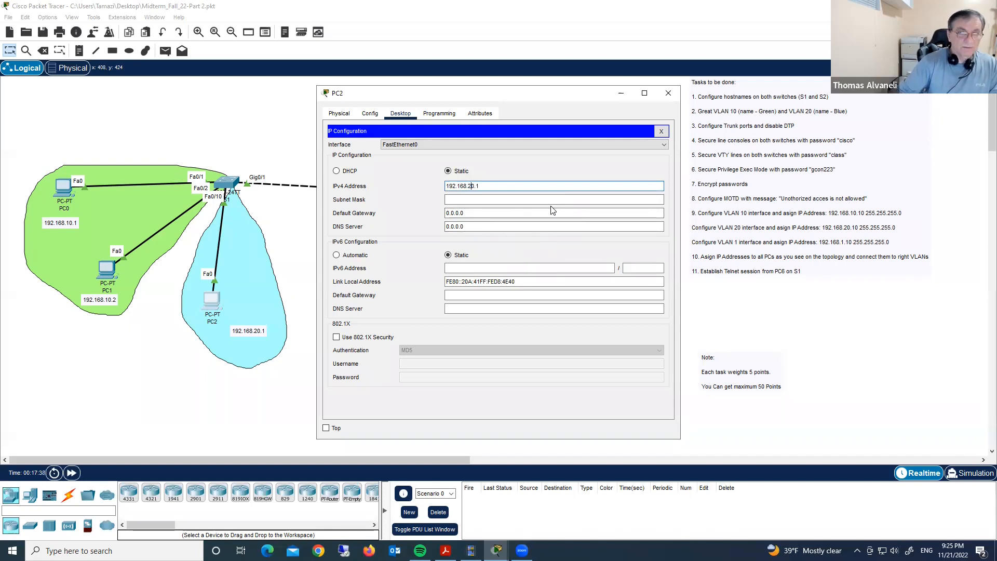
type("255.255.255.0")
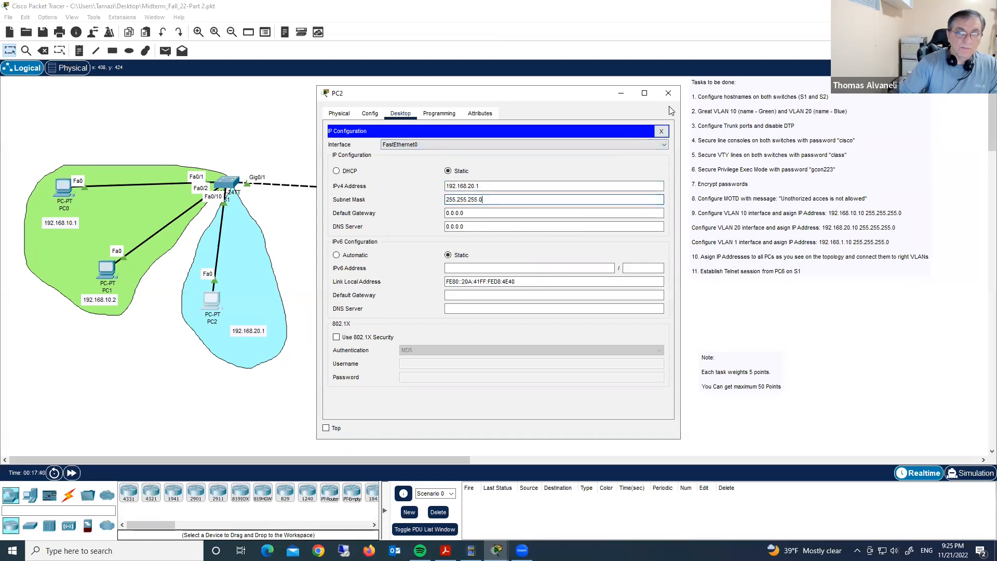
left_click(668, 94)
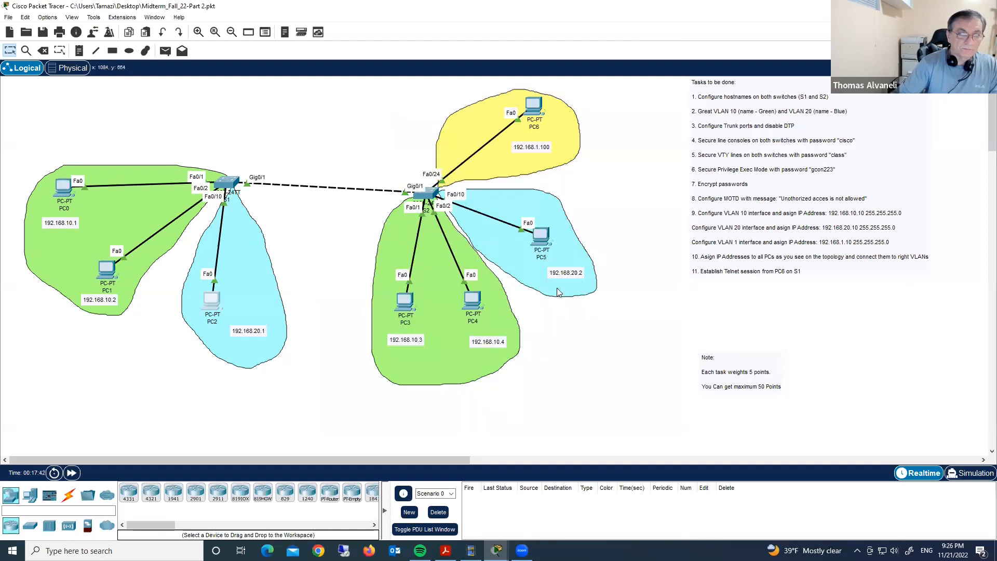
Set PC5's static address 192.168.20.2 with mask 255.255.255.0 and close its window
left_click(541, 237)
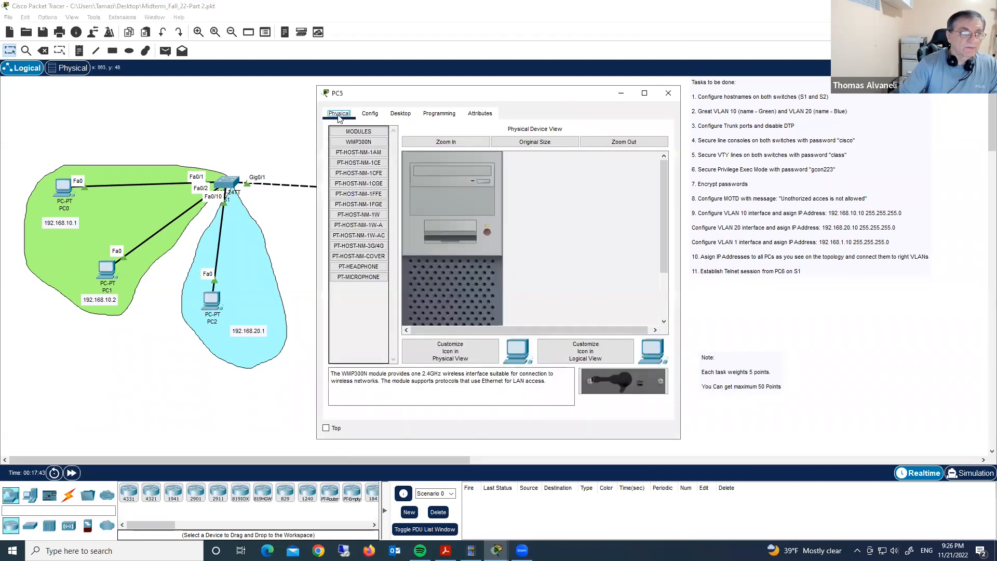
left_click(401, 113)
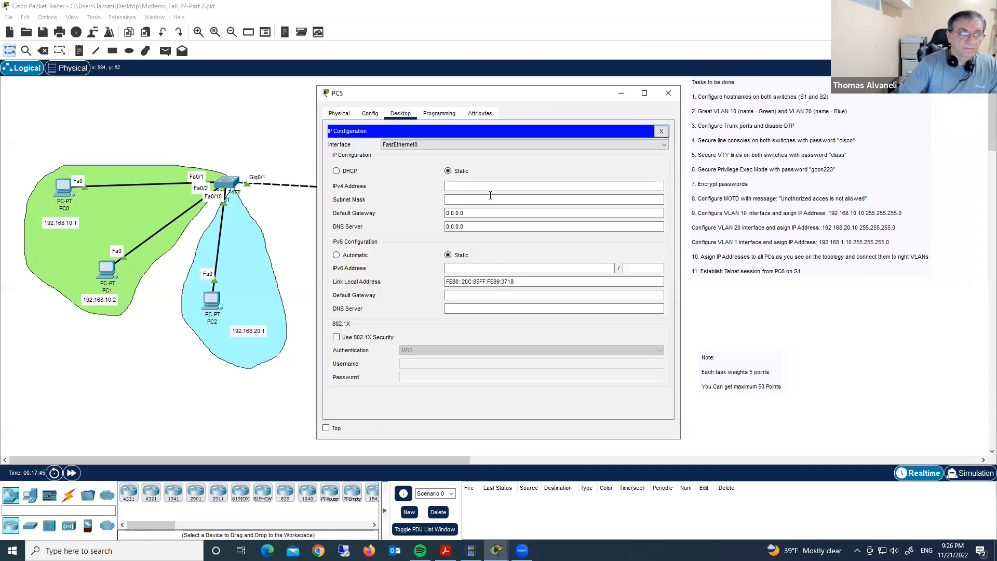
type("192.168.10.1")
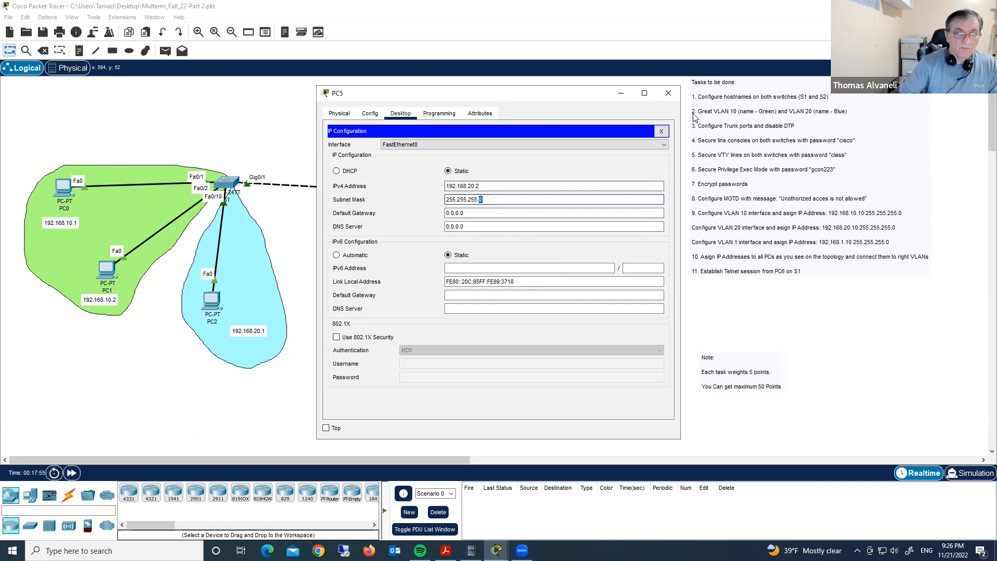
left_click(669, 94)
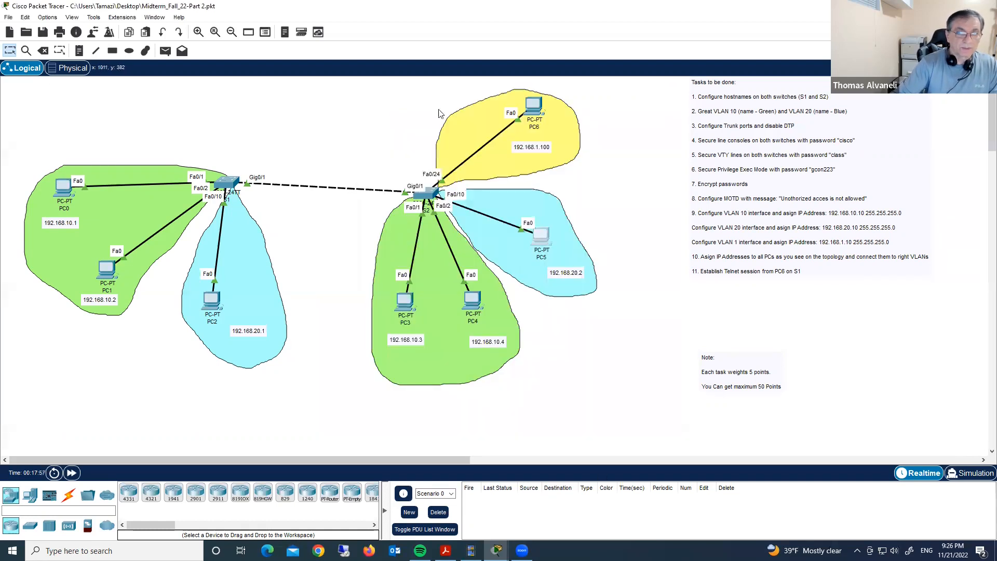
double_click(530, 106)
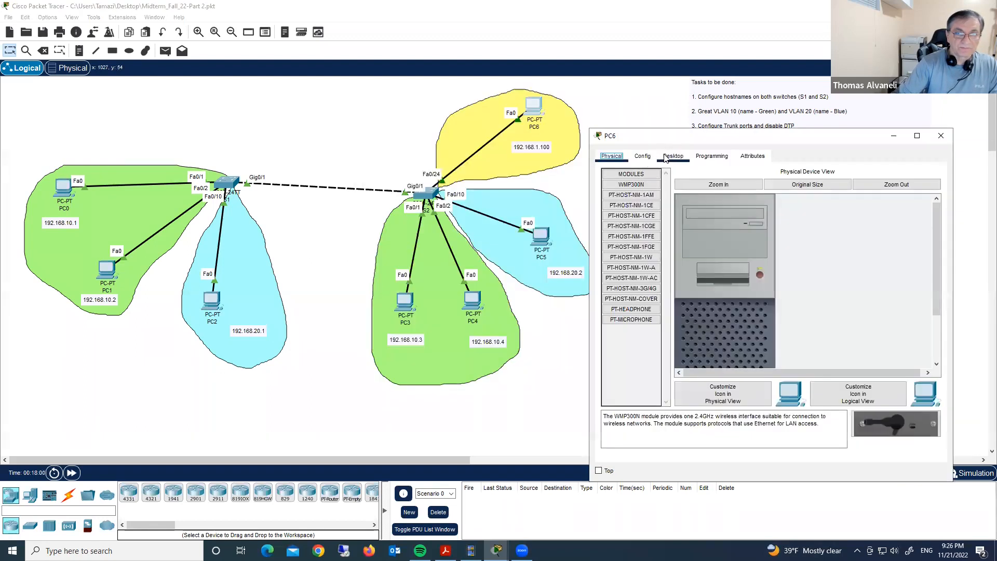
left_click(673, 156)
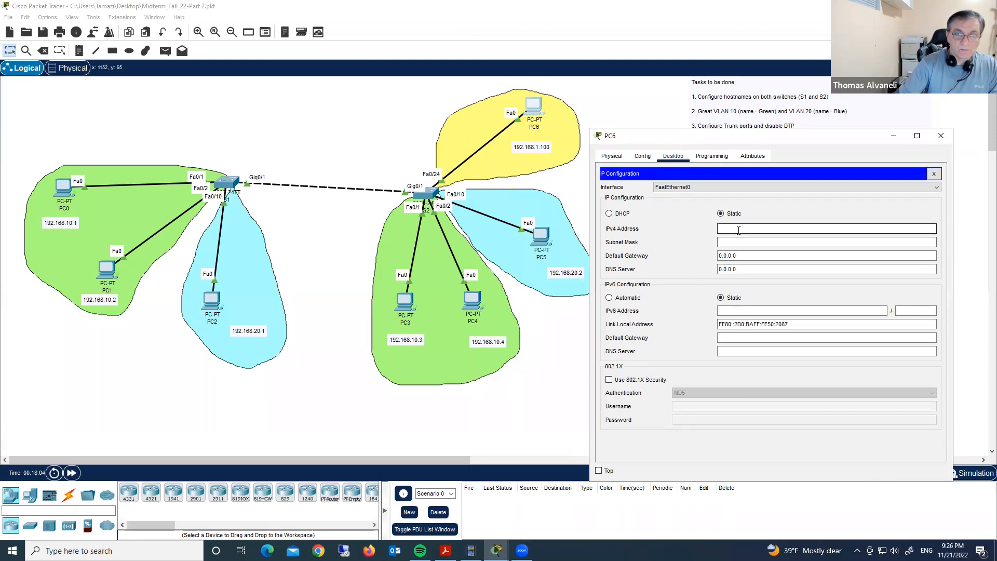
type("192.168.1.1")
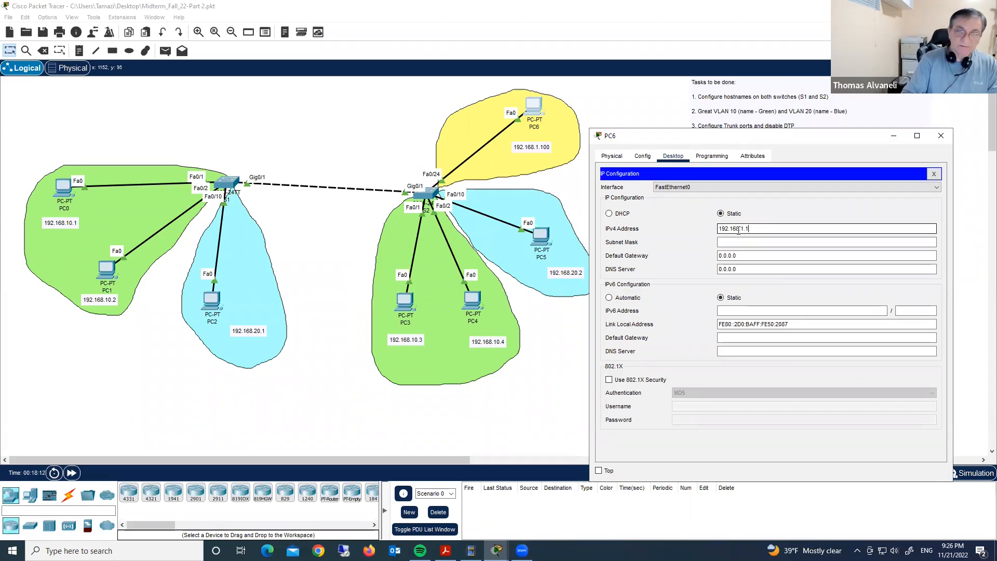
type("255.255.255.0")
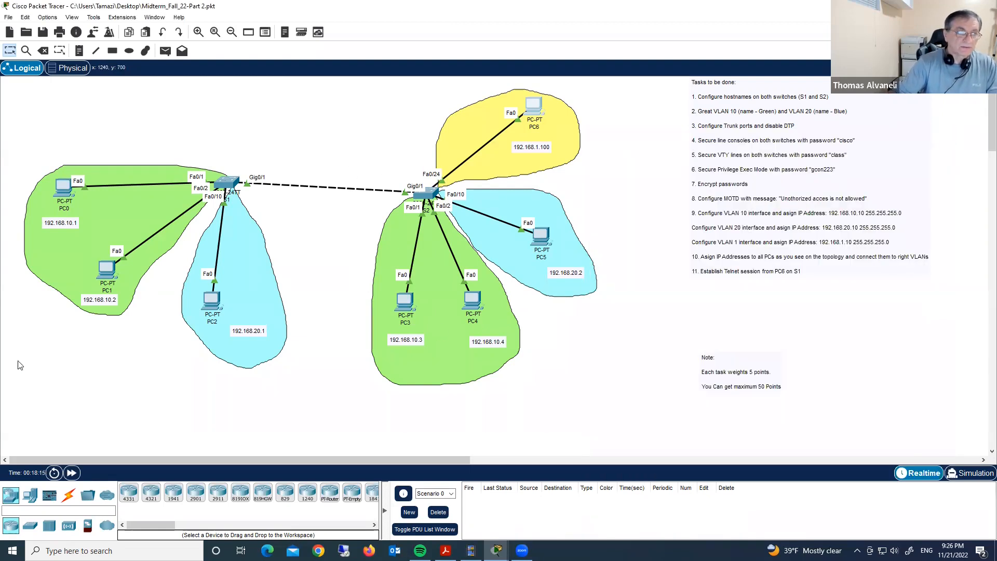
mouse_move(88, 266)
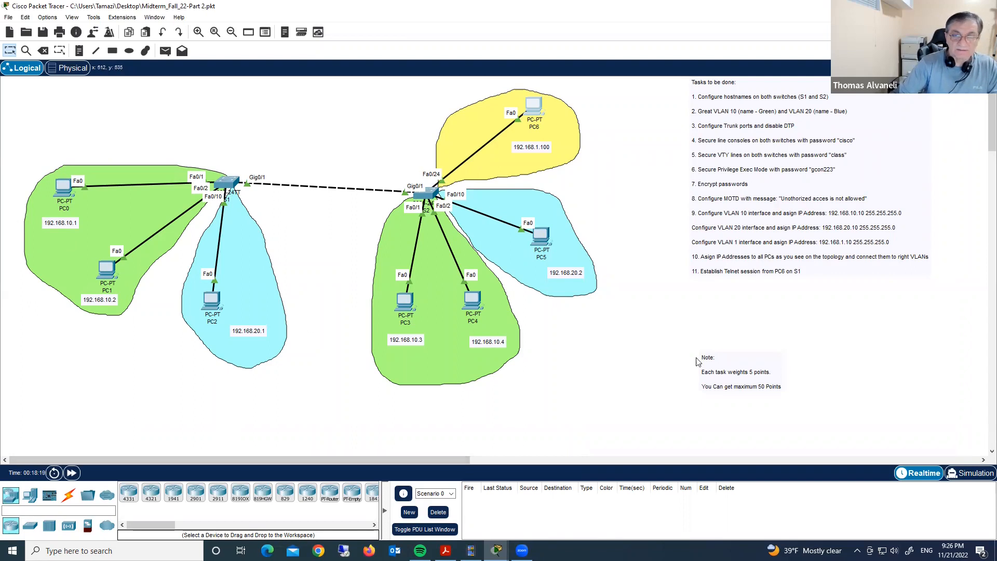
mouse_move(218, 185)
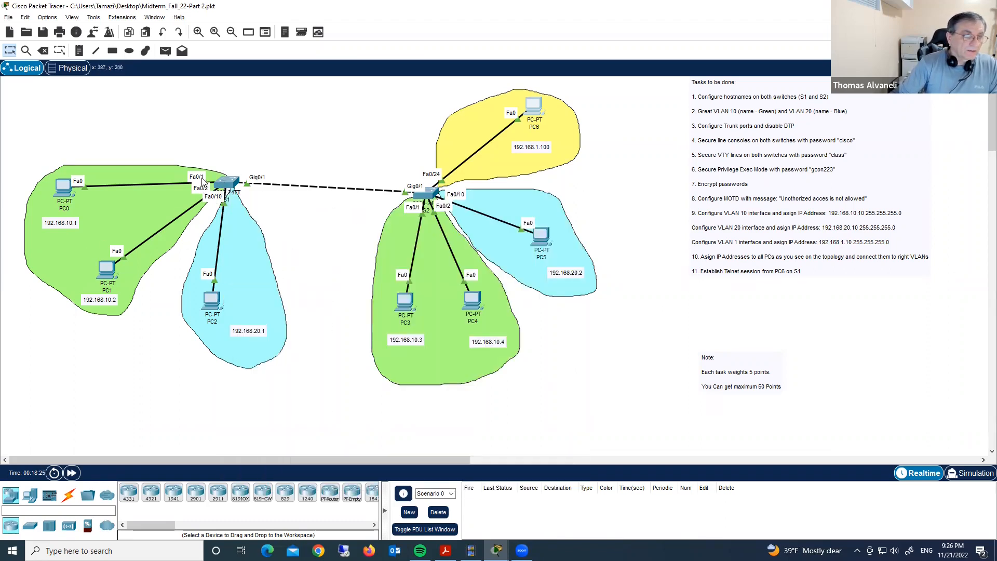
mouse_move(107, 217)
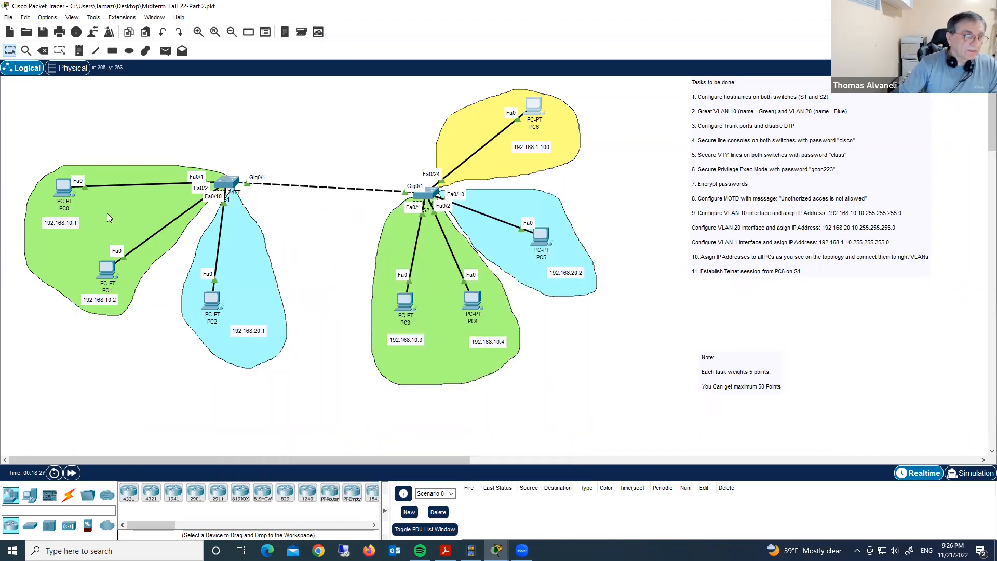
mouse_move(114, 303)
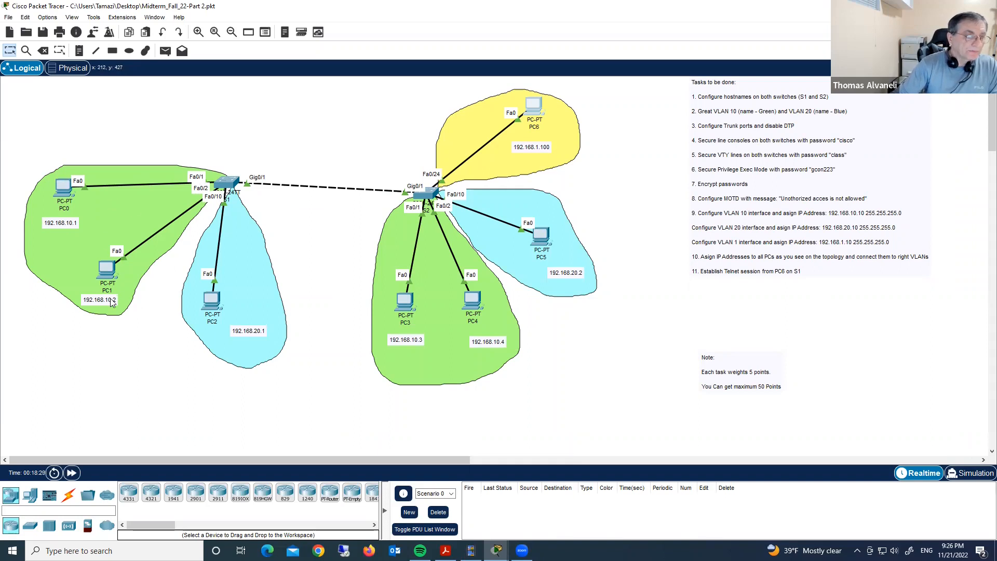
mouse_move(224, 185)
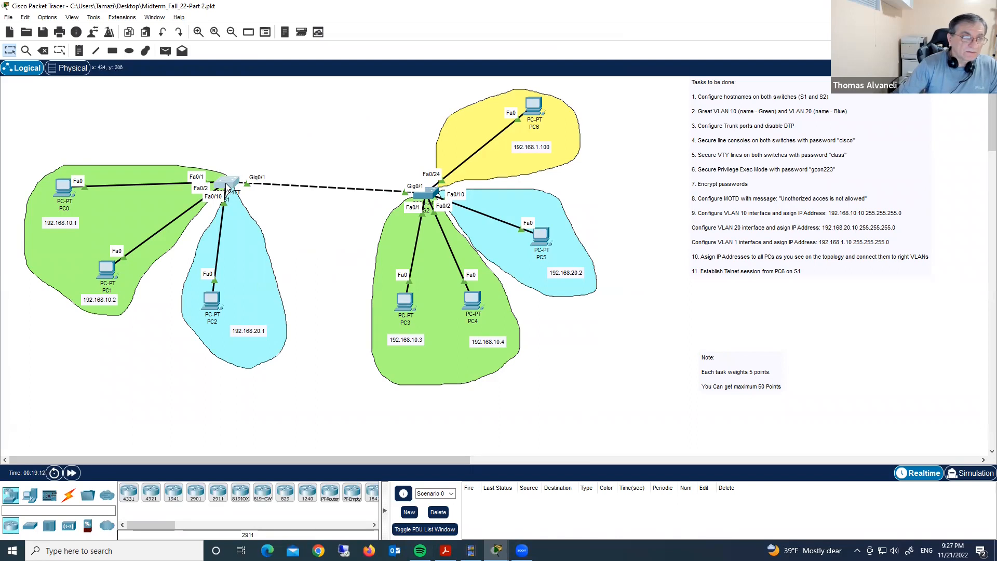
On S1 make int range fa0/1 - 2 access ports in VLAN 10, then close S1
left_click(224, 187)
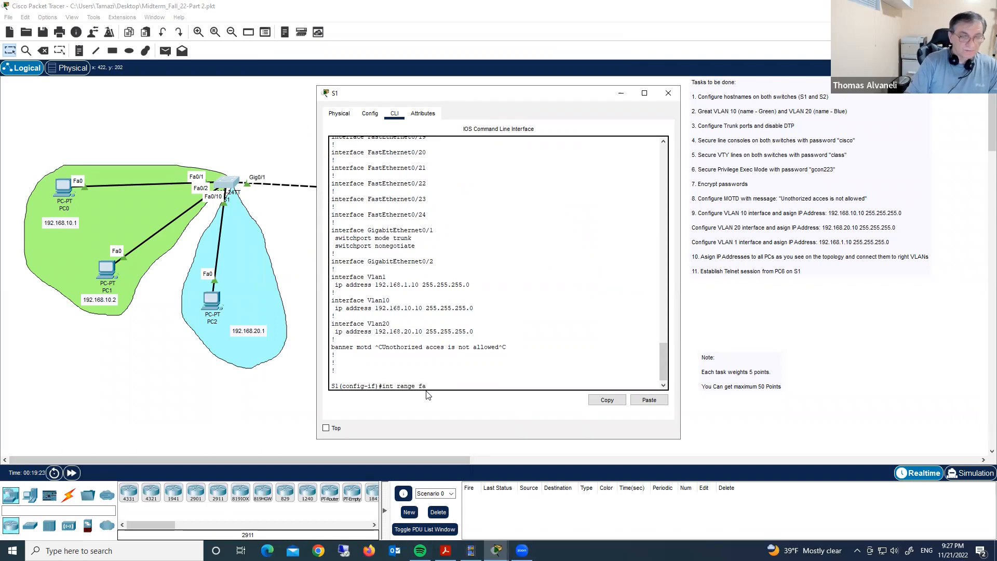
type("0/1 -")
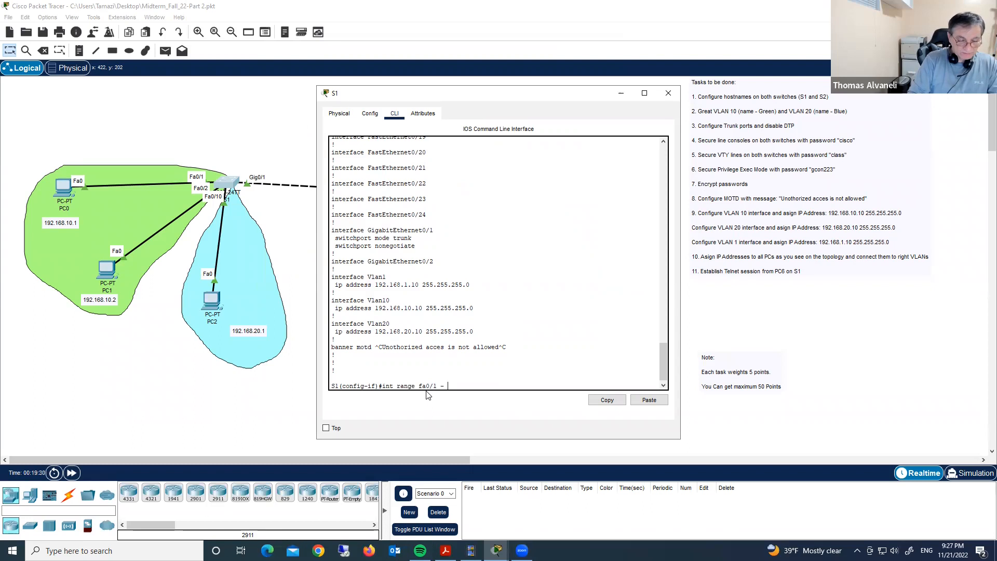
type("2")
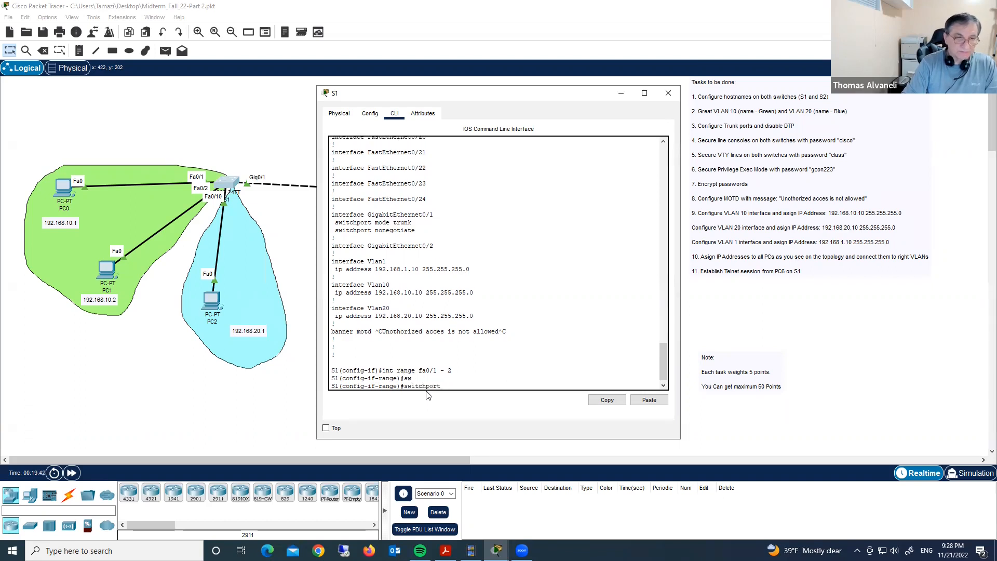
type("acc")
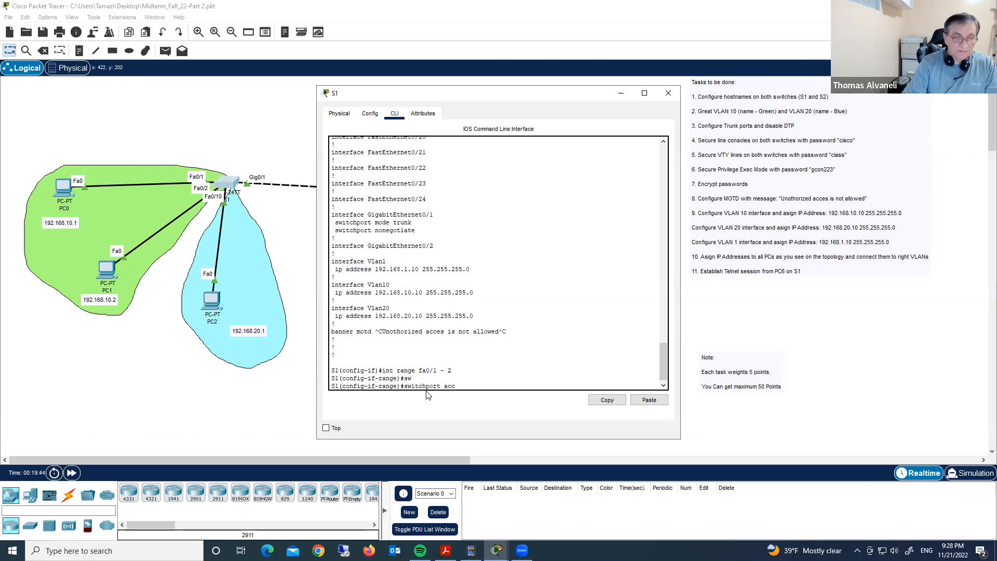
type("vlan")
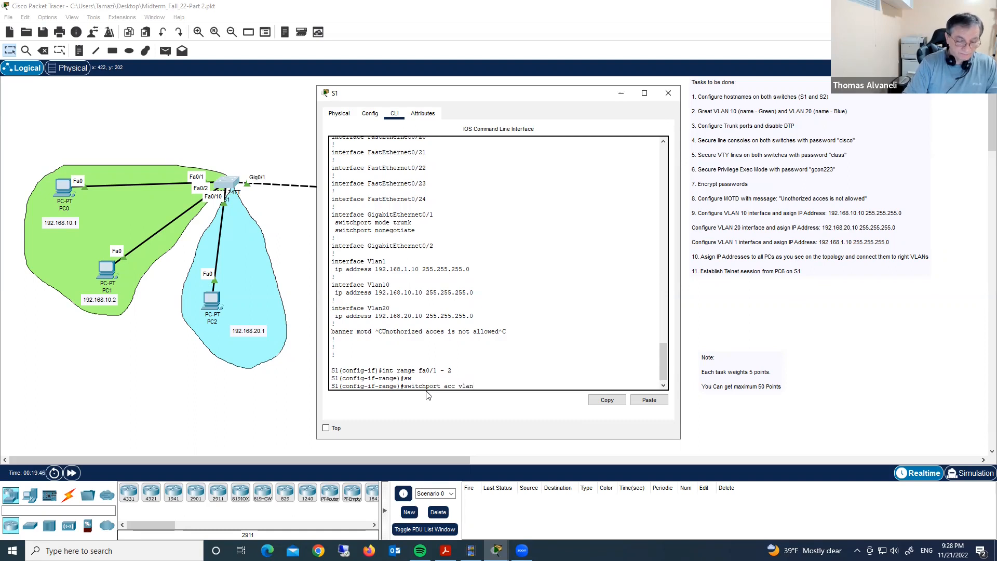
type("10")
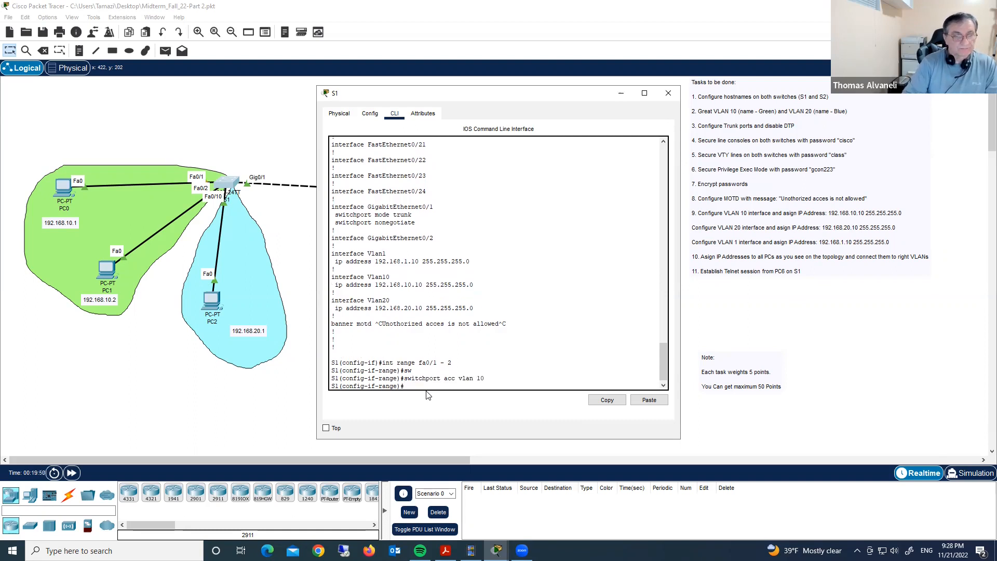
type("switchport mode a")
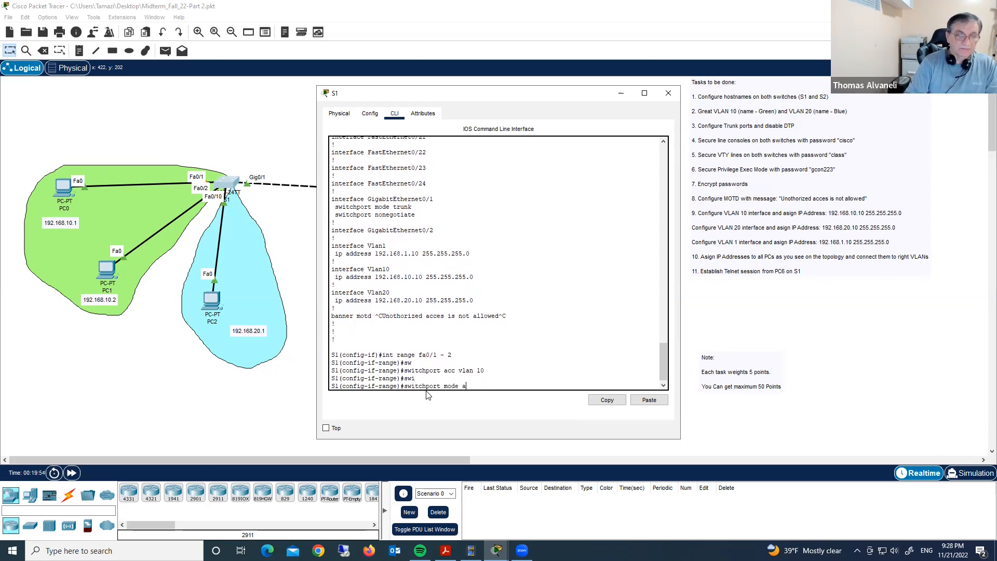
type("cc")
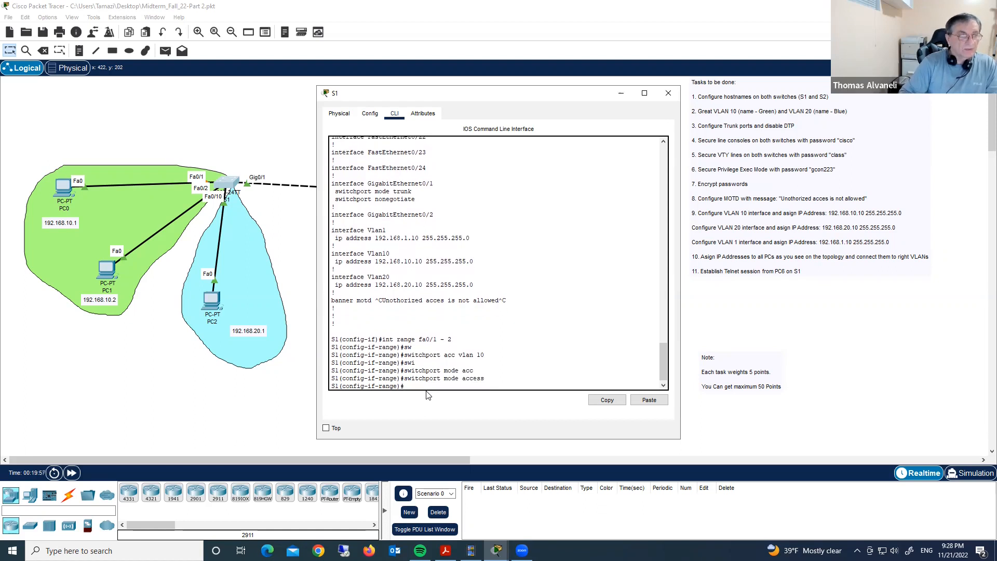
mouse_move(99, 257)
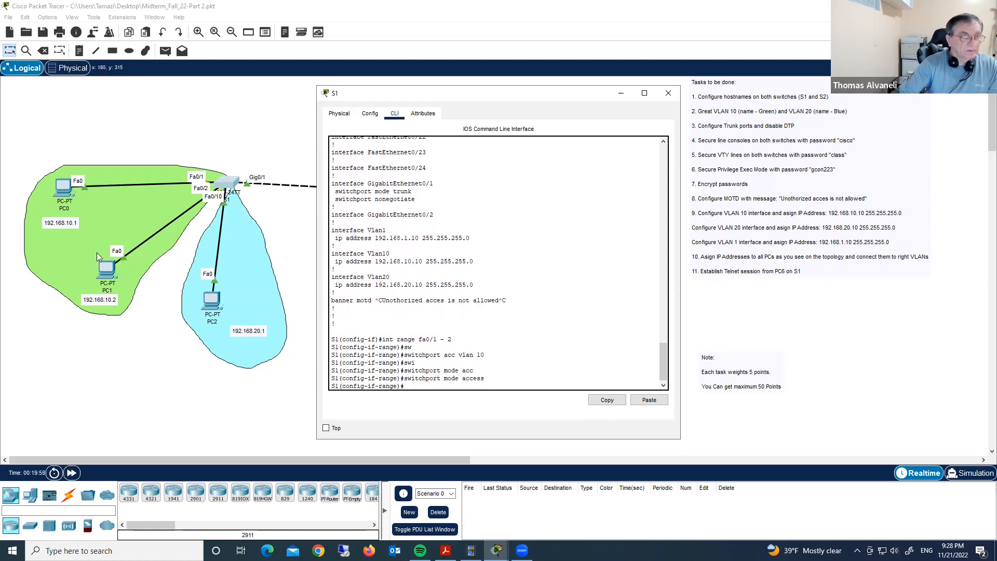
mouse_move(663, 151)
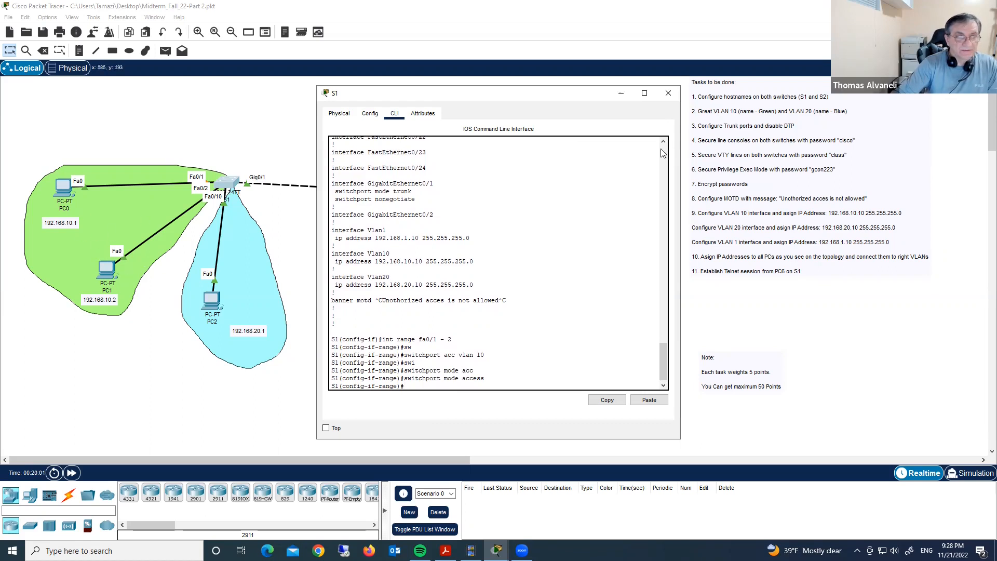
left_click(668, 93)
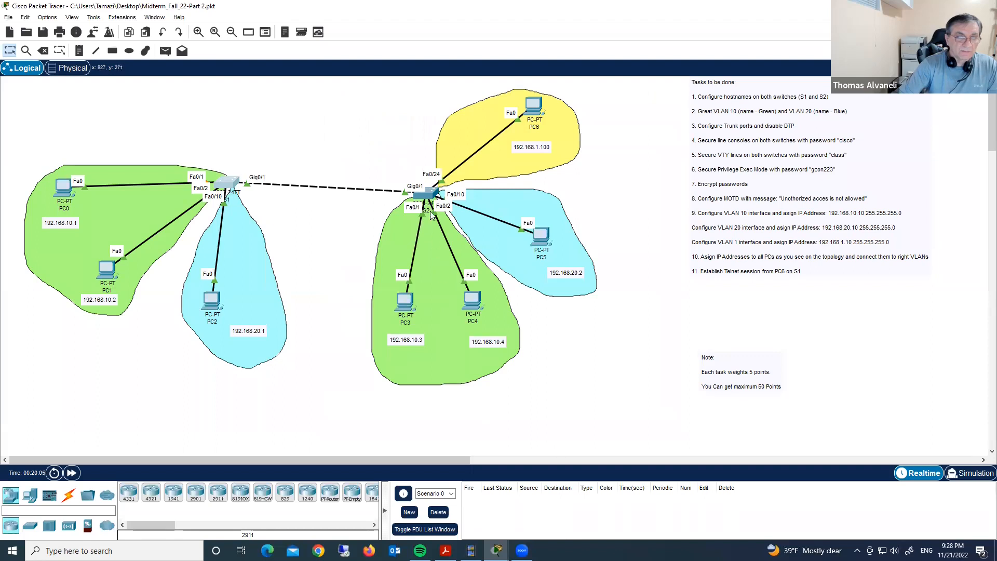
On S2 select the interface range fa0/1 - 2 in the CLI
left_click(227, 183)
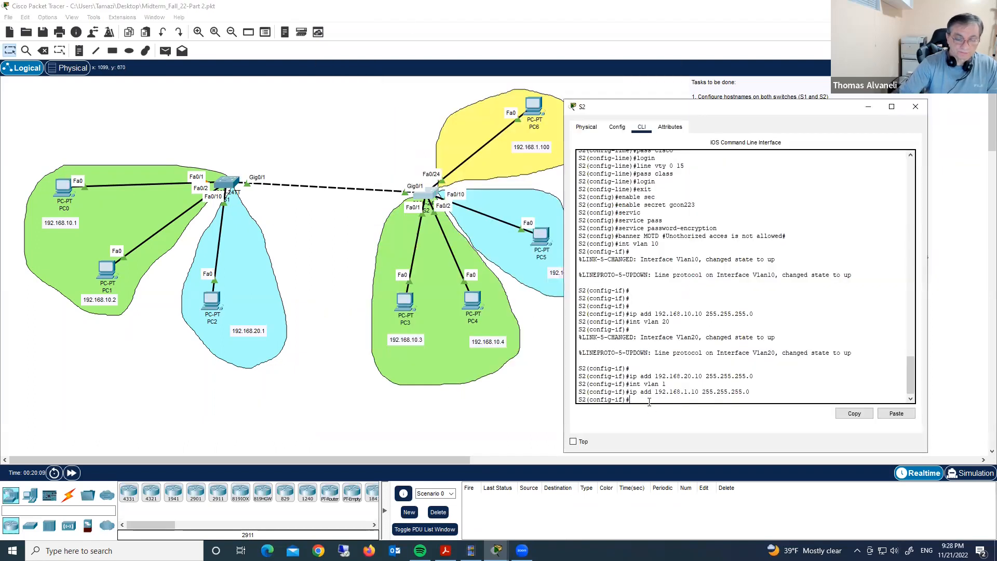
type("int")
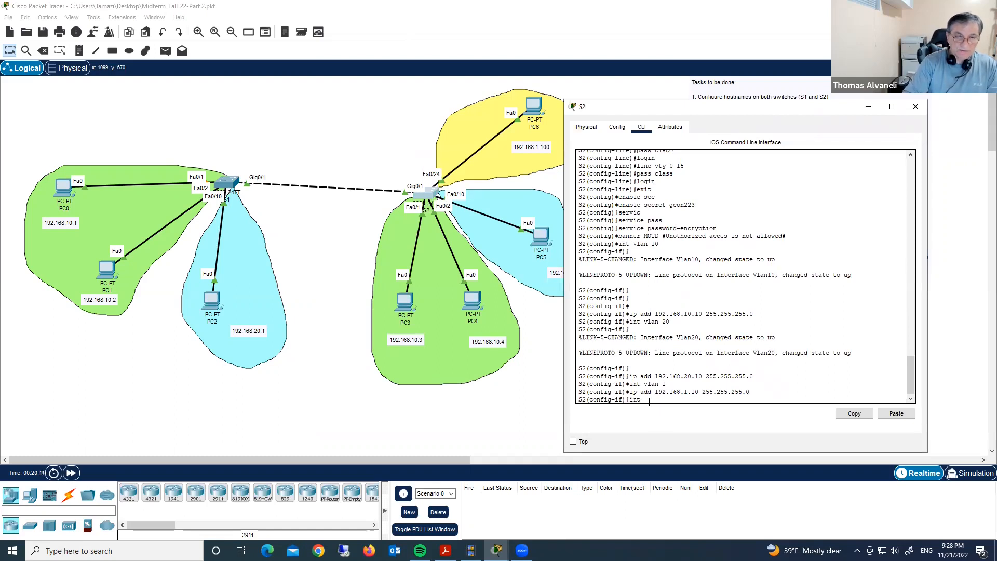
type("range")
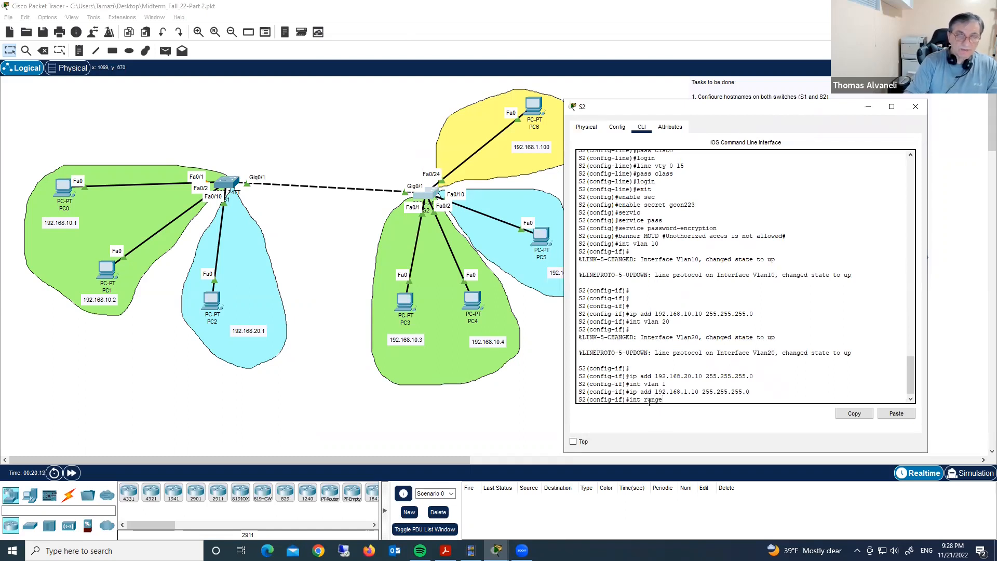
type("fa")
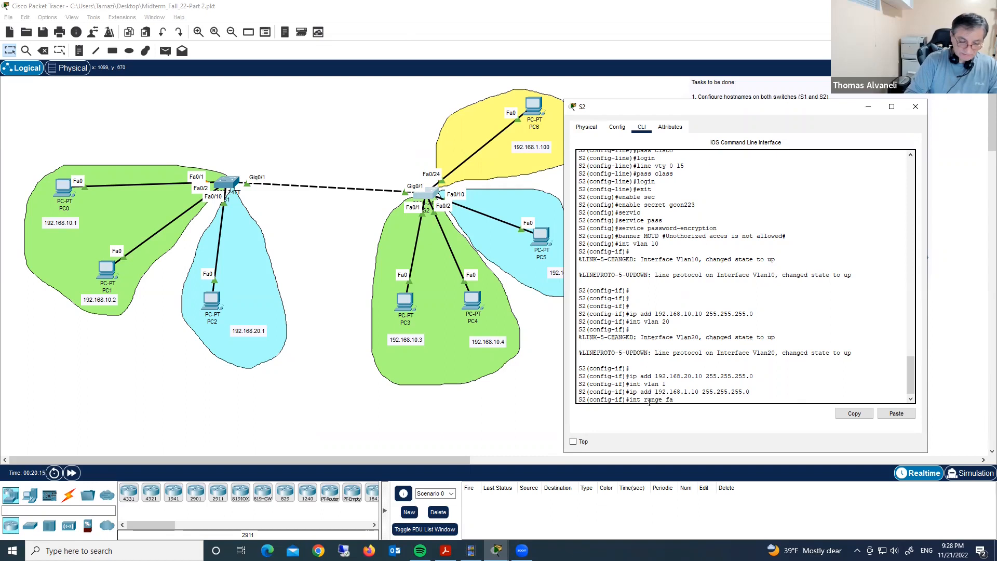
type("0/1 -")
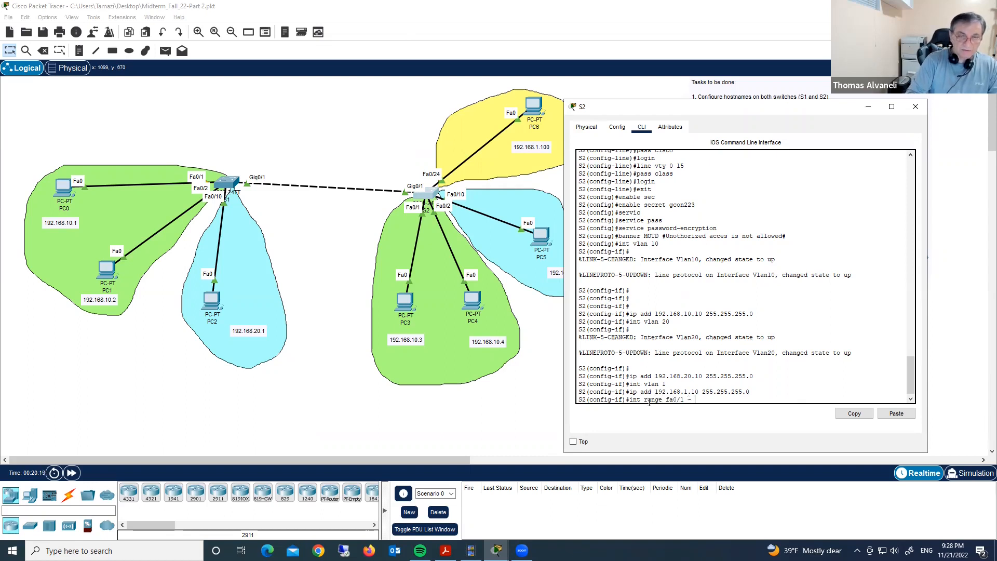
type("2")
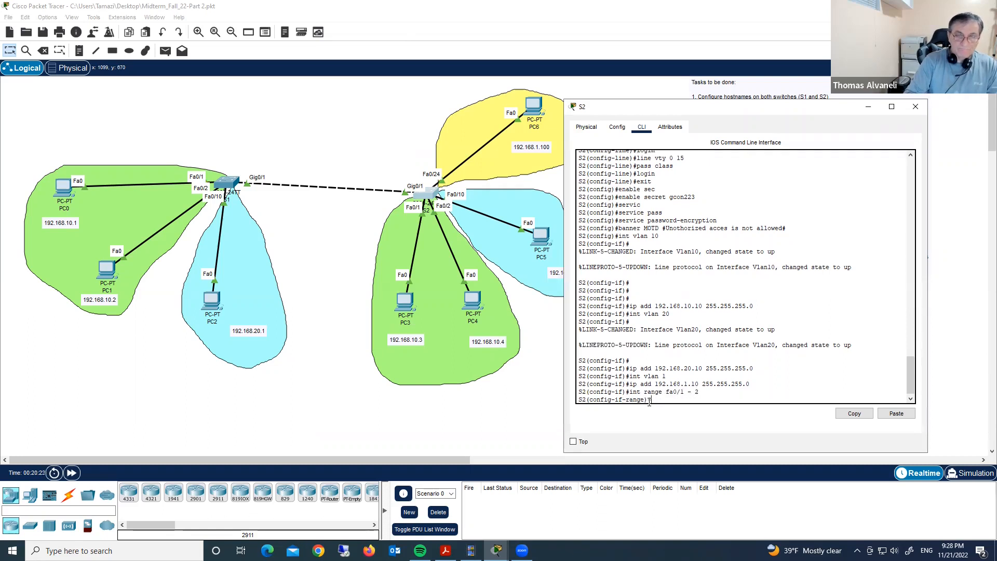
Set S2's Fa0/1-2 to switchport access vlan 10 and switchport mode access
type("swi")
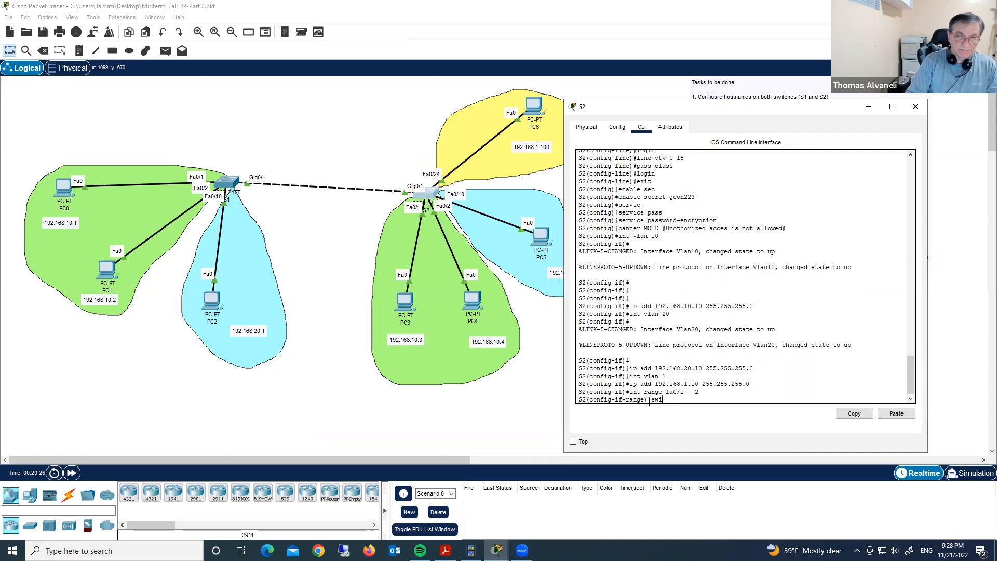
type("switchport acc")
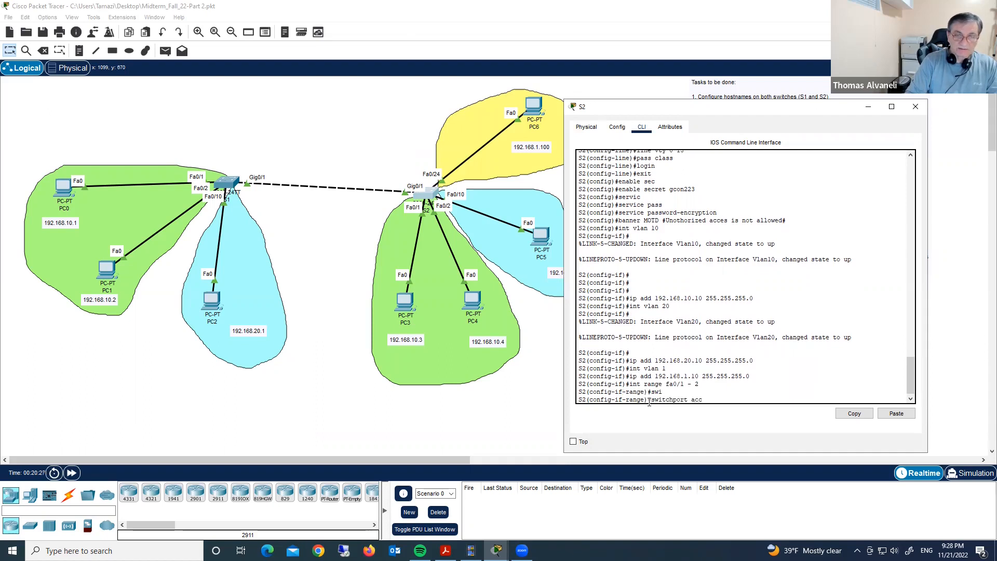
type("vlan 10")
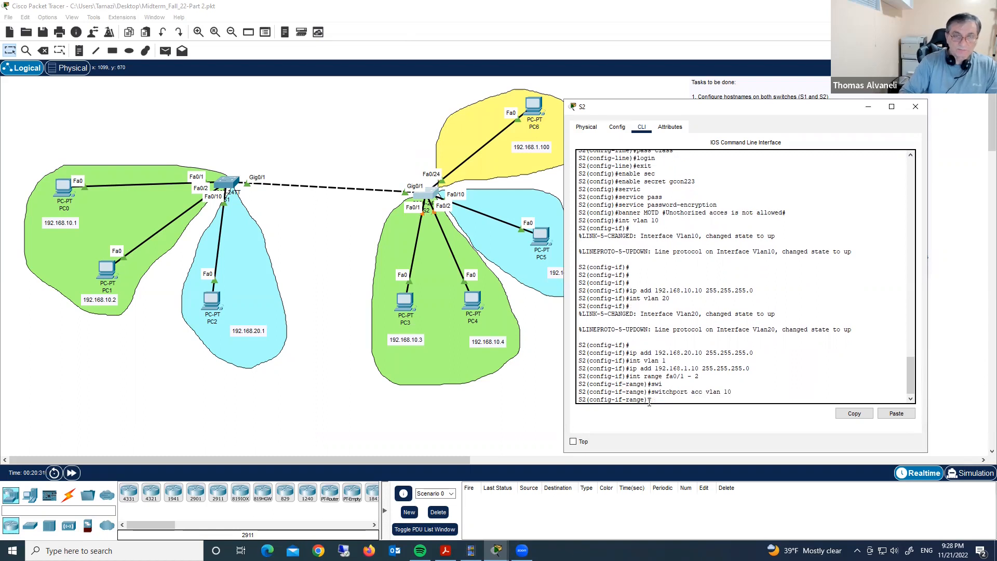
type("swi")
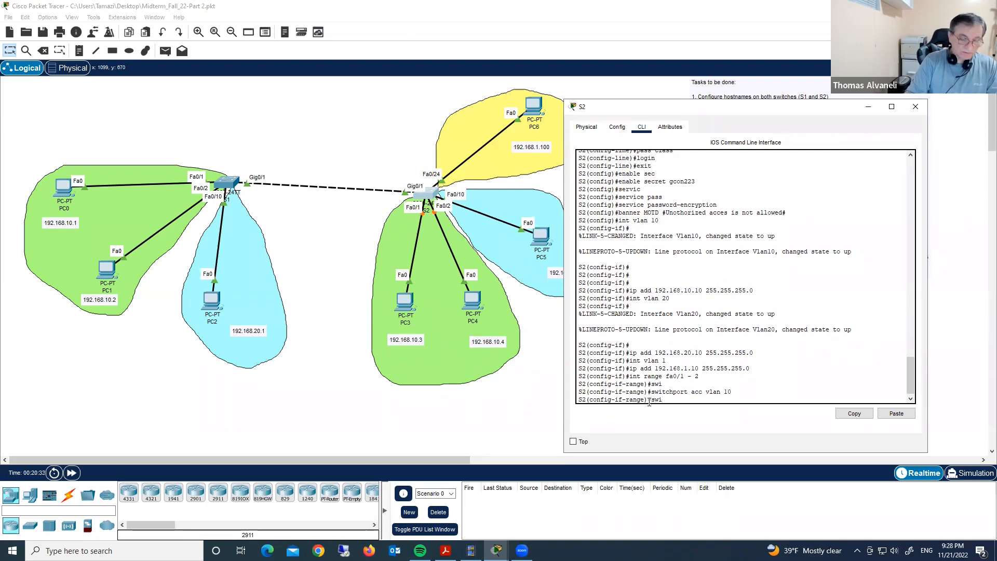
type("switchport mo")
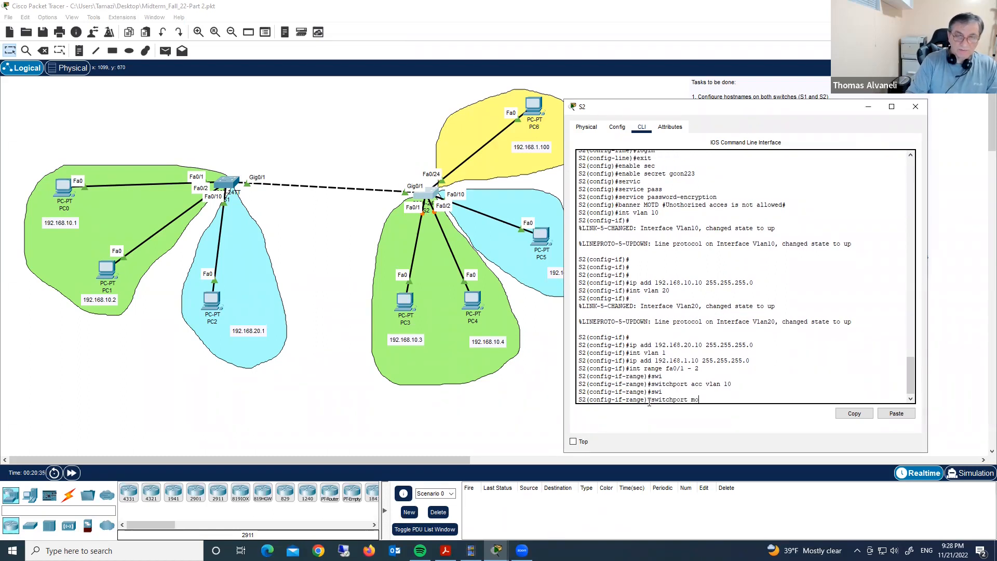
type("de acc")
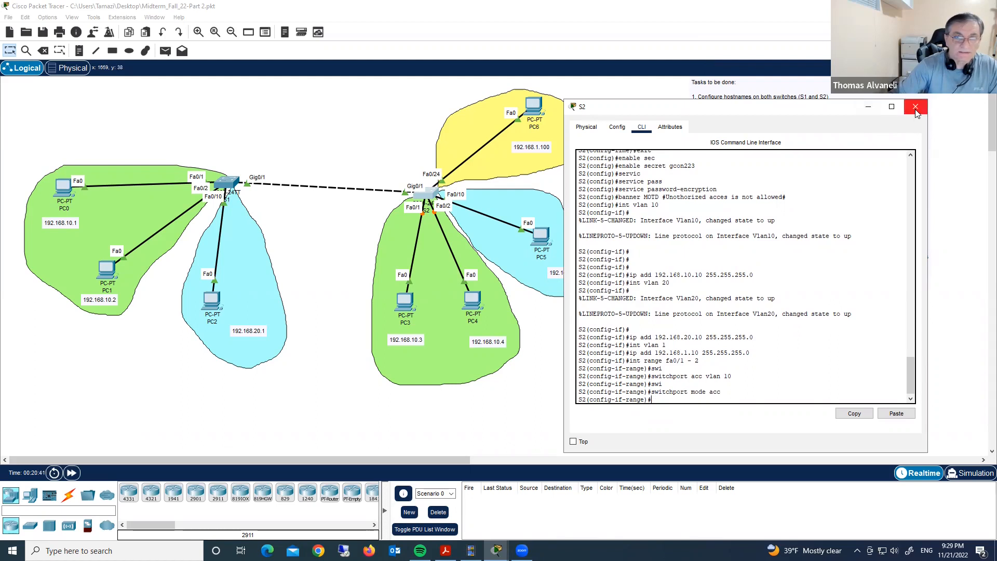
mouse_move(660, 399)
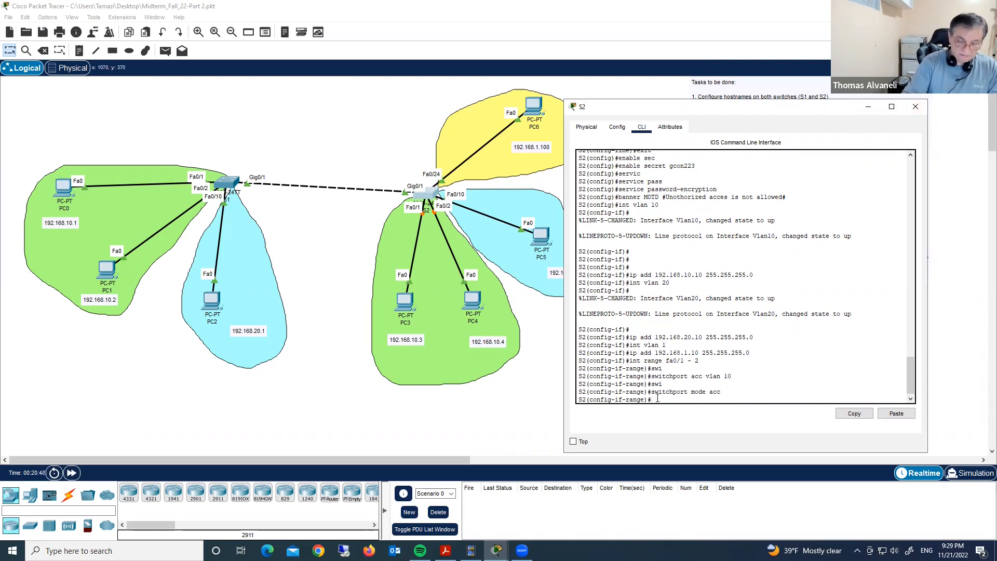
Make S2's Fa0/10 an access port in VLAN 20 and close S2's window
type("int")
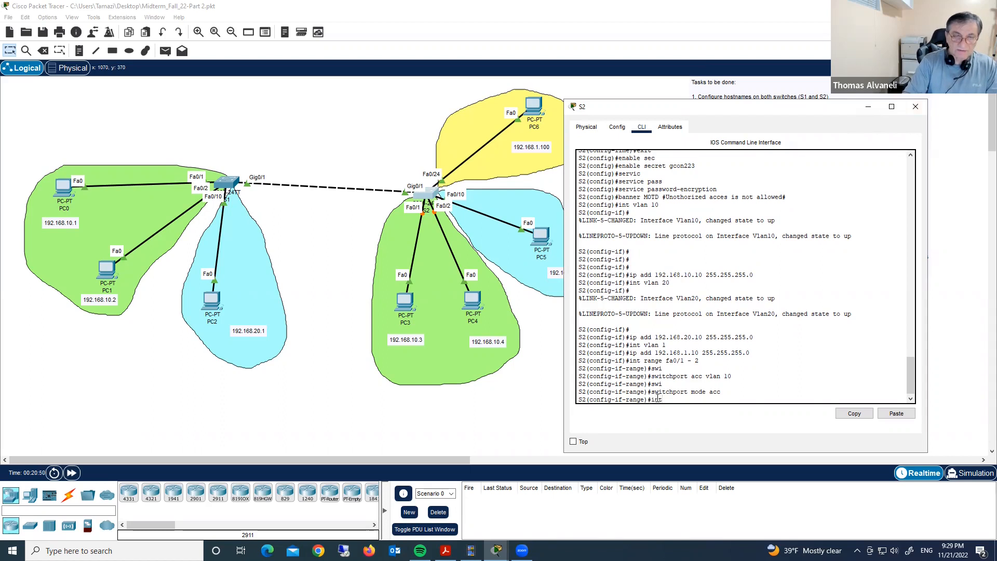
type("fa0/10")
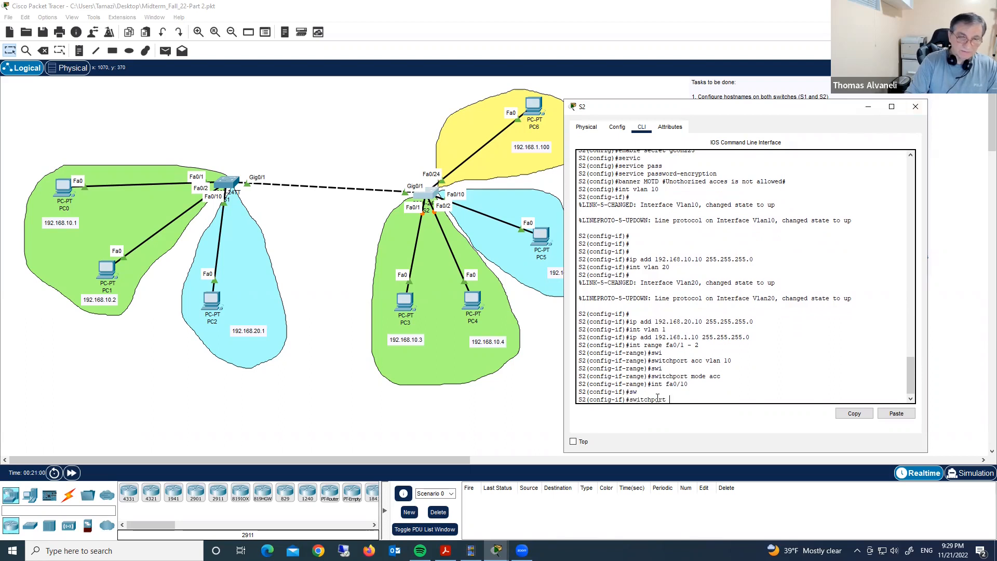
type("a")
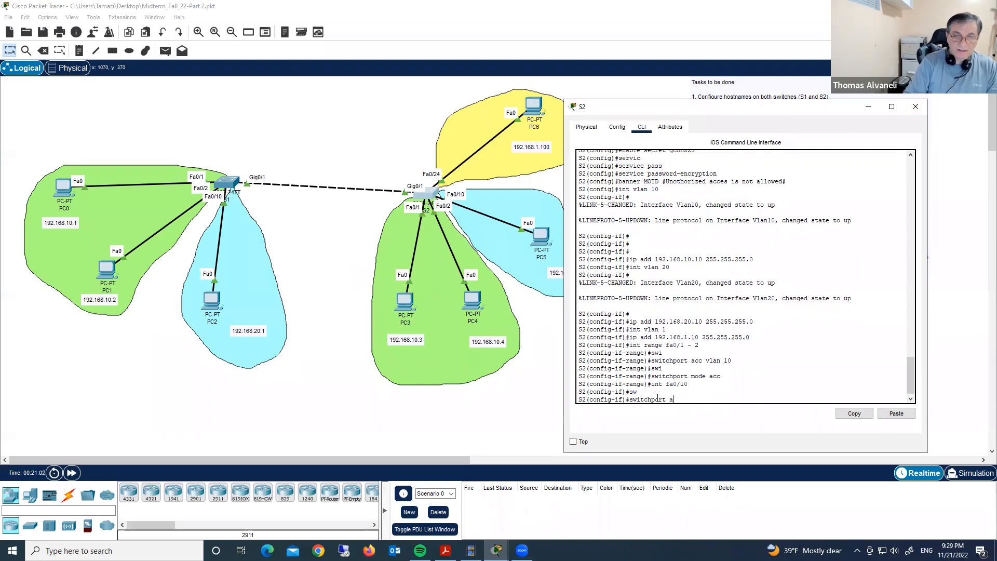
type("cc vlan 20")
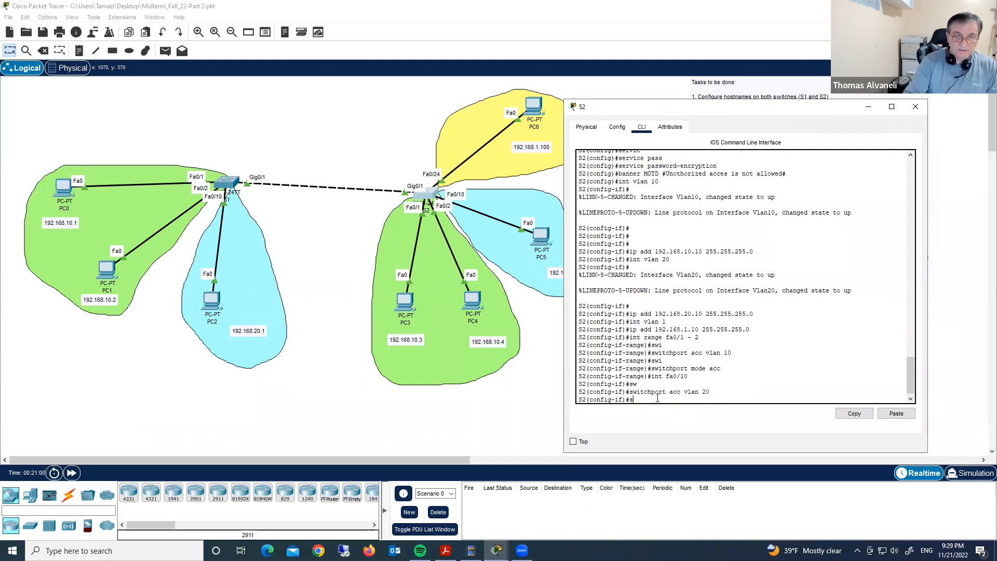
type("wi")
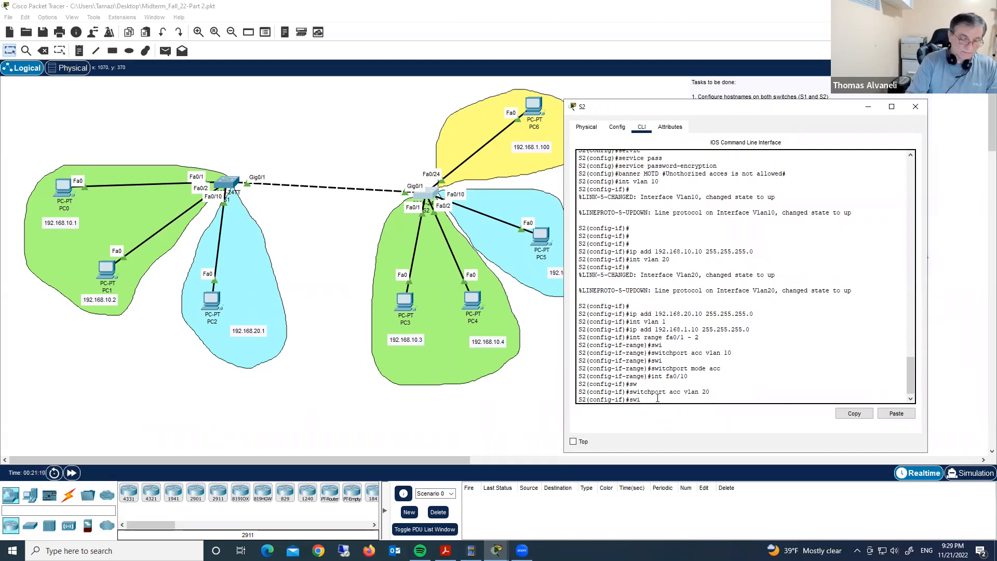
type("switchport  mode acc")
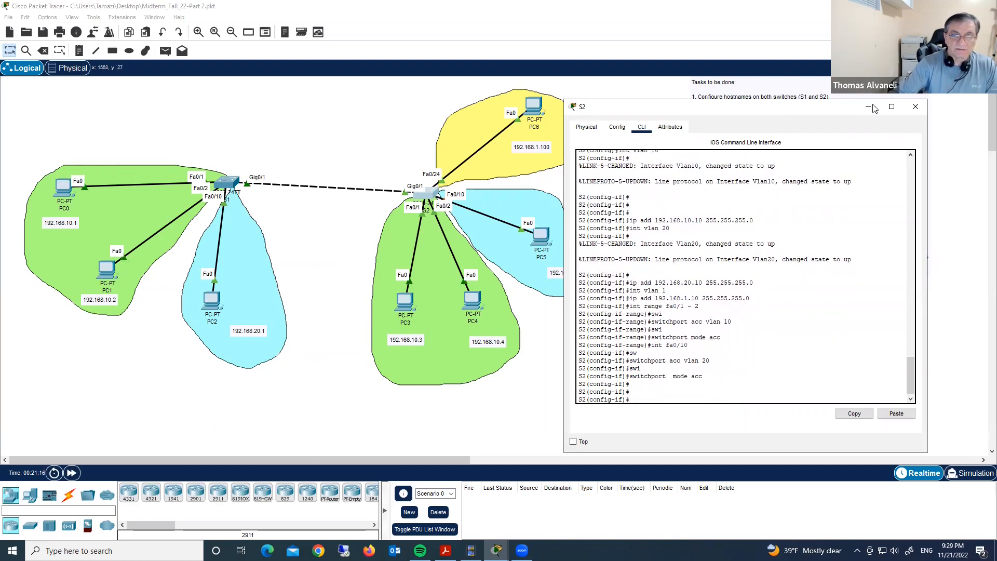
left_click(916, 106)
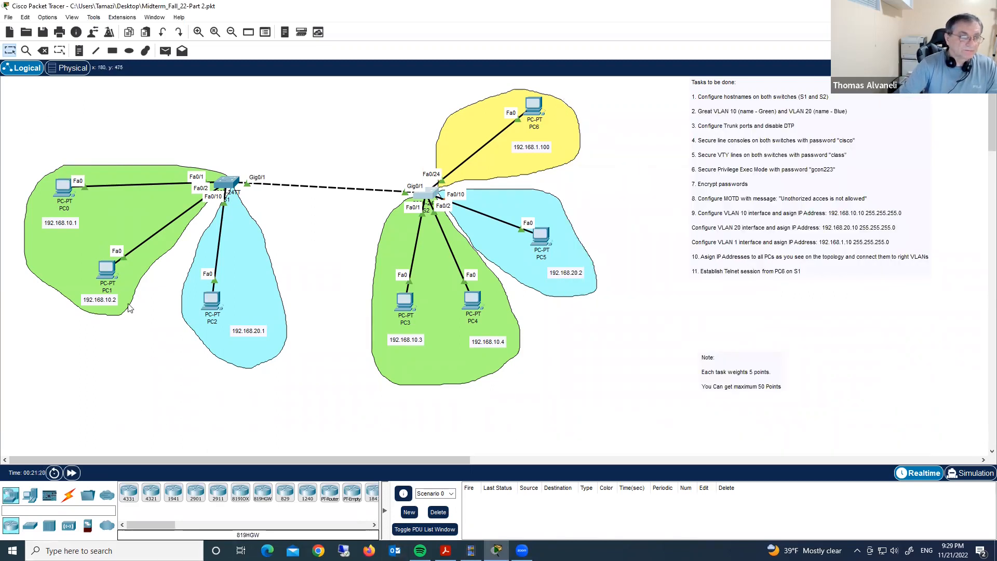
mouse_move(228, 185)
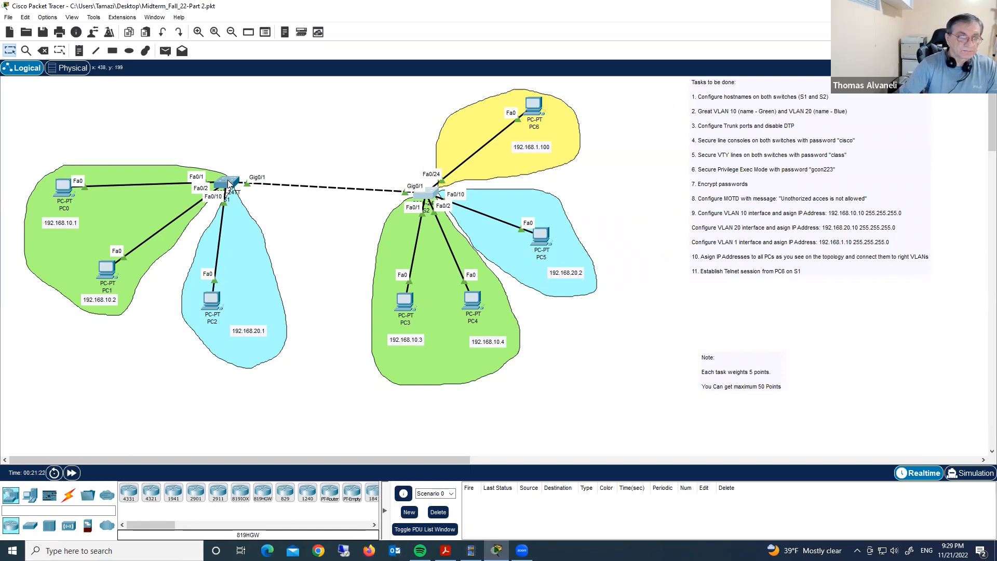
On S1 select int fa0/10 and set switchport mode access
left_click(224, 185)
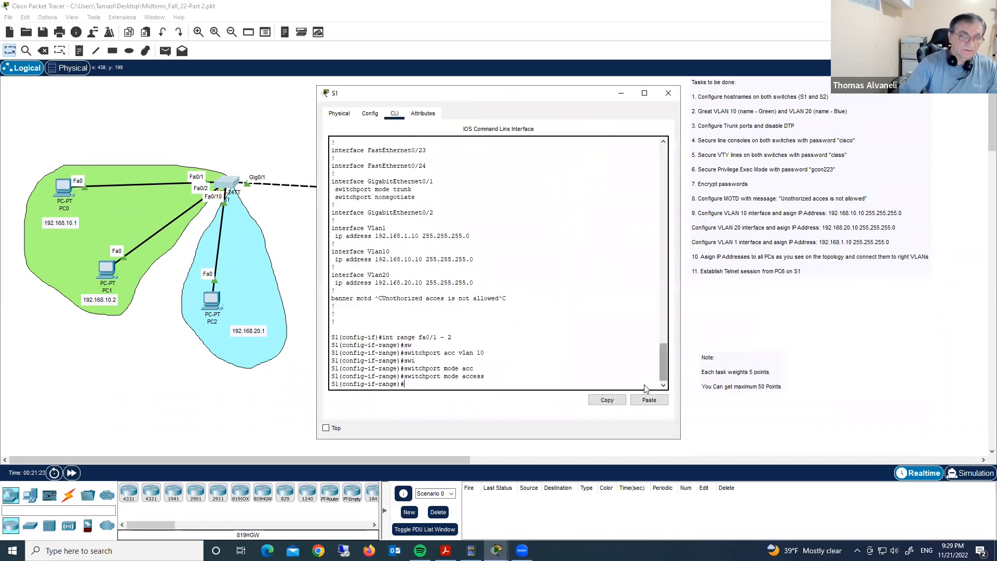
type("int")
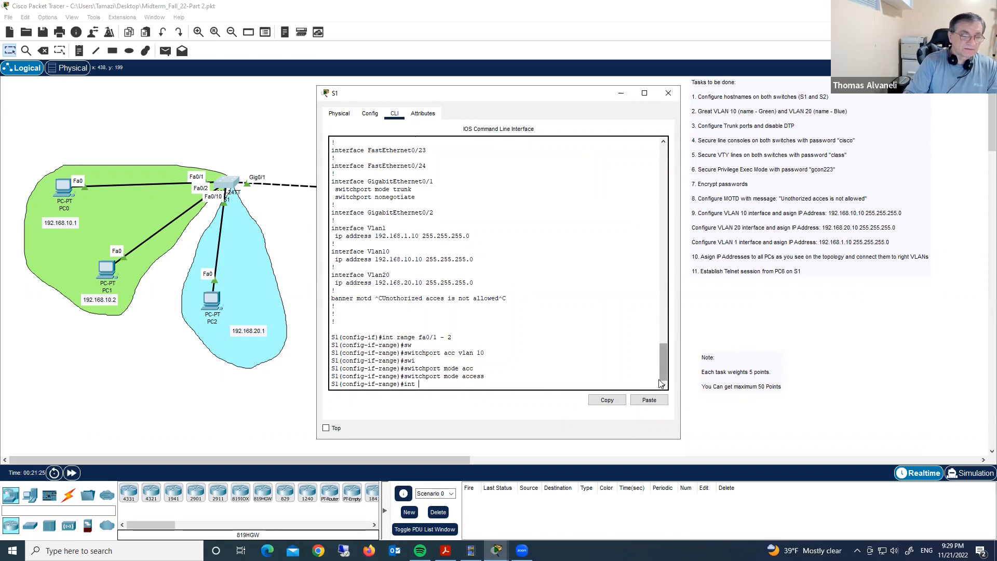
type("fa0/10")
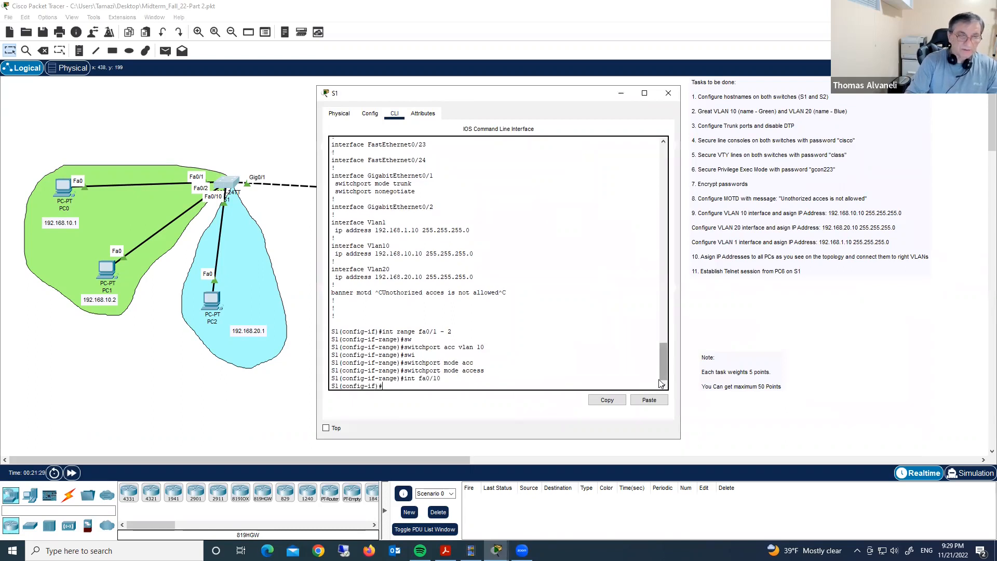
type("switchport")
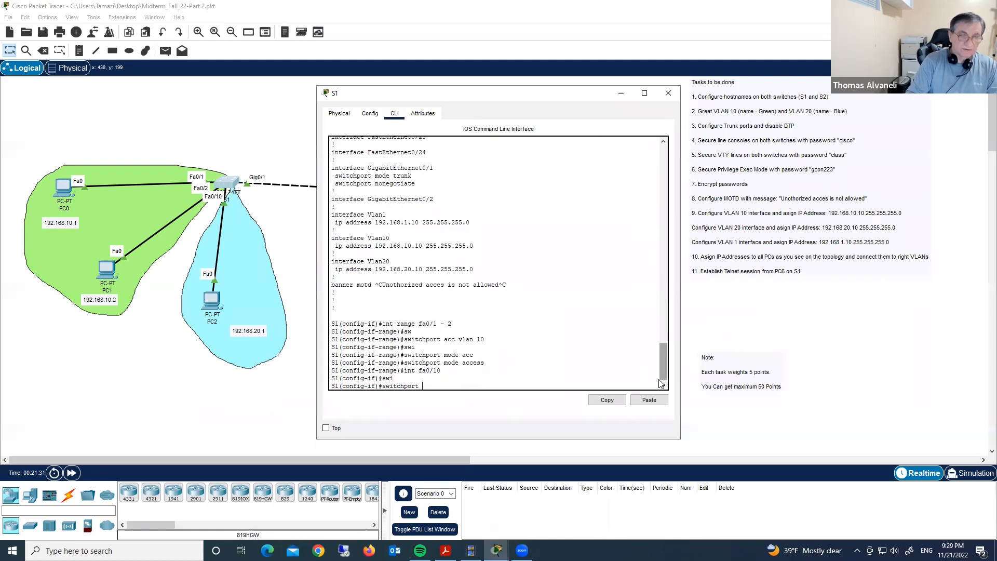
type("mode acc")
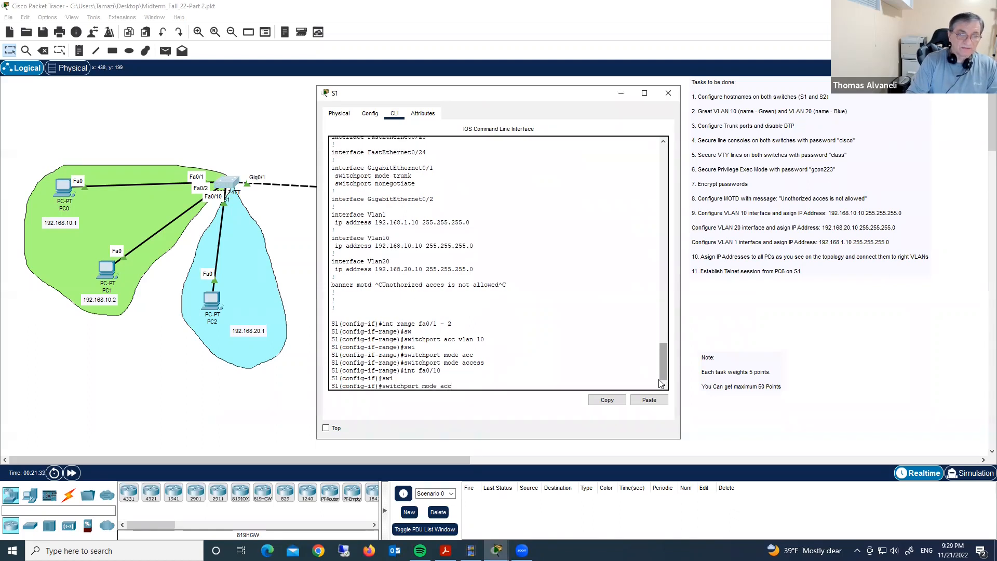
Assign S1's Fa0/10 to access VLAN 20 and close S1's window
type("swi")
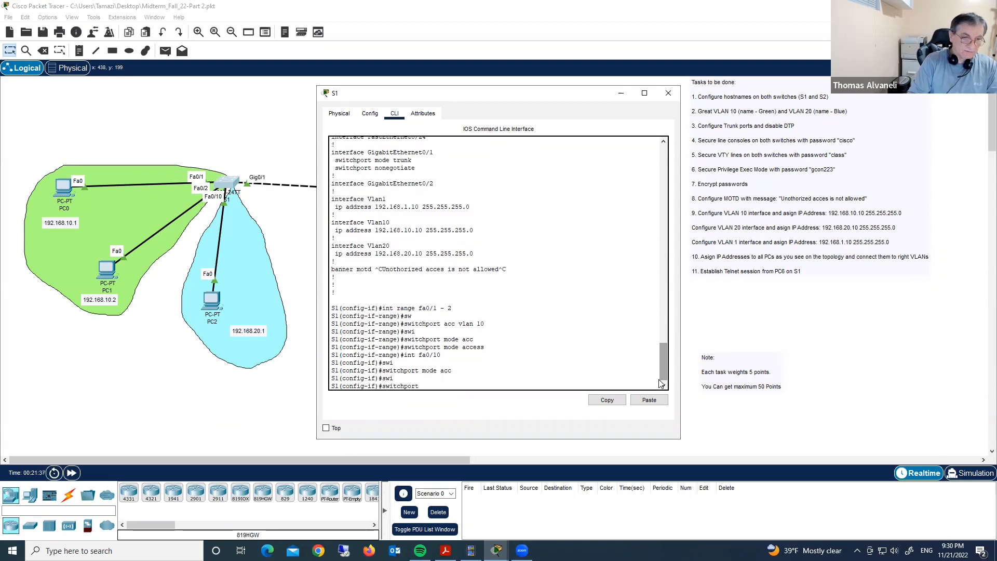
type("access vla")
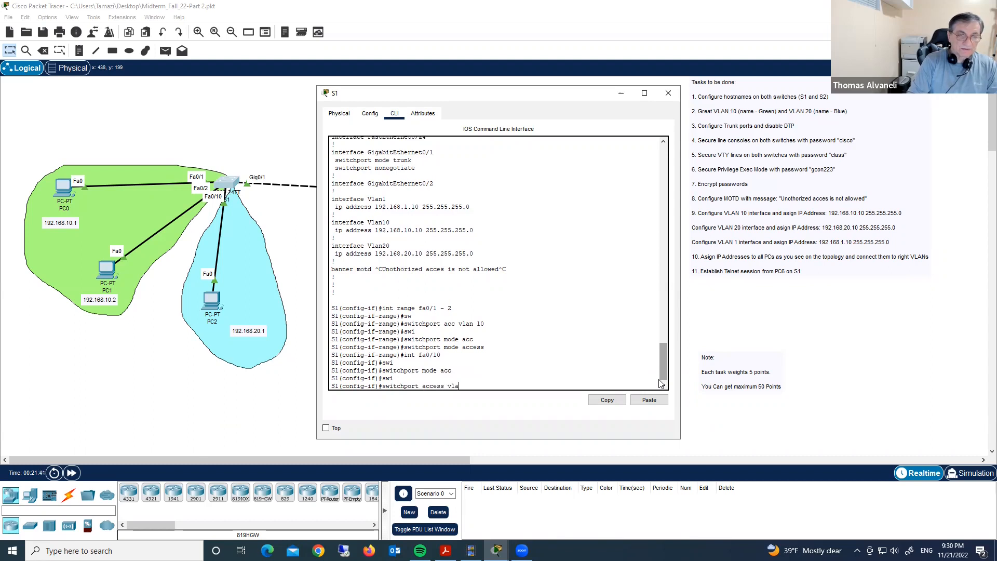
type("n")
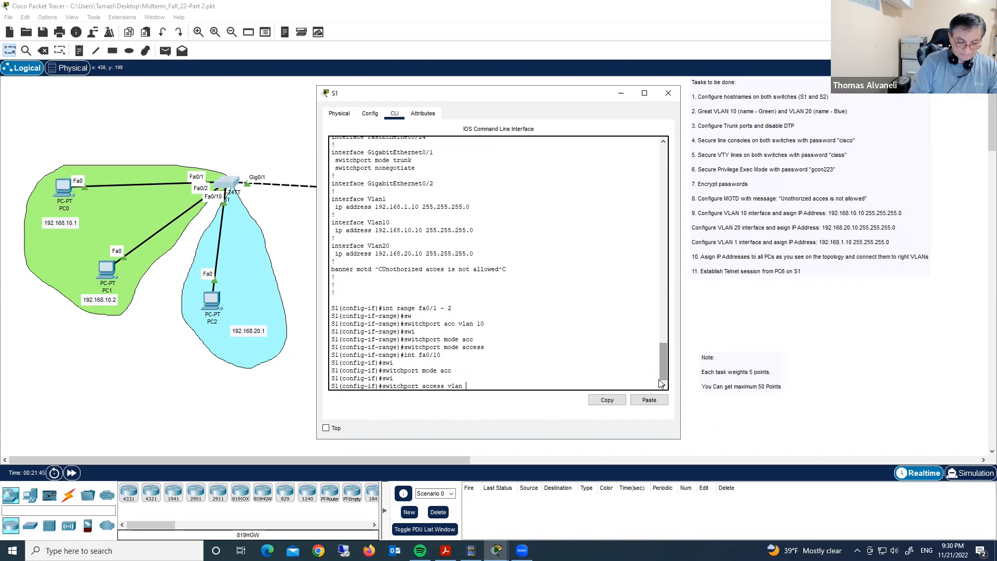
type("20")
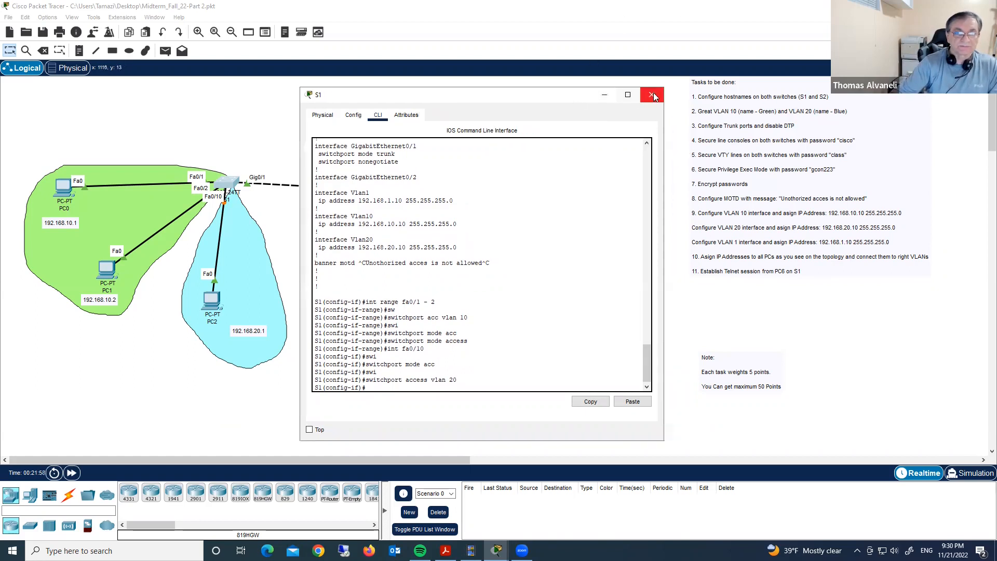
left_click(652, 95)
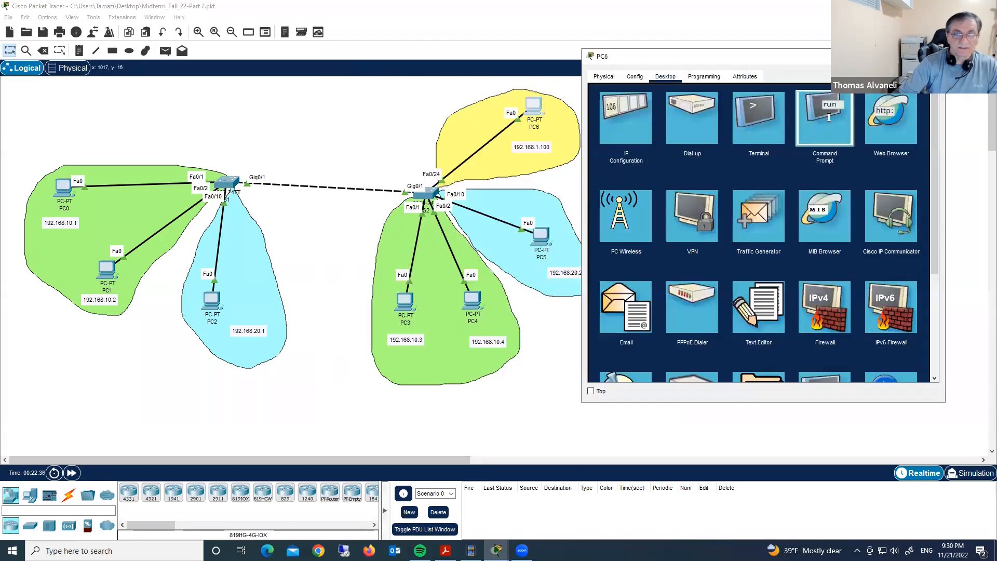
From PC6's Command Prompt run telnet 192.168.1.10 to reach S1
left_click(825, 117)
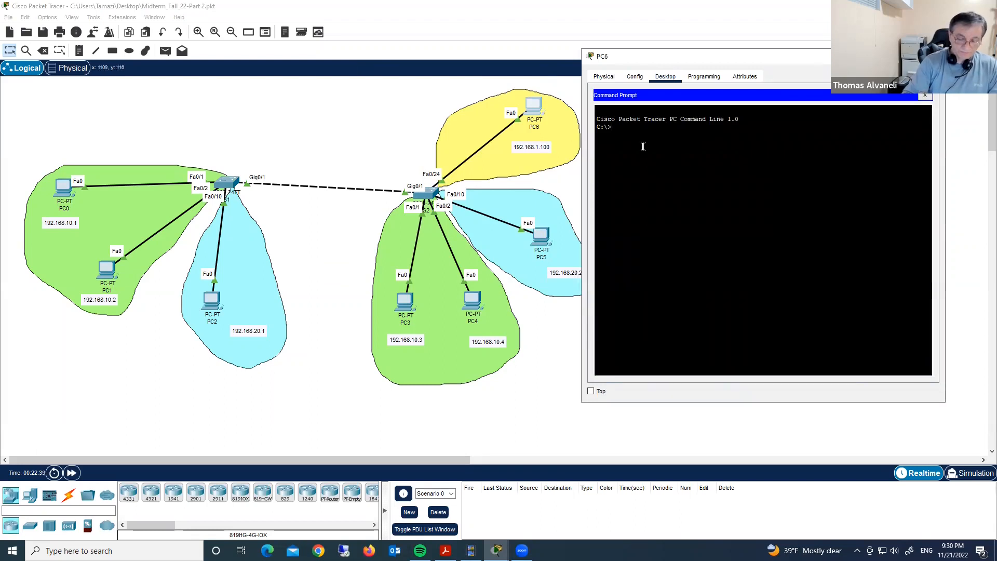
type("tel")
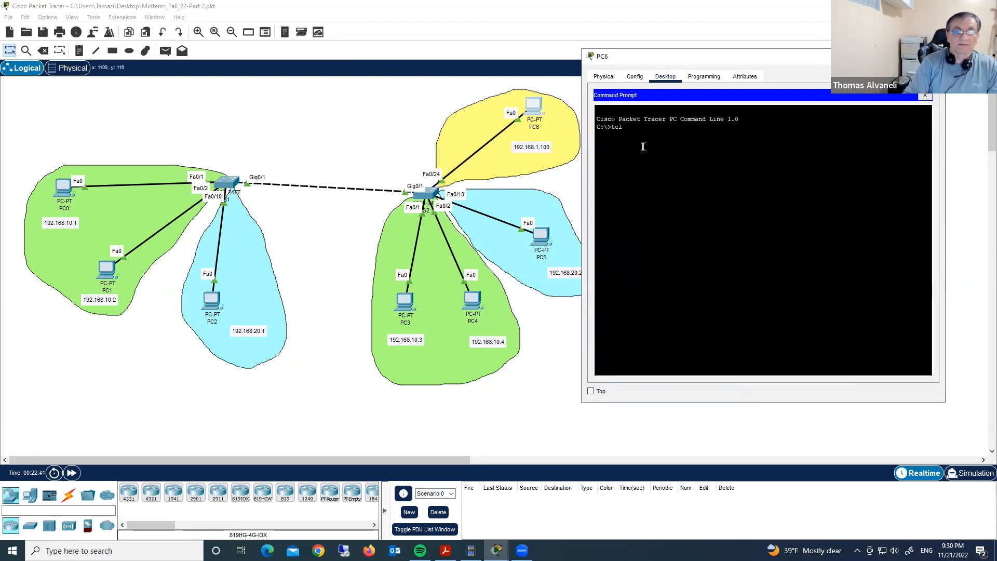
type("net")
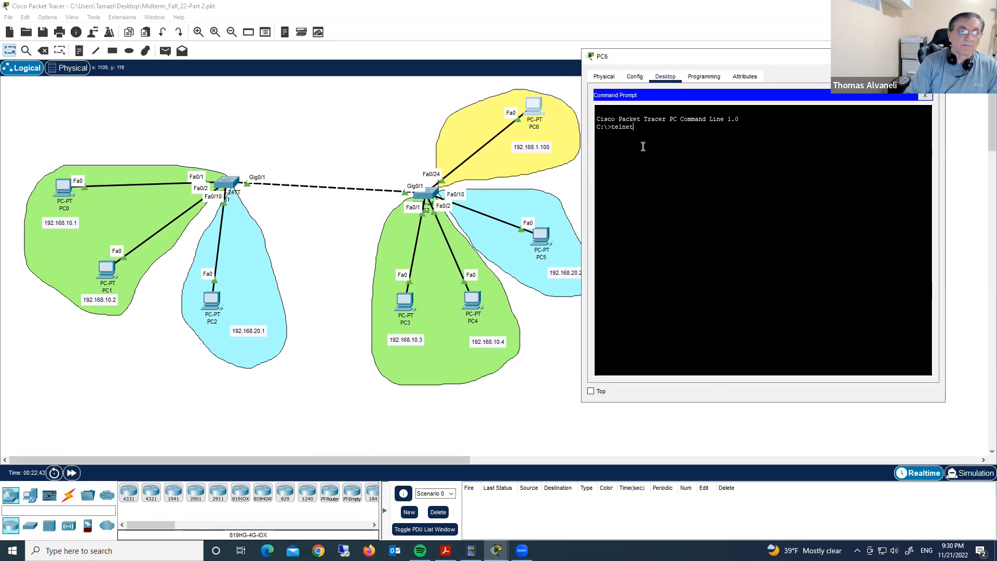
type("1")
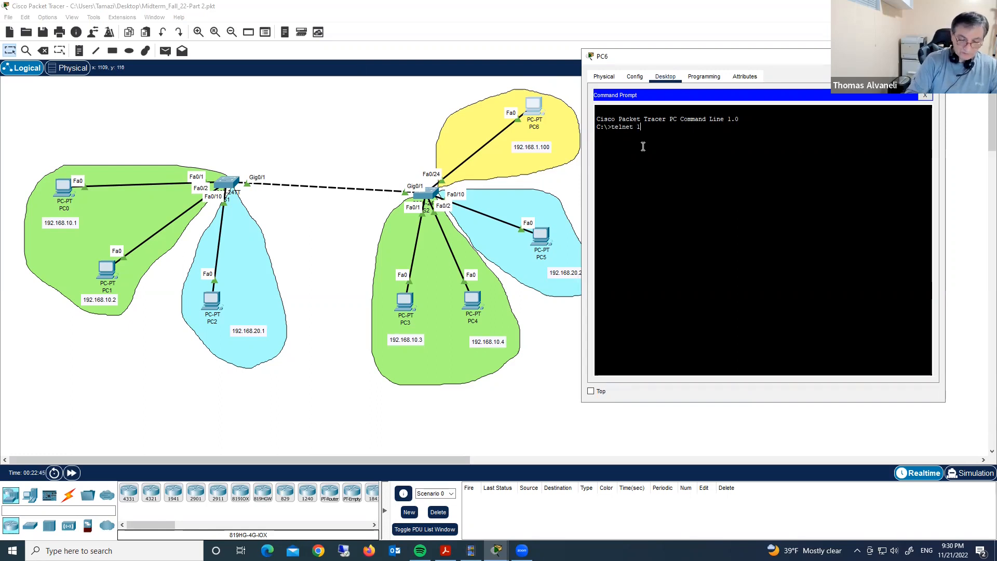
type("92.1")
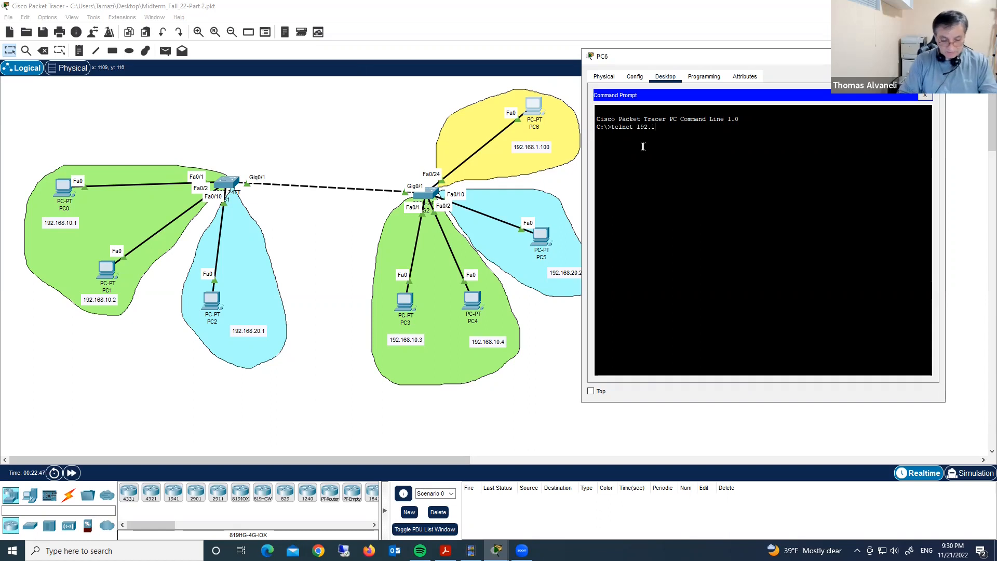
type("68")
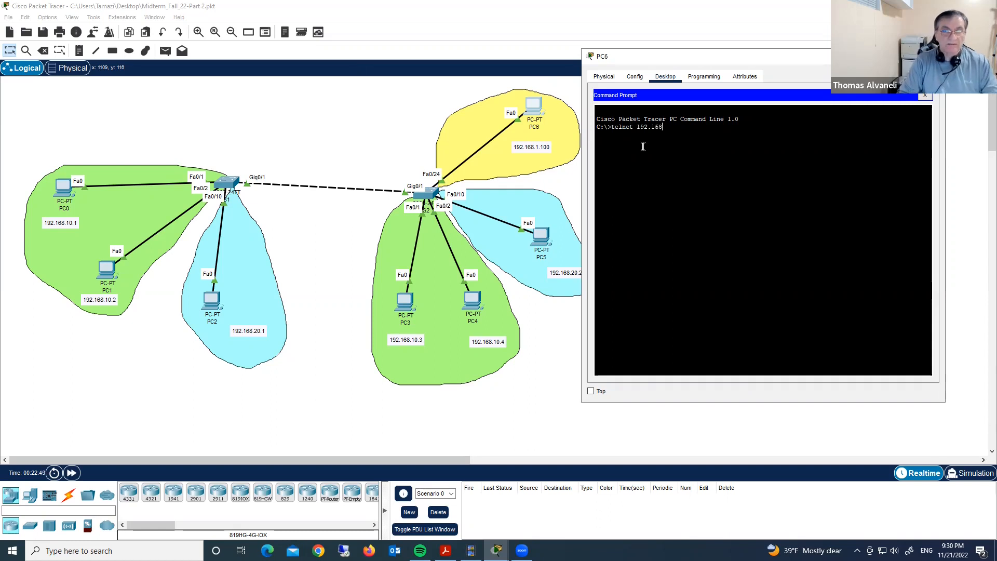
type(".")
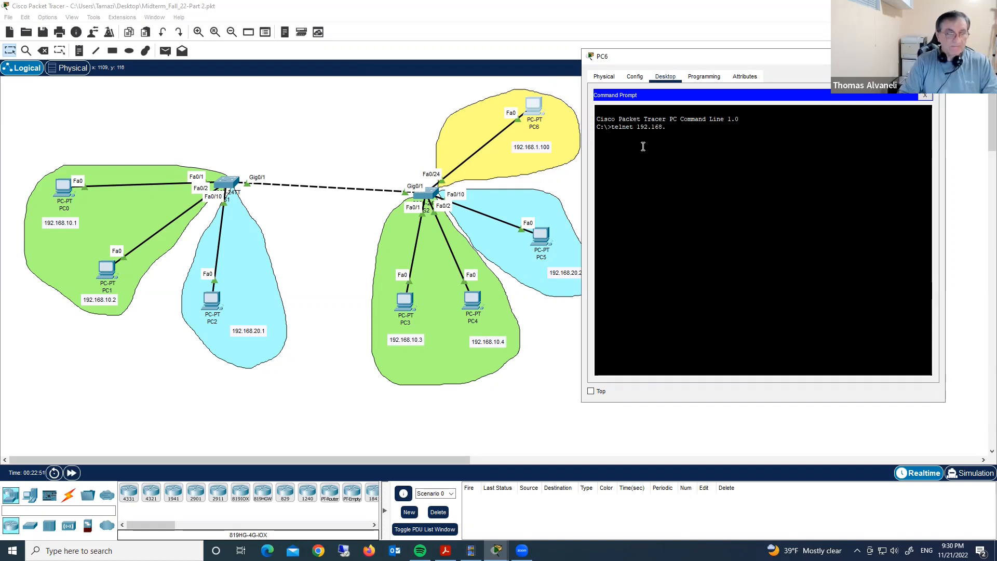
type("1.")
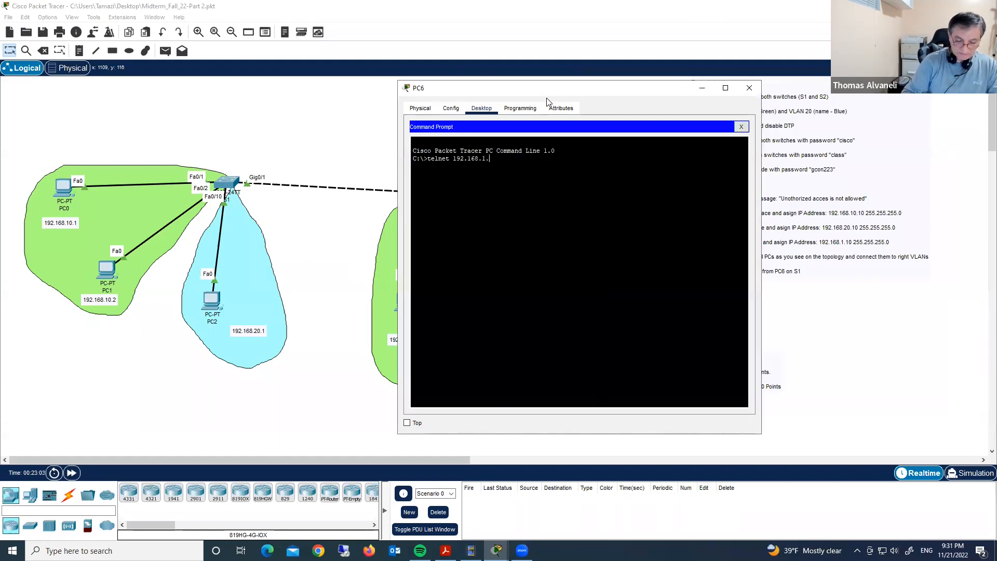
type("10")
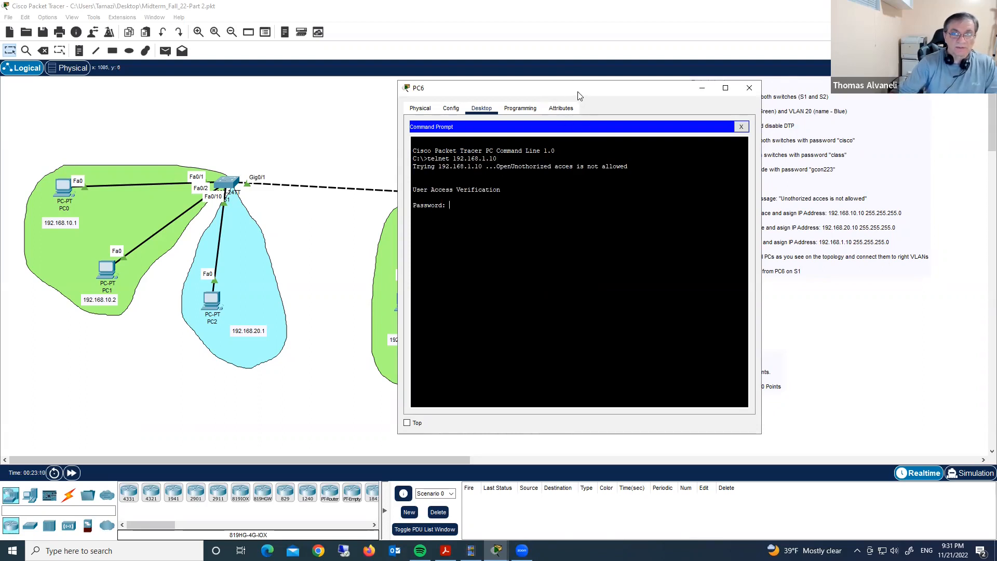
Log in with the VTY password and enter ena at the S1 prompt
left_click_drag(579, 88, 464, 91)
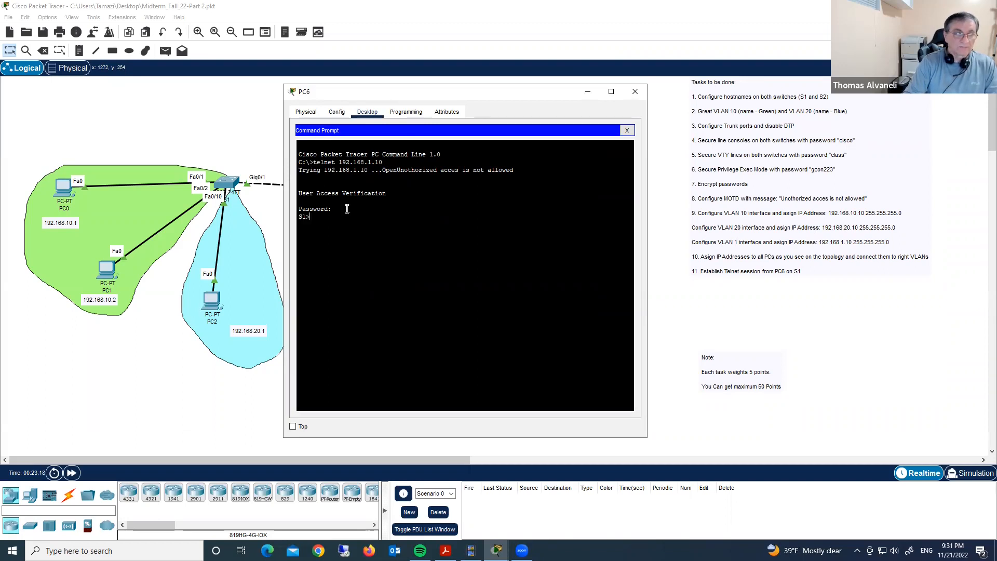
type("ena")
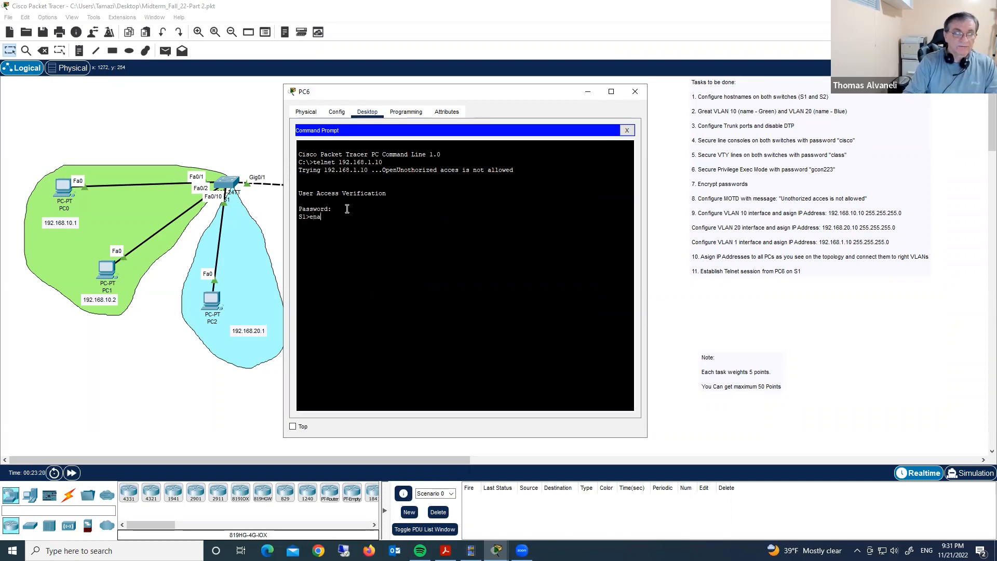